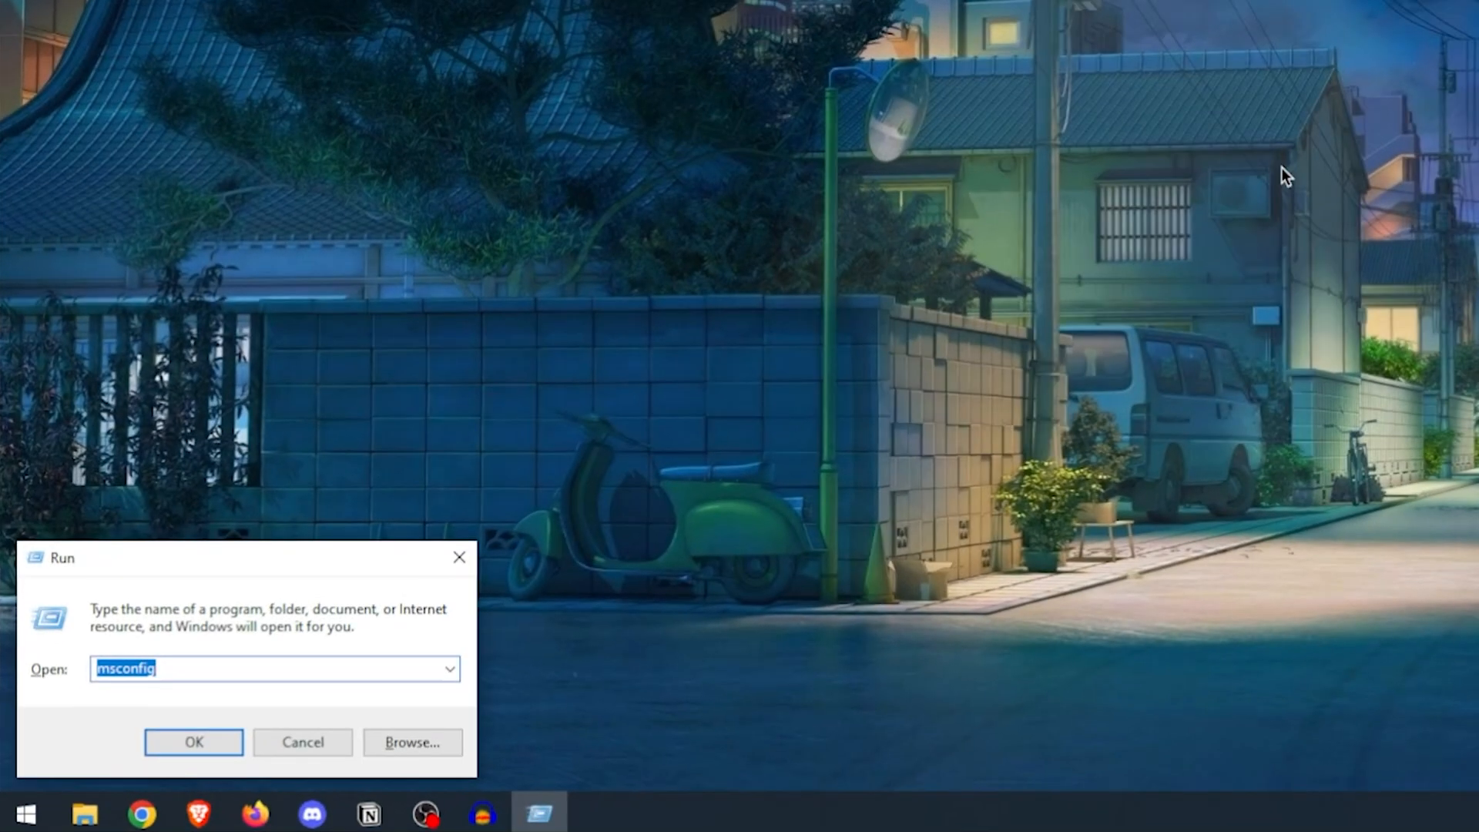
Step: Launch gpedit.msc and enable and apply the 'Turn off Power Throttling' policy
{"action": "type", "text": "gpedit.msc"}
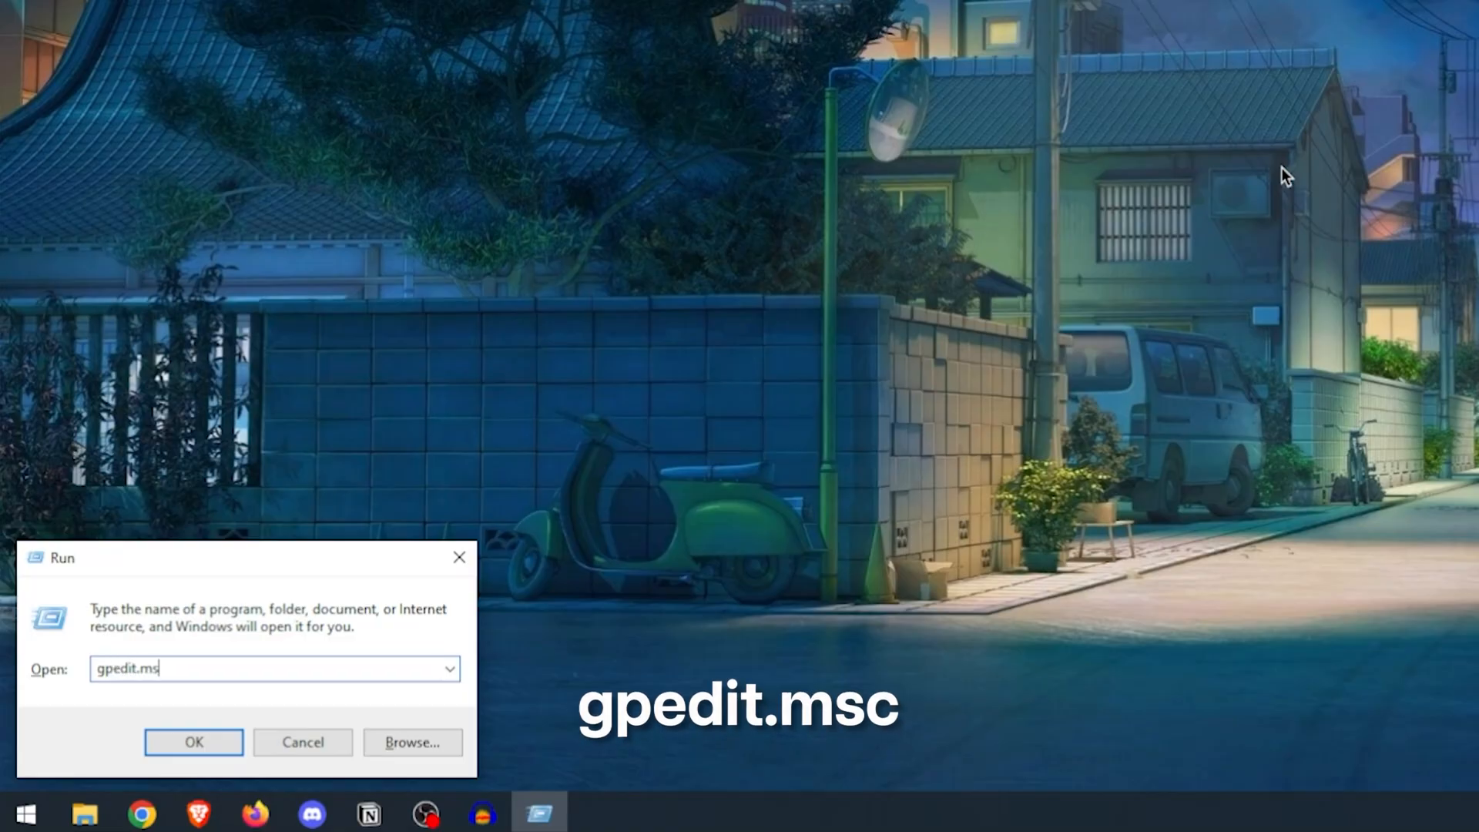
{"action": "left_click", "coordinate": [193, 742]}
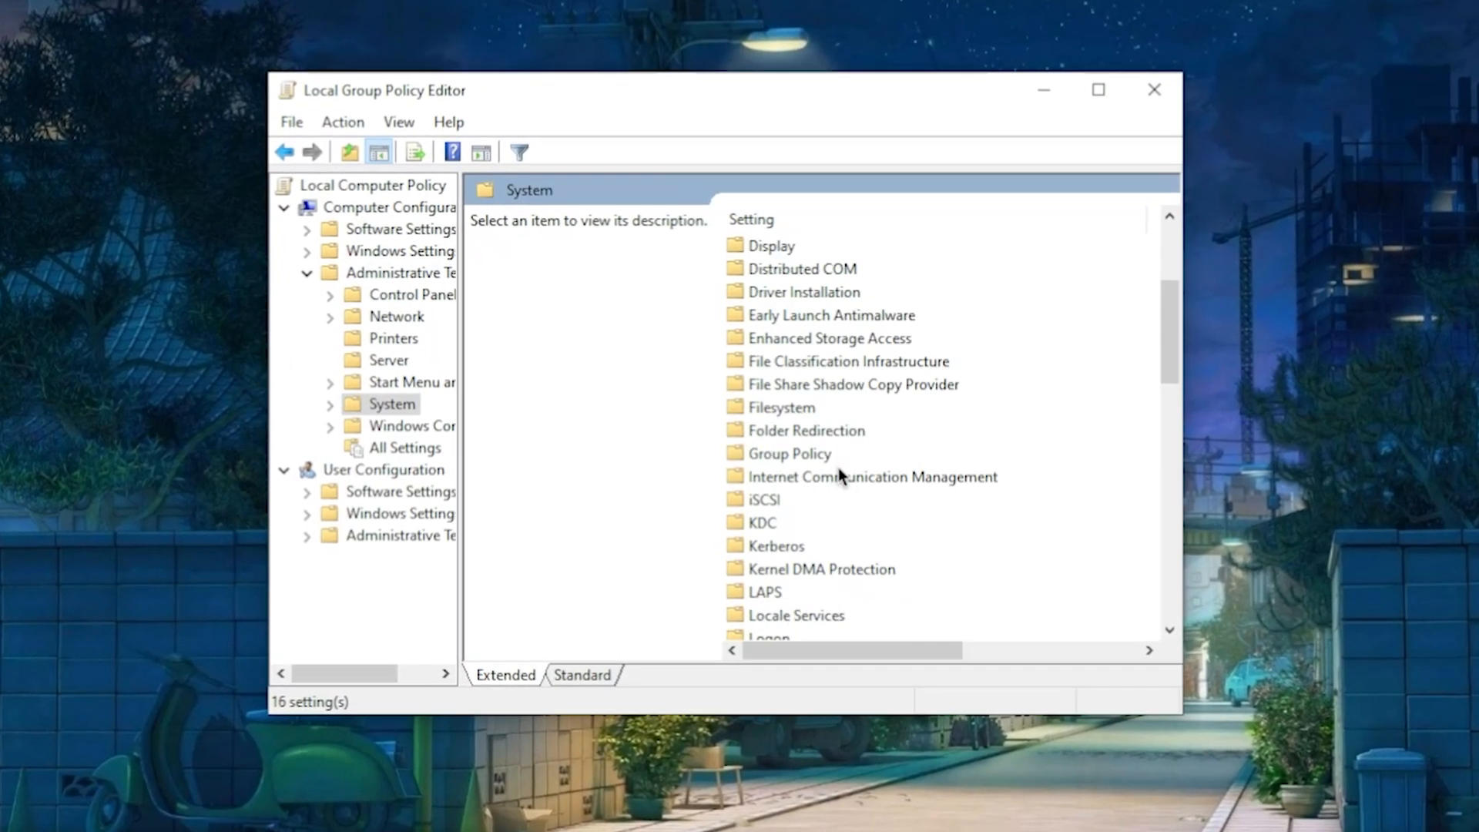
{"action": "scroll", "scroll_direction": "down", "scroll_amount": 3}
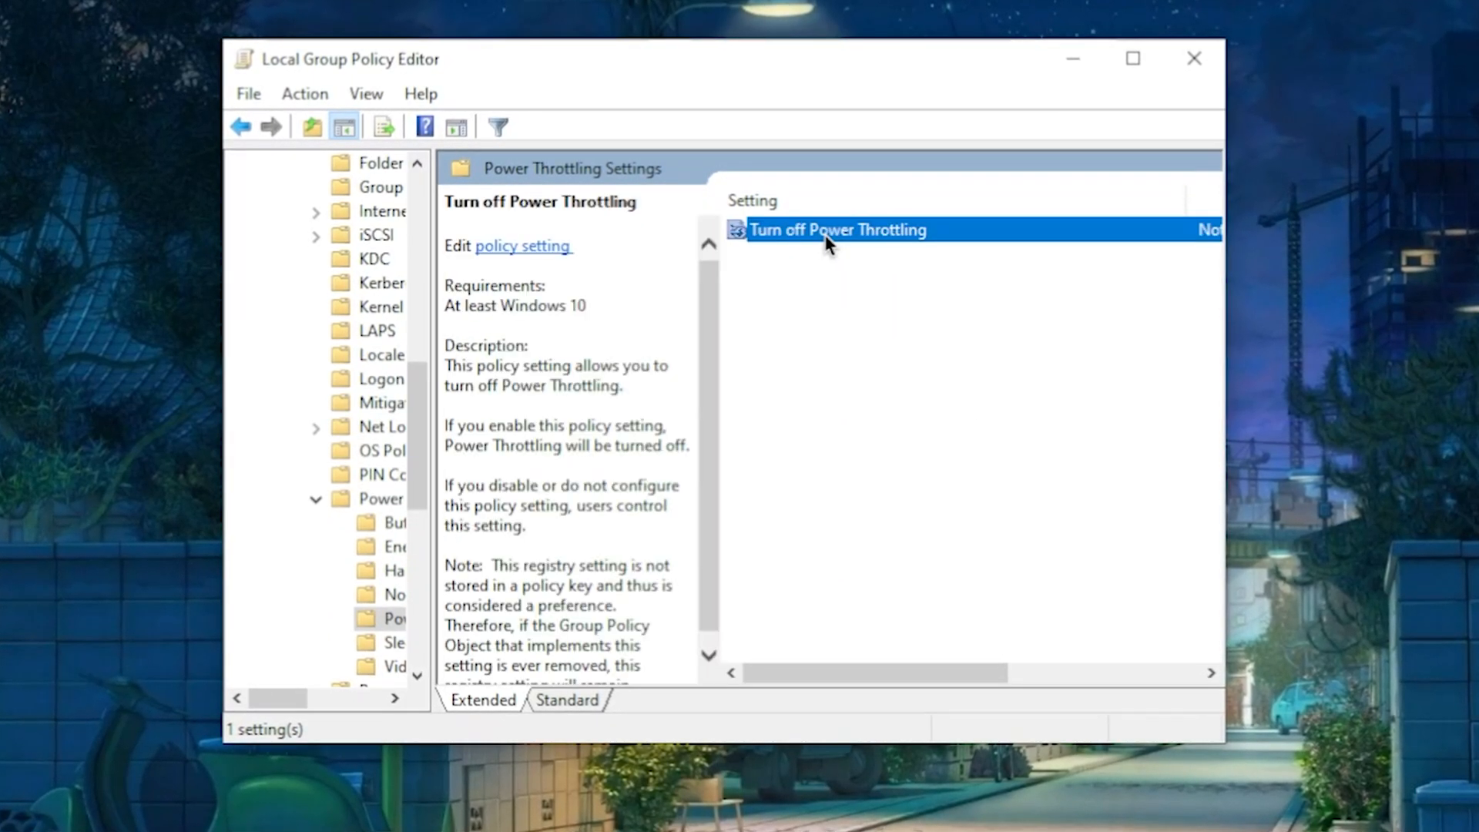
{"action": "double_click", "coordinate": [836, 230]}
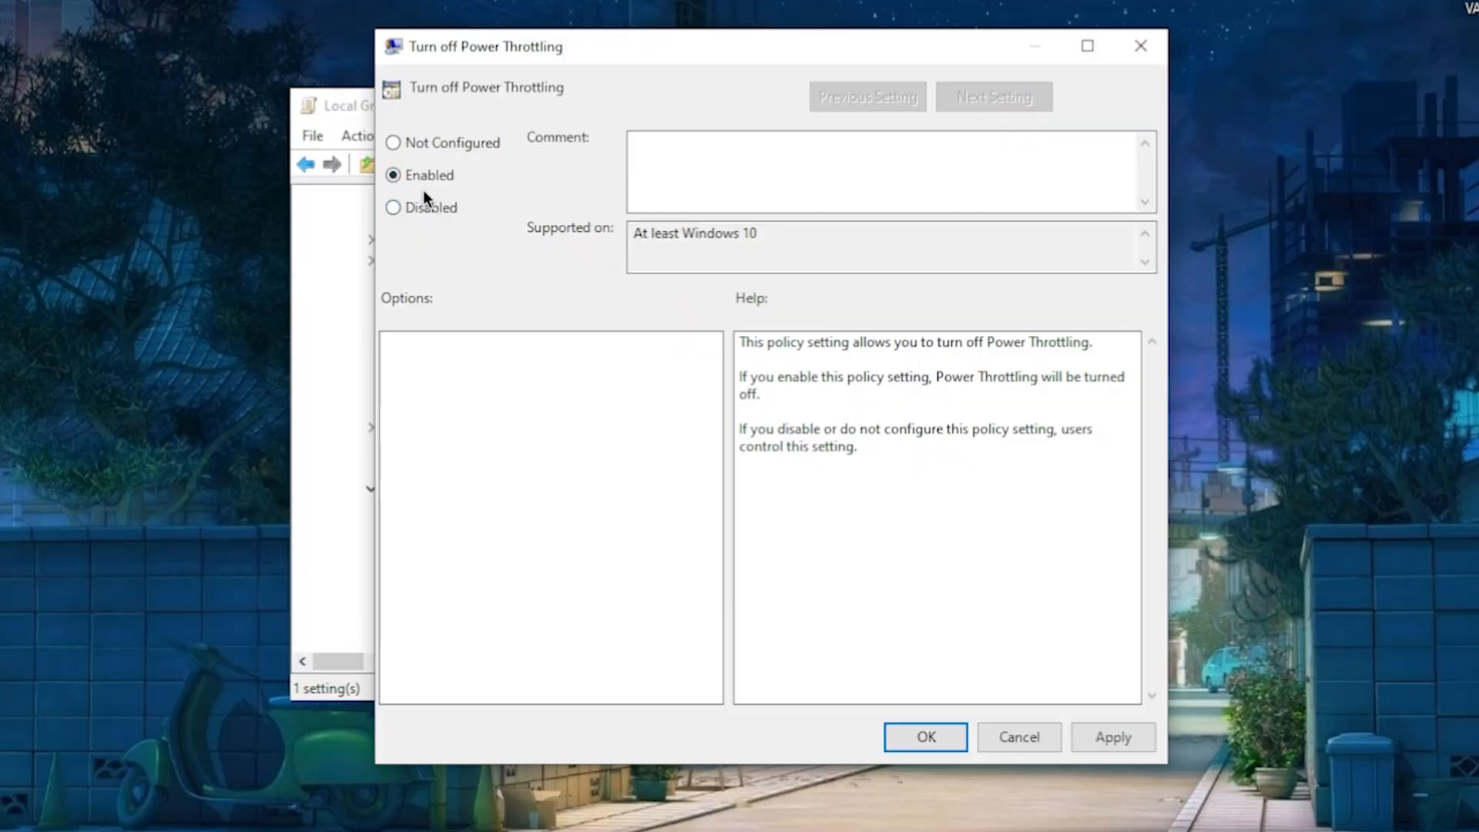
{"action": "mouse_move", "coordinate": [760, 380]}
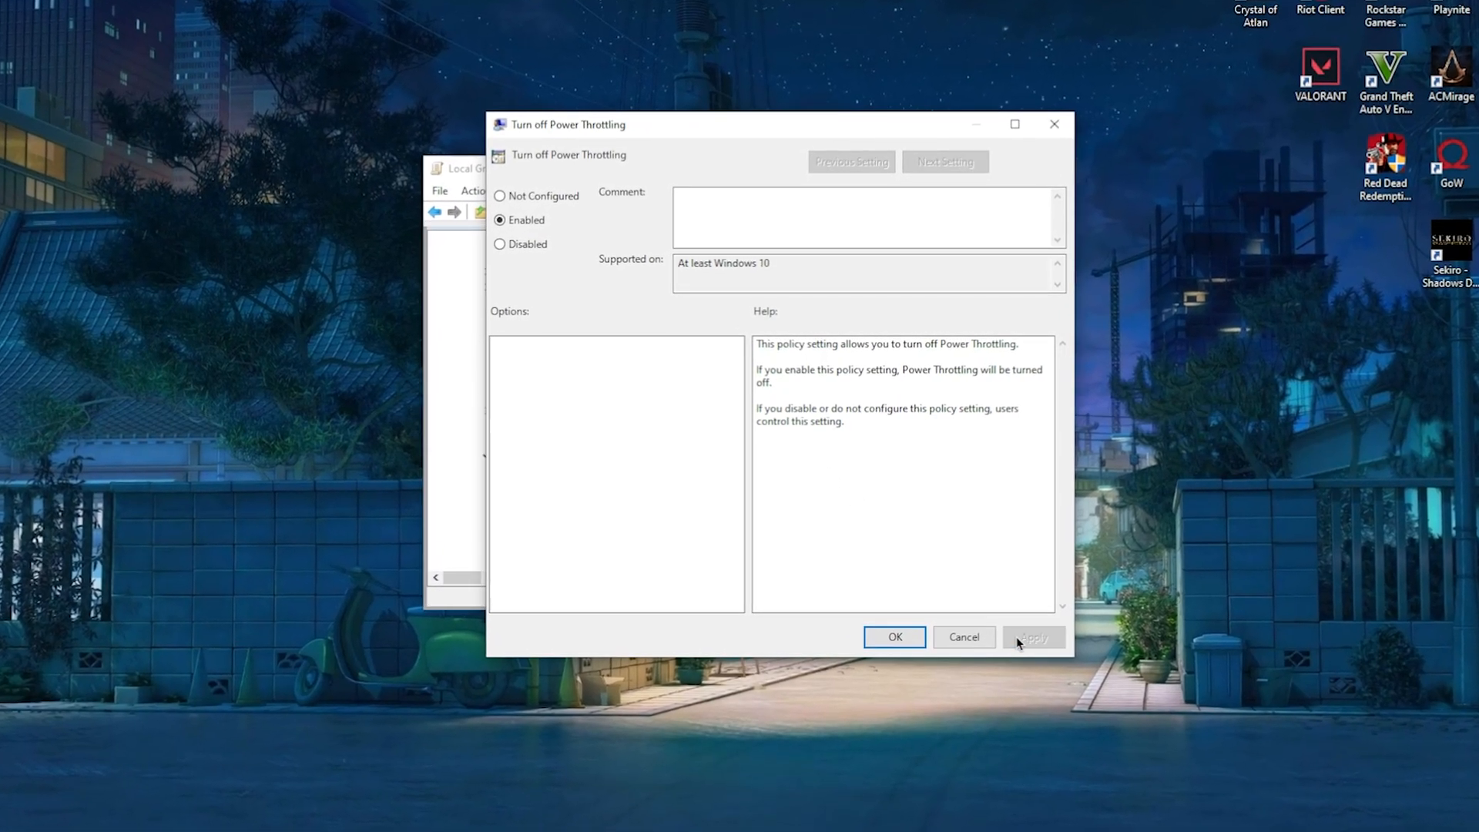
{"action": "left_click", "coordinate": [893, 637]}
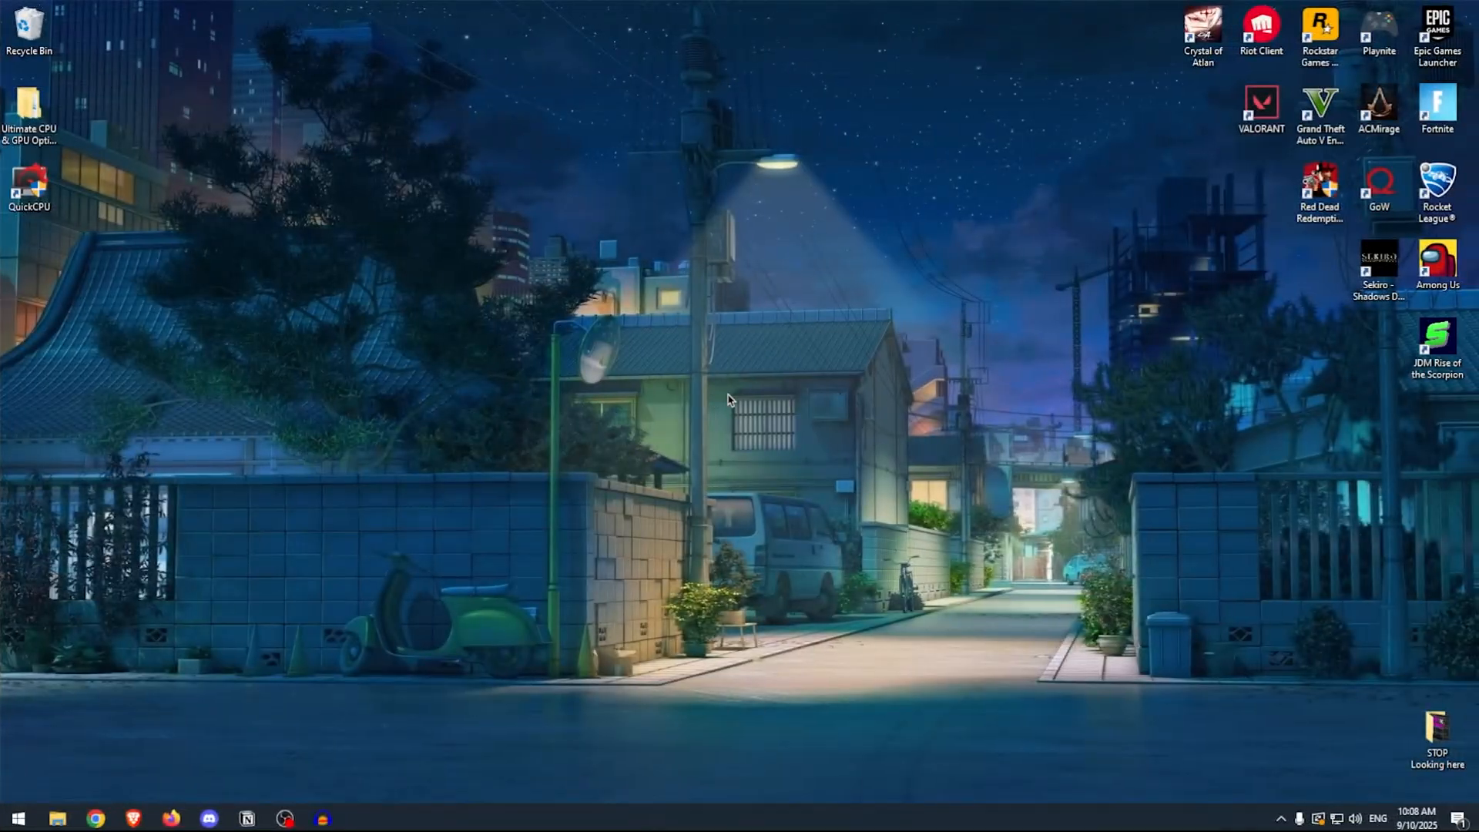
Step: In System Configuration's advanced boot options, set Number of processors to 8, then untick it
{"action": "left_click", "coordinate": [17, 818]}
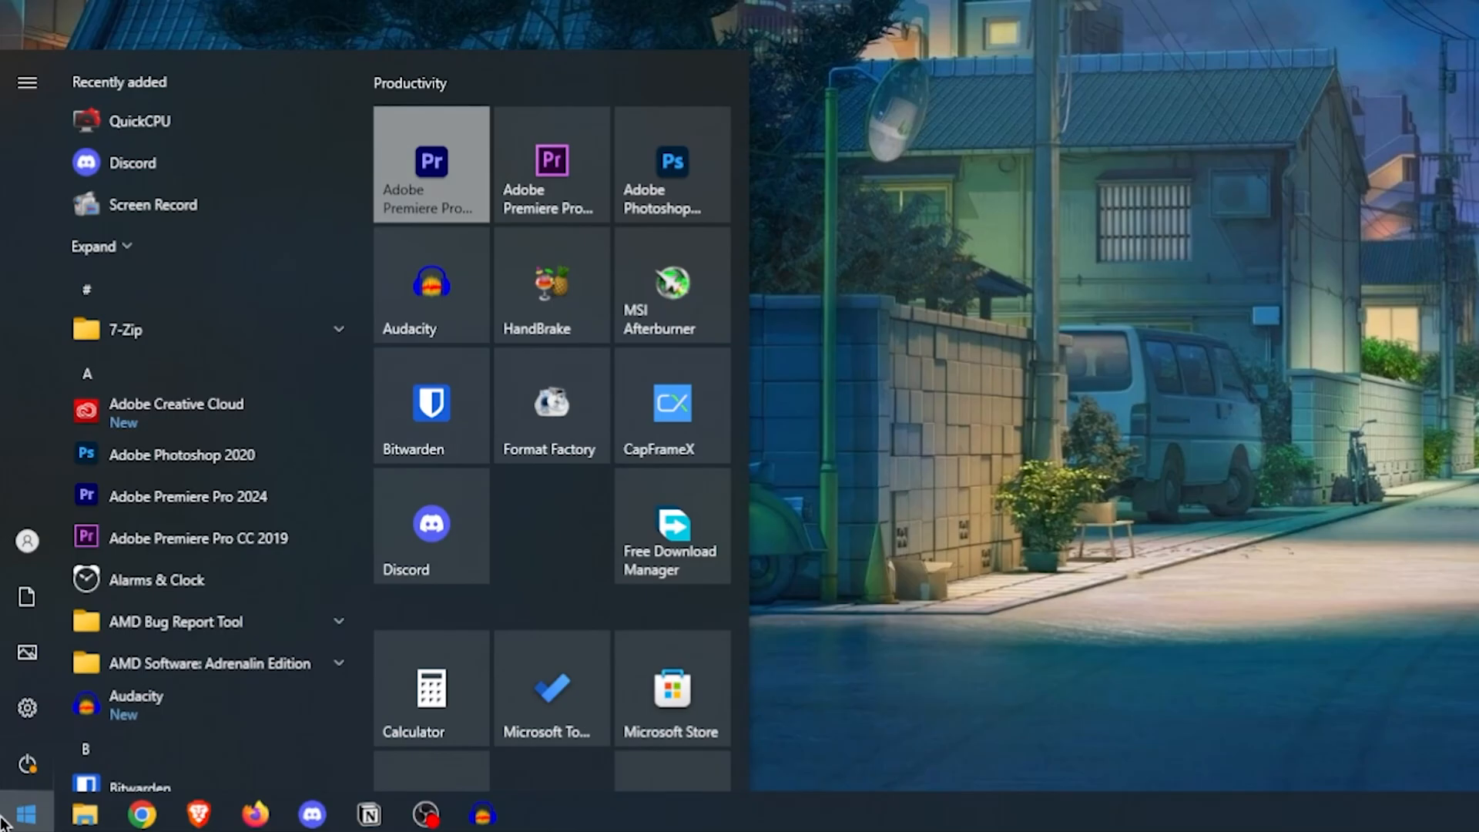
{"action": "type", "text": "system configuration"}
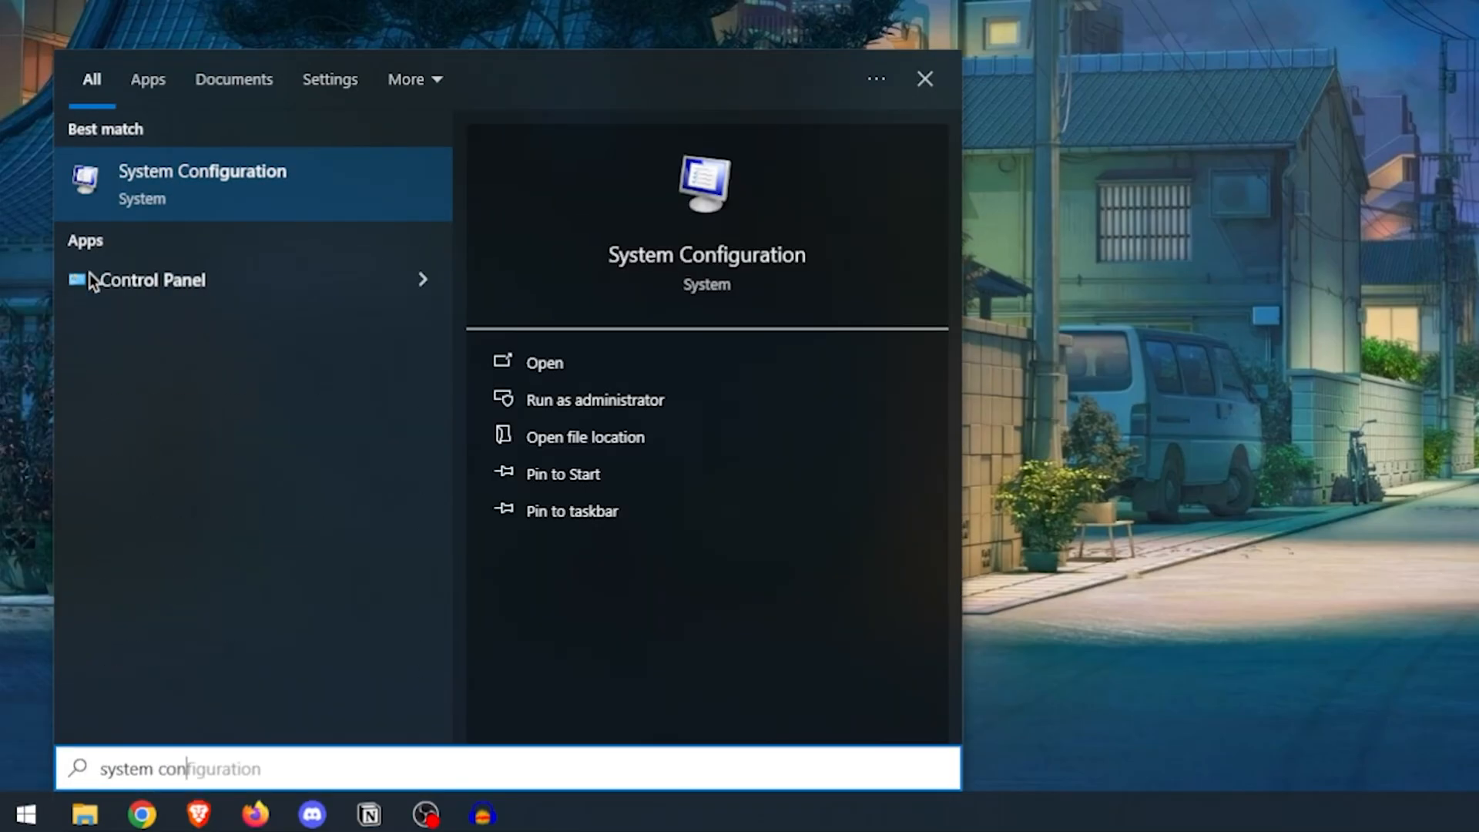
{"action": "left_click", "coordinate": [545, 362]}
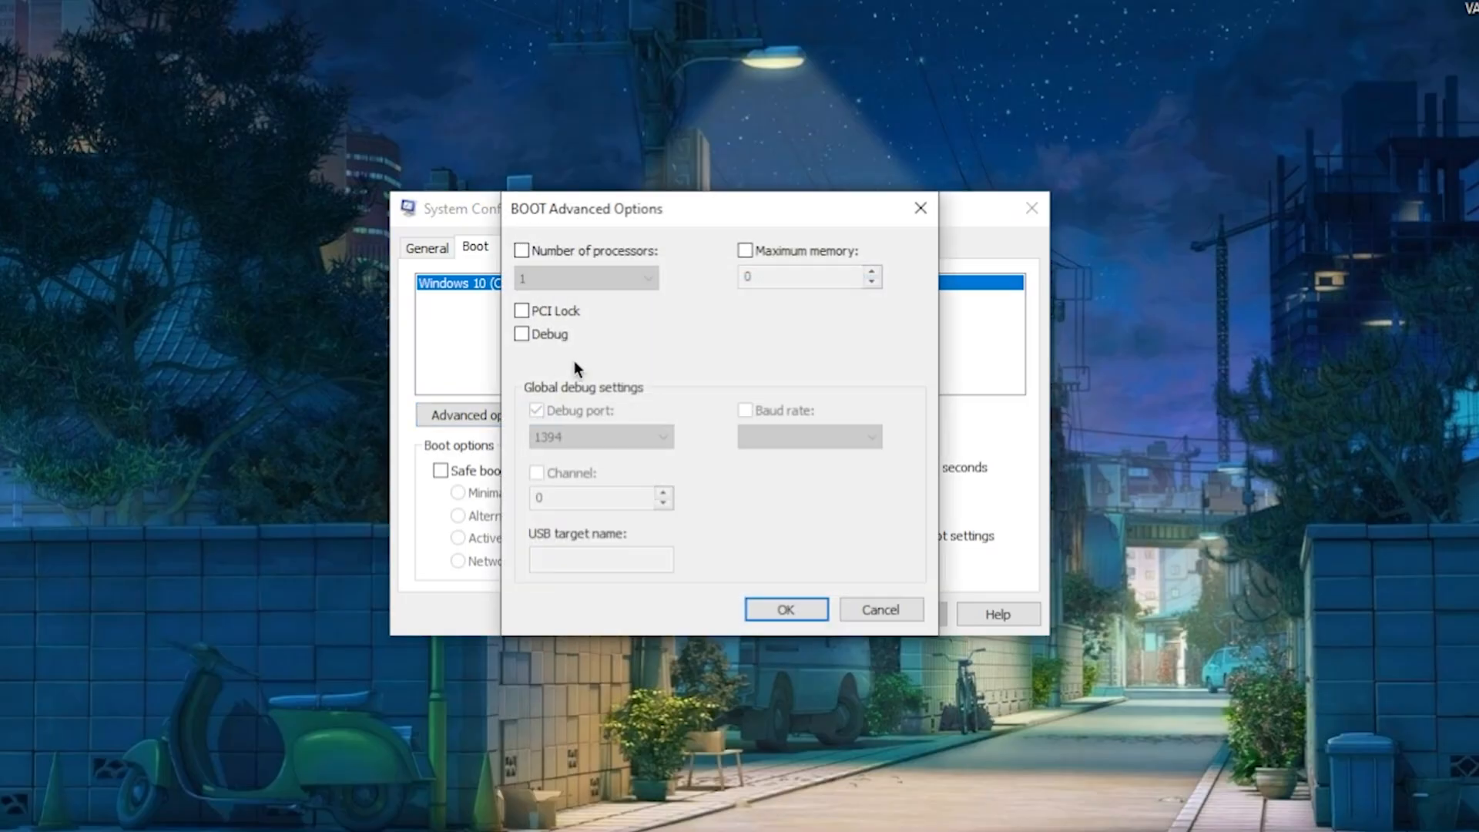
{"action": "left_click", "coordinate": [644, 273]}
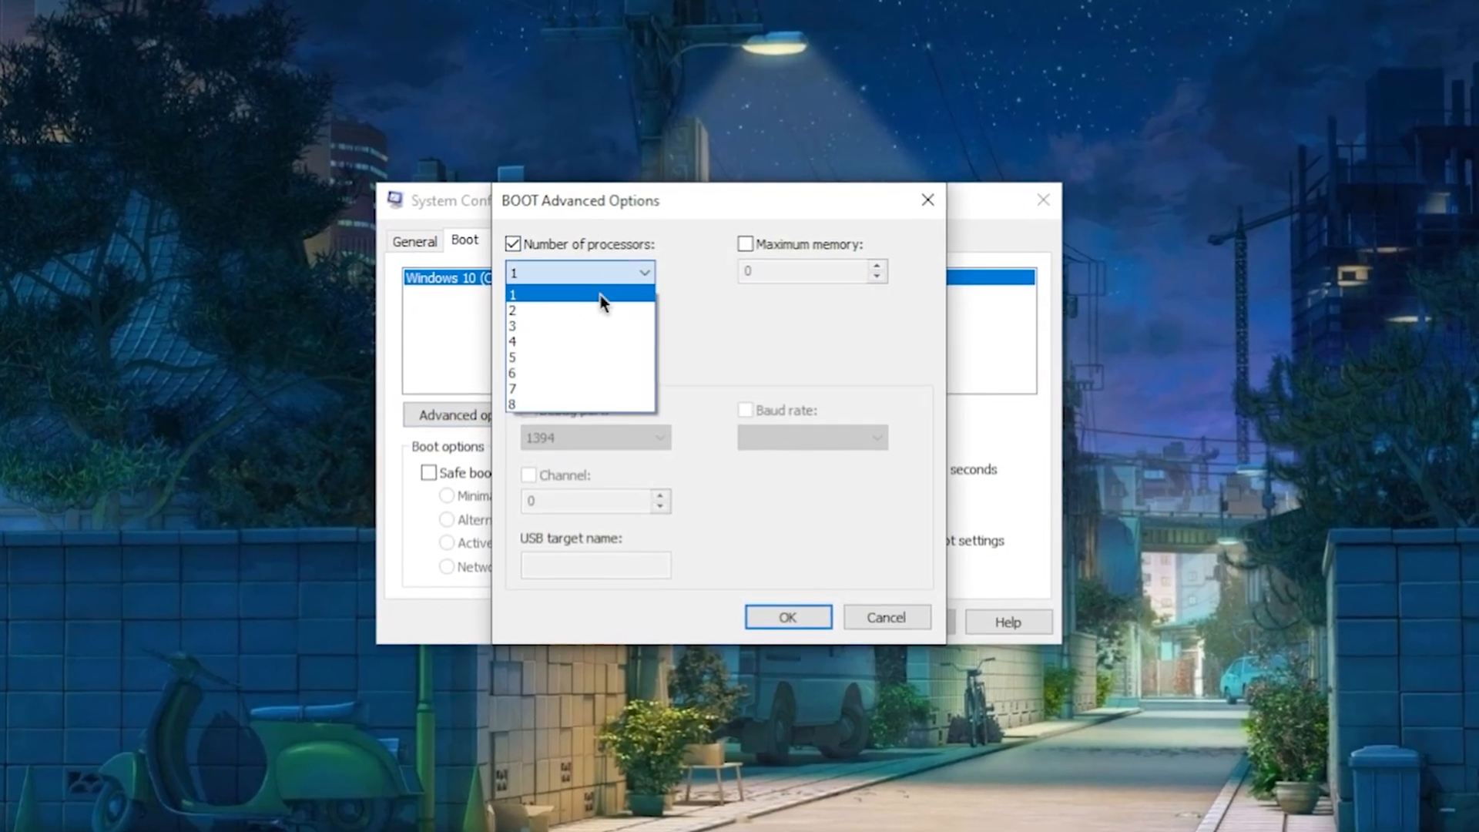
{"action": "left_click", "coordinate": [512, 403]}
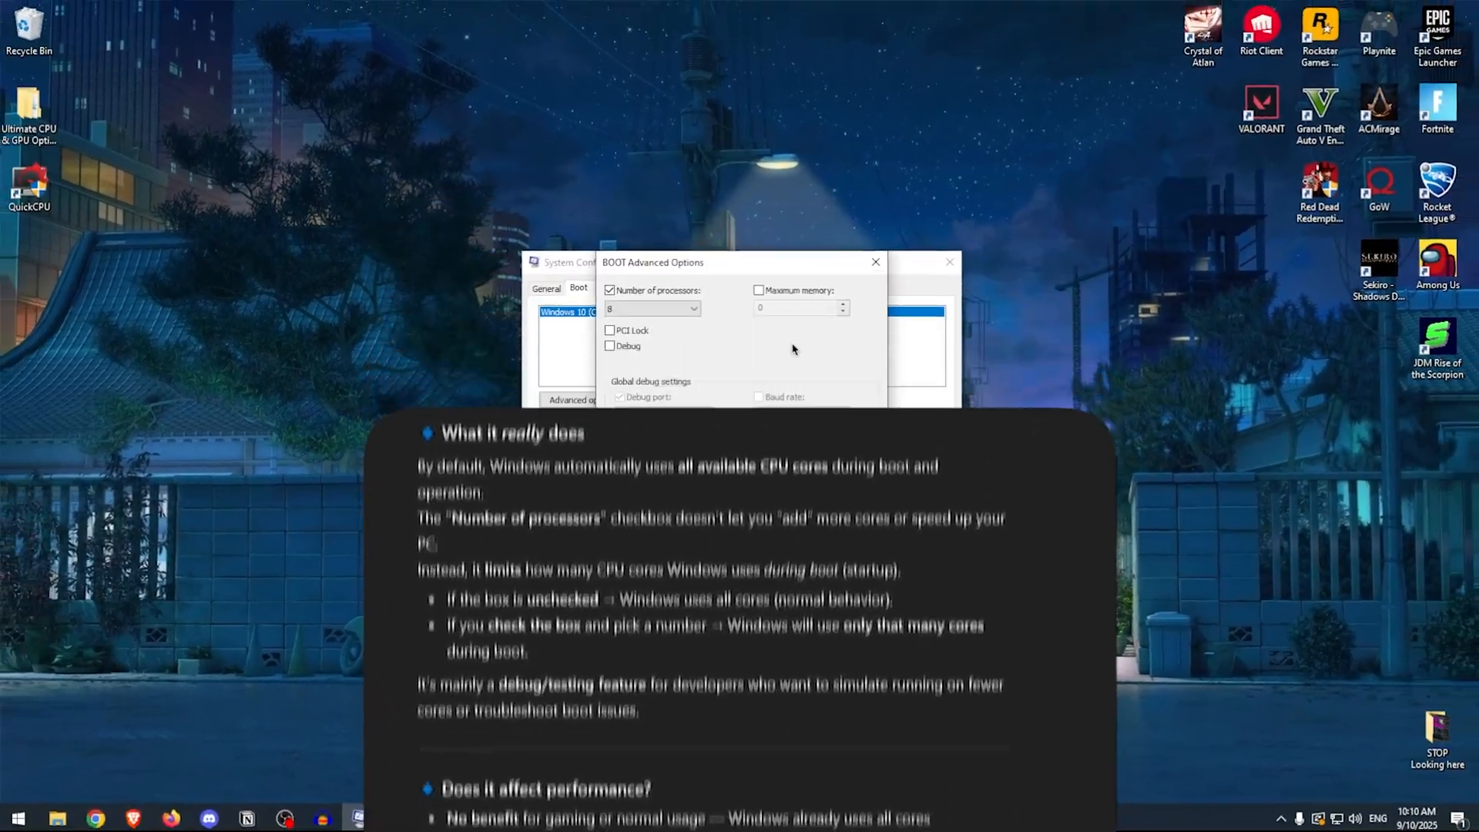
{"action": "left_click", "coordinate": [609, 290]}
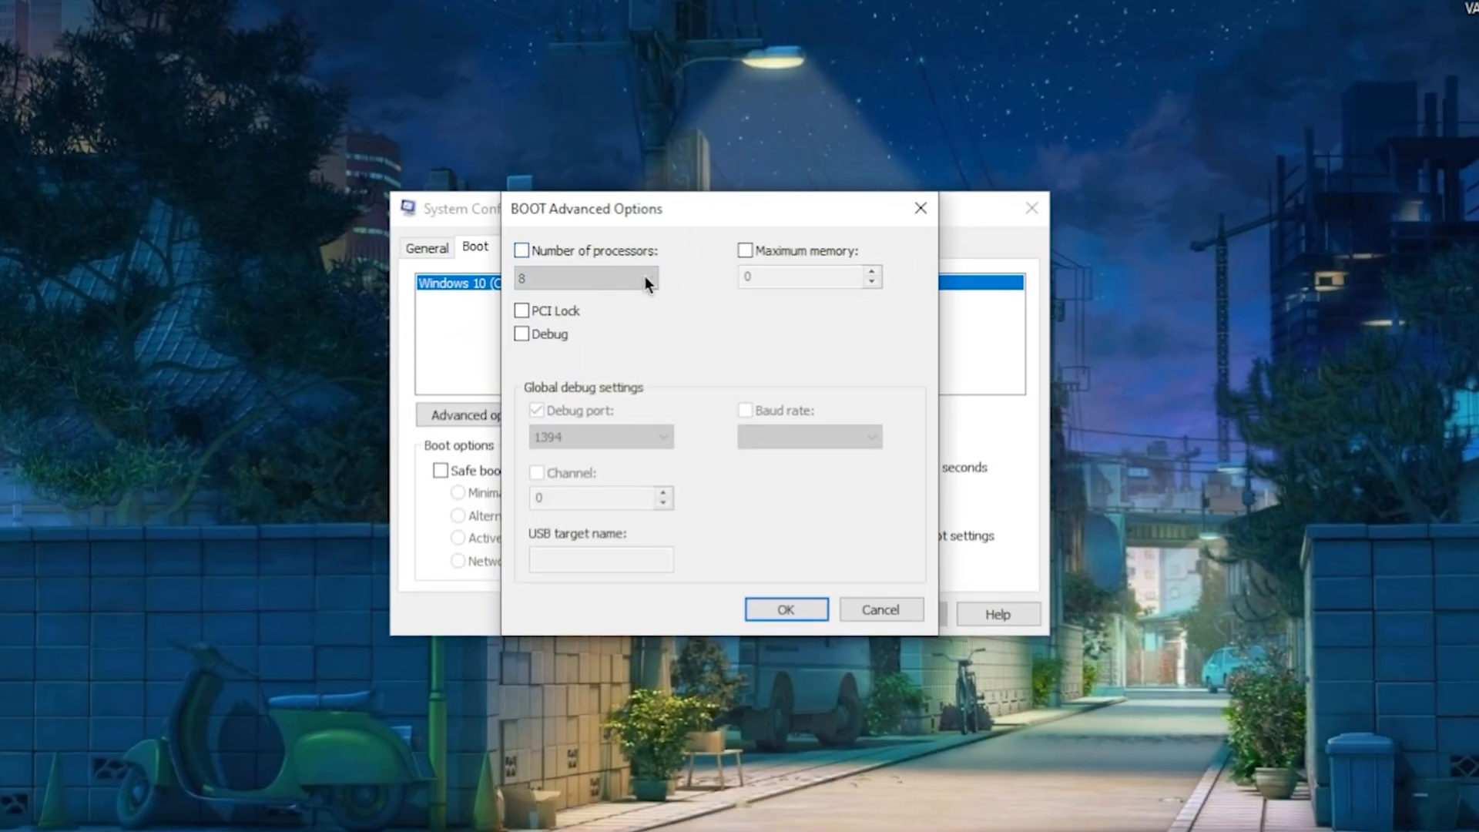
{"action": "mouse_move", "coordinate": [869, 224]}
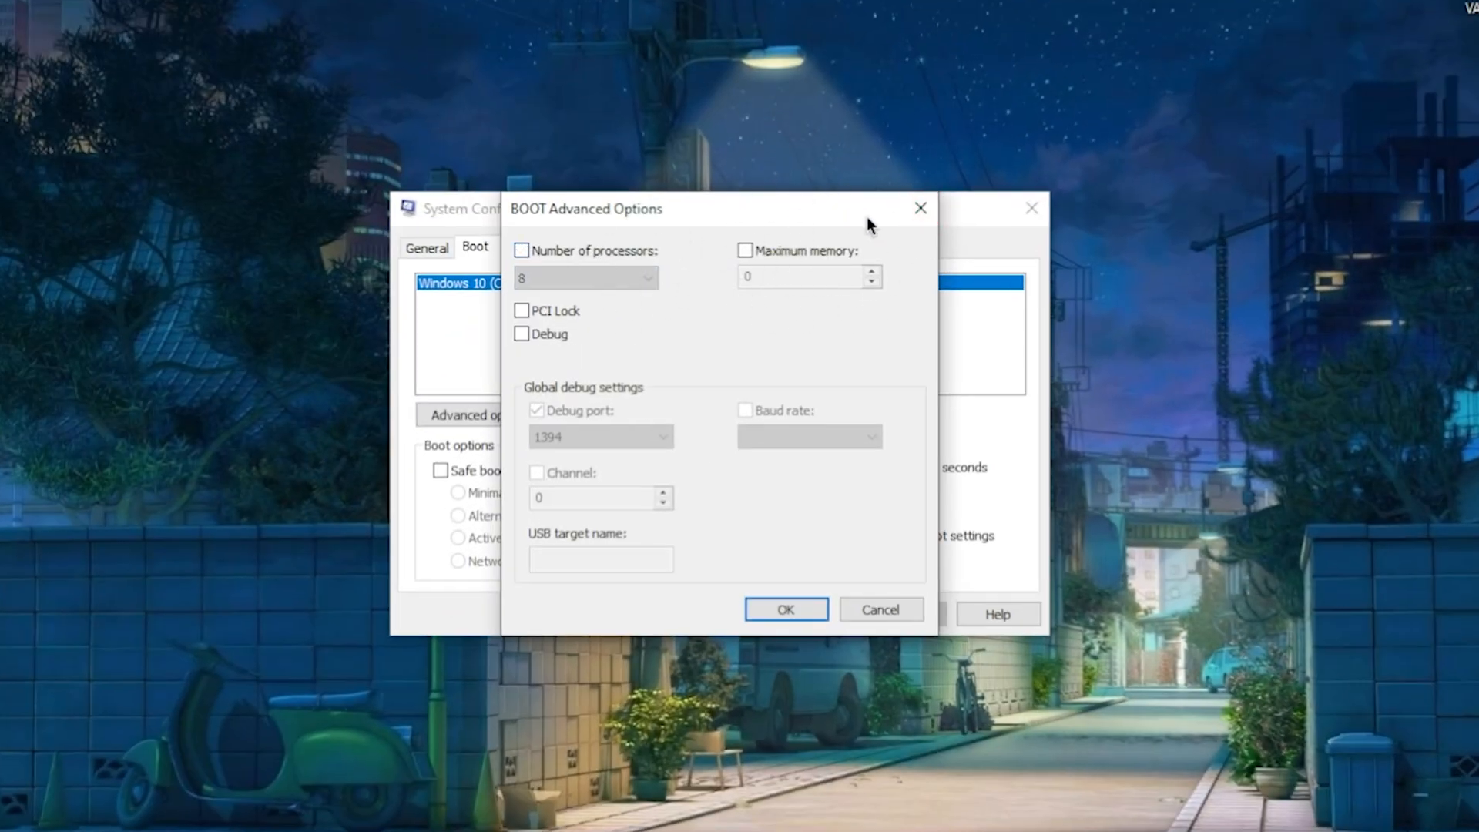
{"action": "mouse_move", "coordinate": [786, 609]}
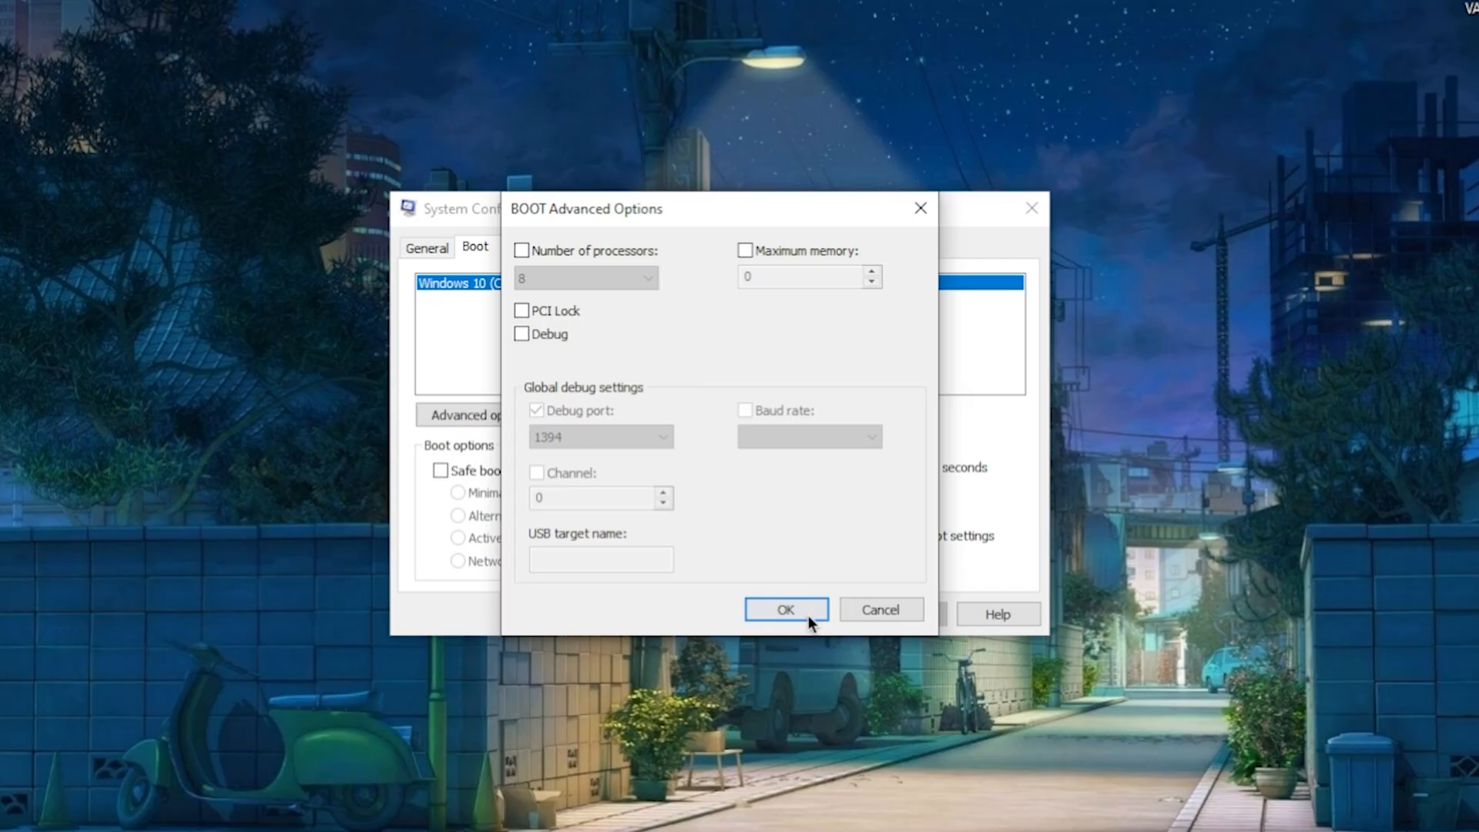
Step: Hide all Microsoft services, disable Microsoft PC Manager Service, and apply
{"action": "left_click", "coordinate": [785, 609]}
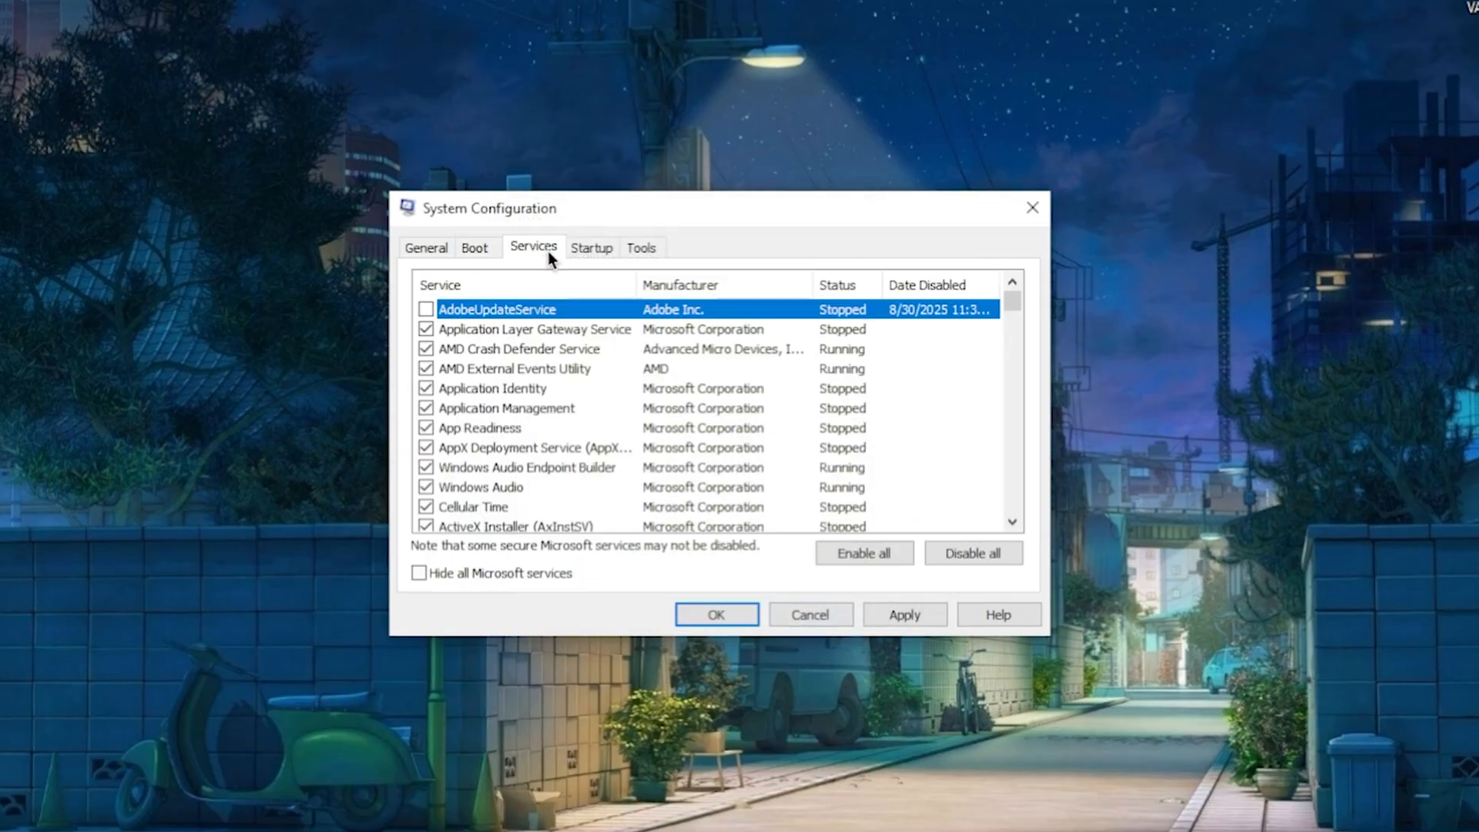
{"action": "left_click", "coordinate": [395, 581]}
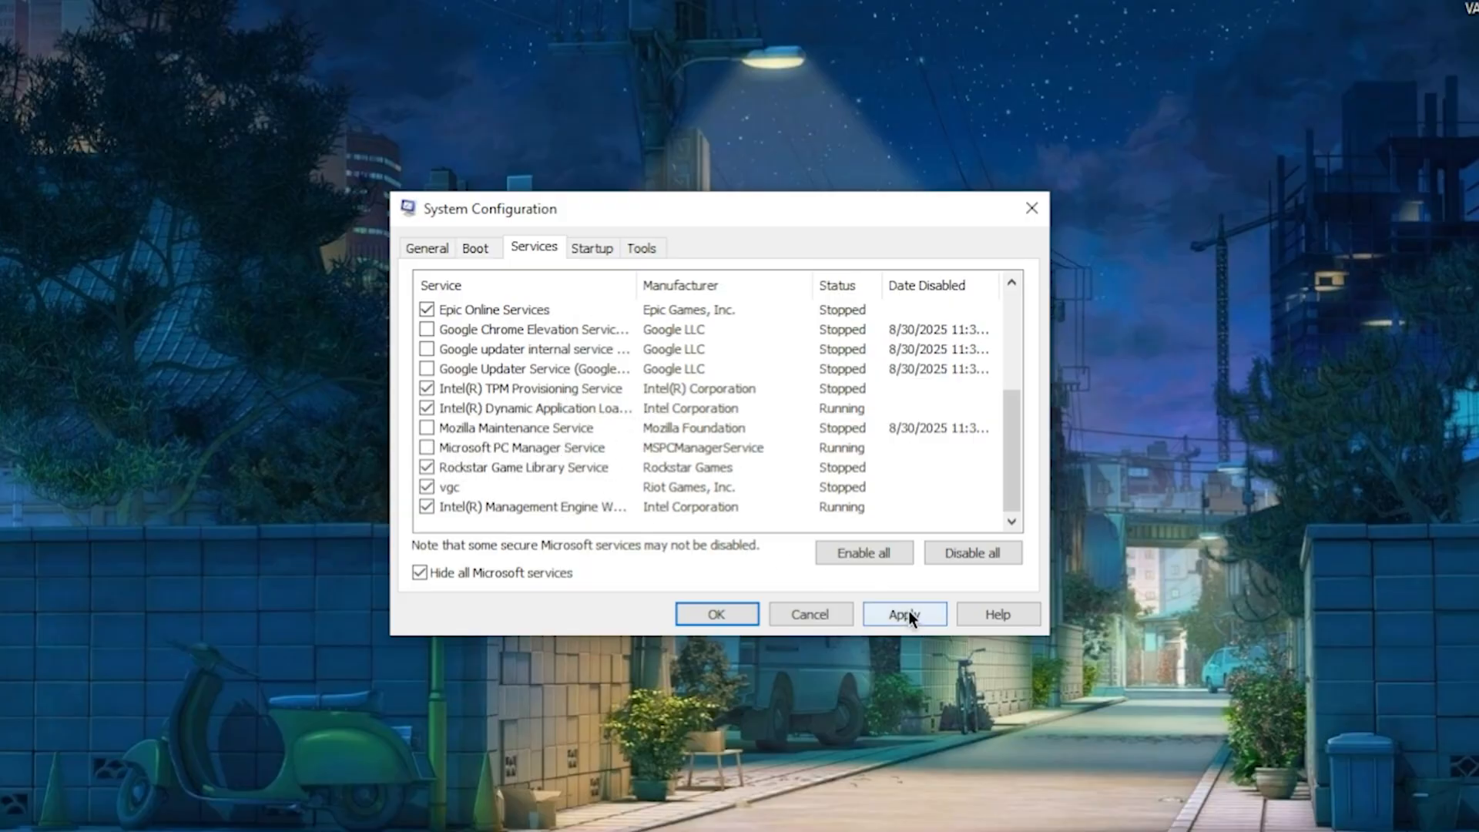
{"action": "left_click", "coordinate": [903, 613]}
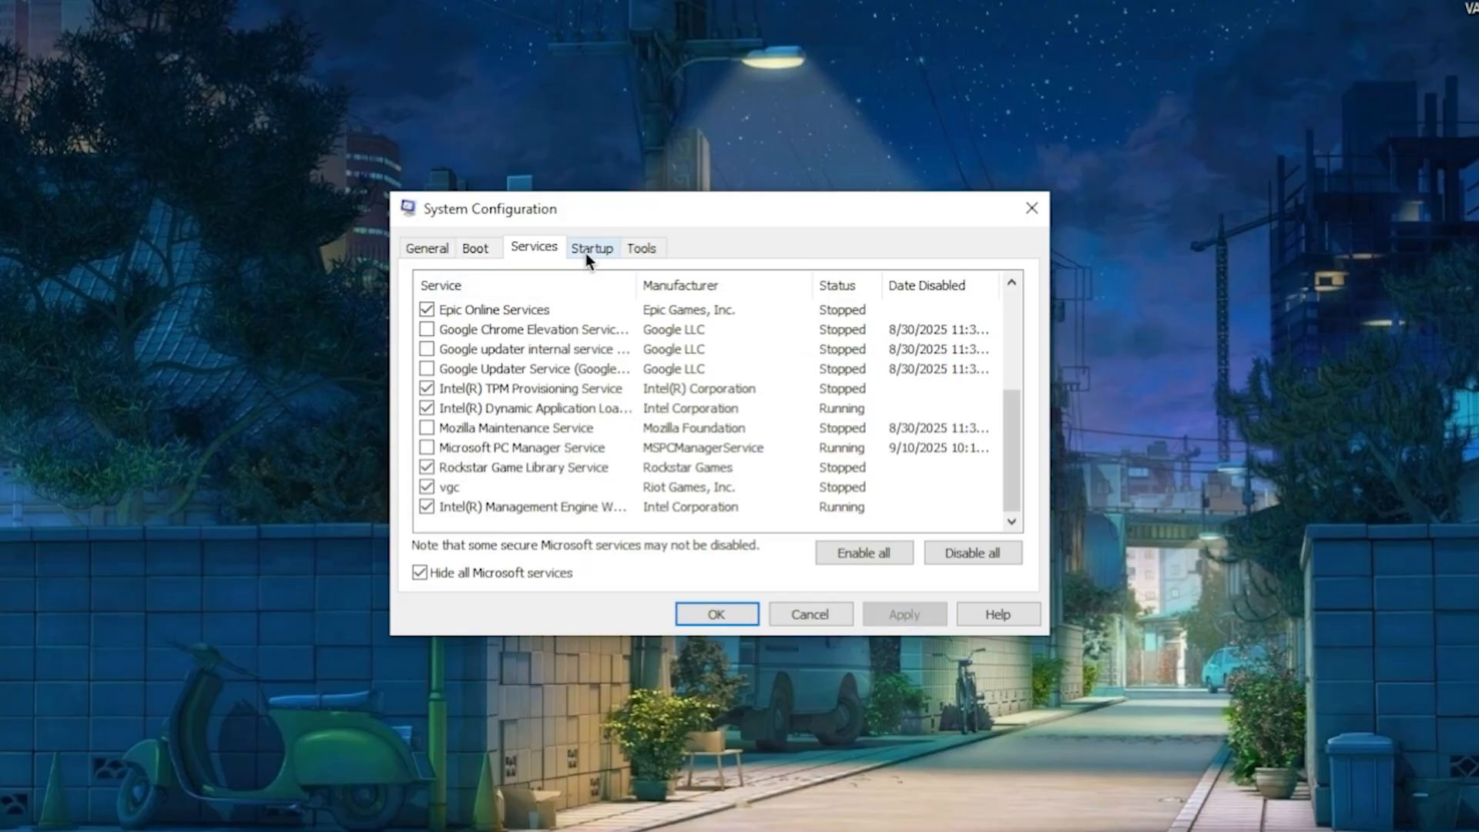
Step: Review startup apps in Task Manager, confirm with OK, and exit without restarting
{"action": "left_click", "coordinate": [592, 248]}
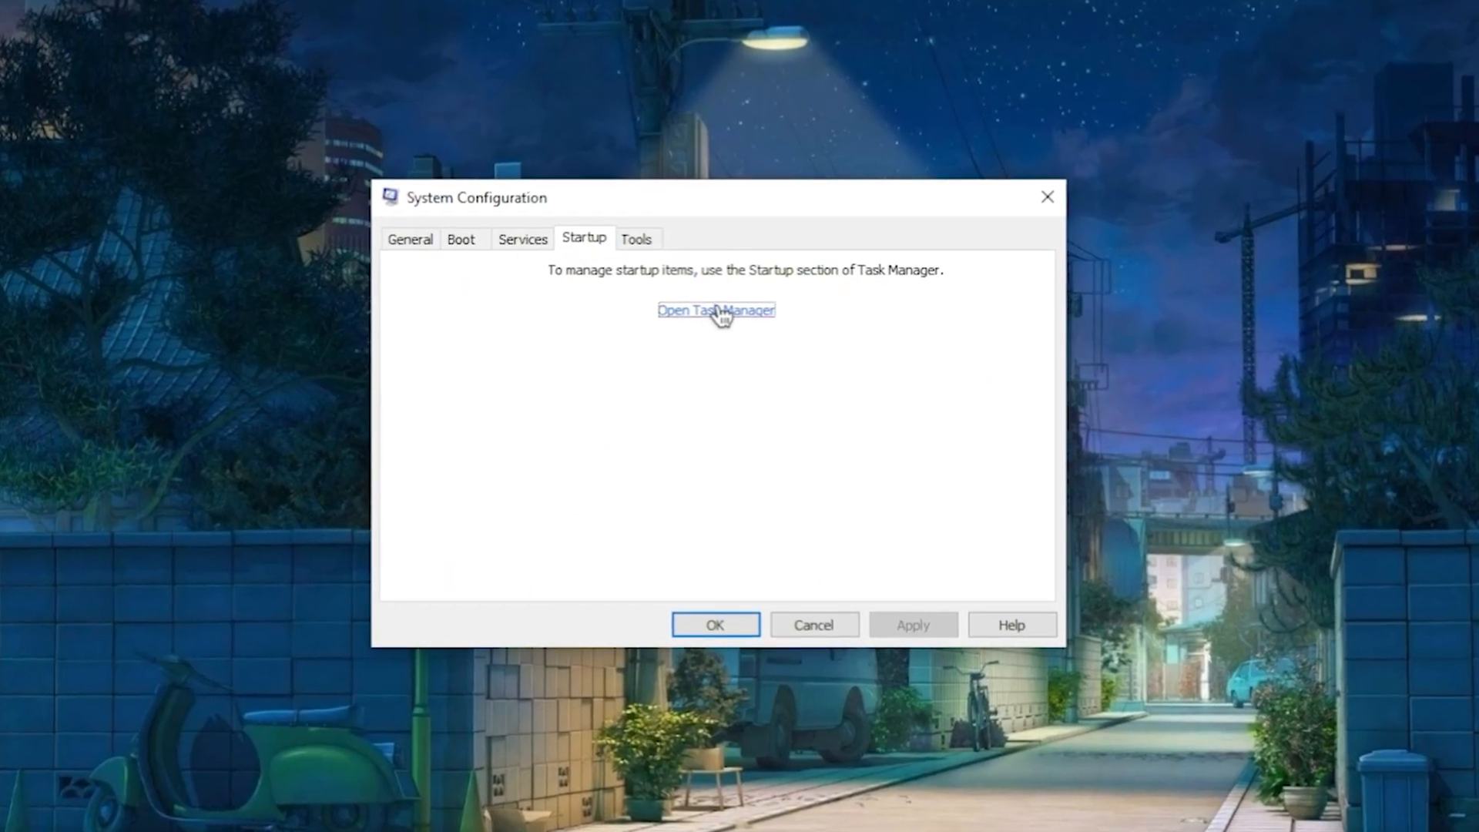
{"action": "left_click", "coordinate": [715, 310]}
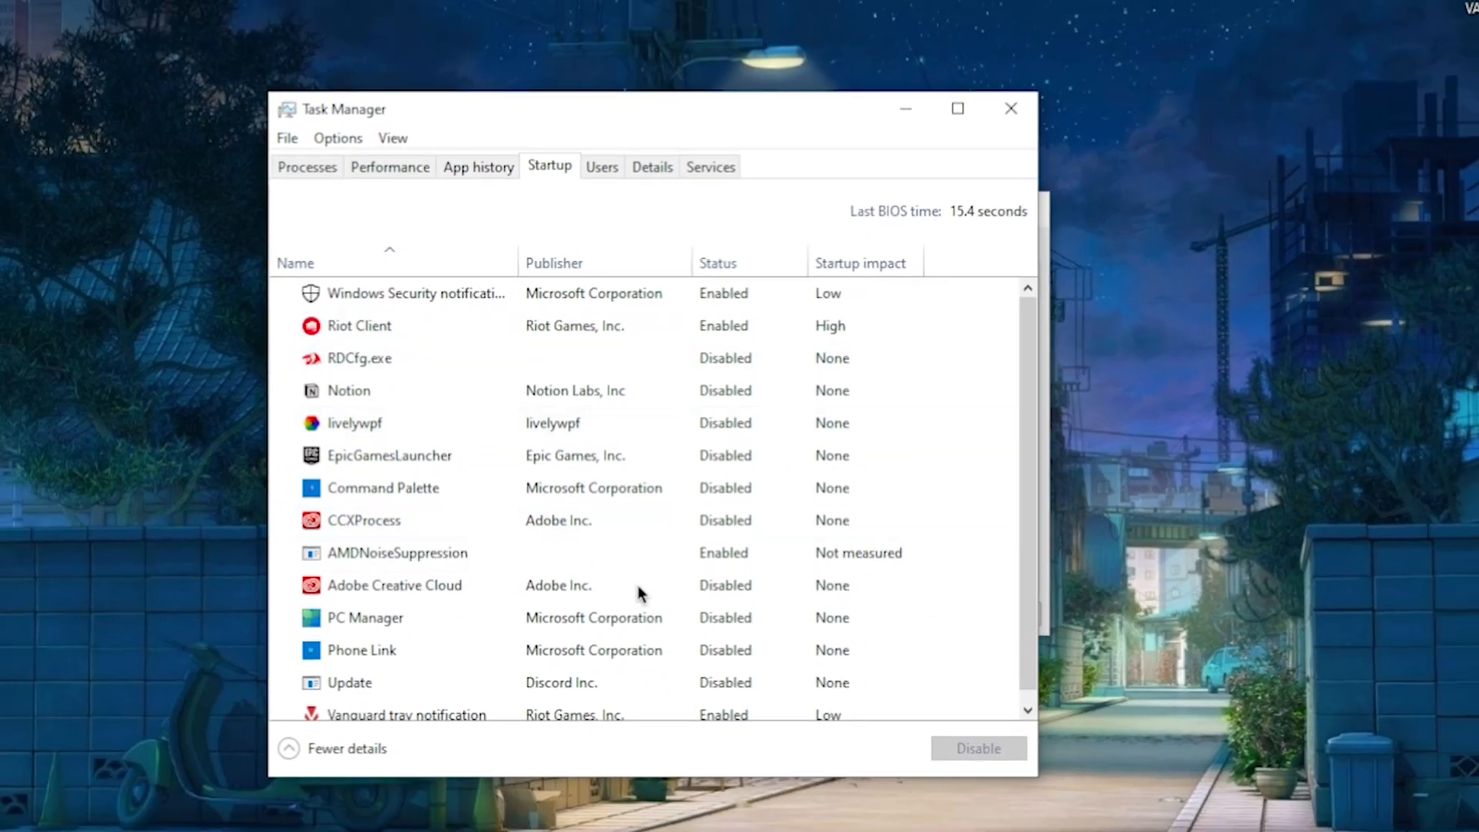
{"action": "left_click", "coordinate": [394, 585]}
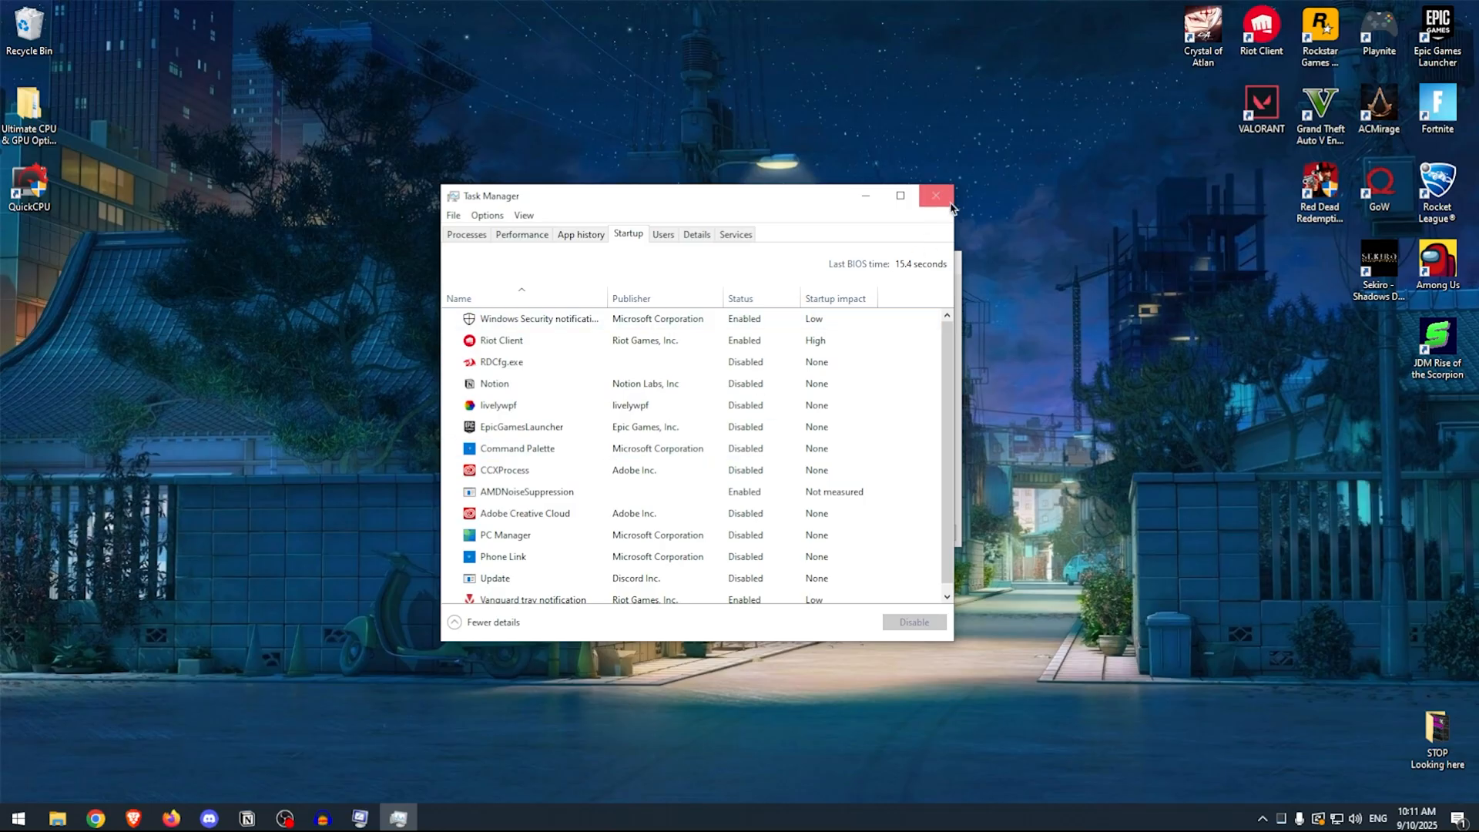
{"action": "left_click", "coordinate": [934, 194]}
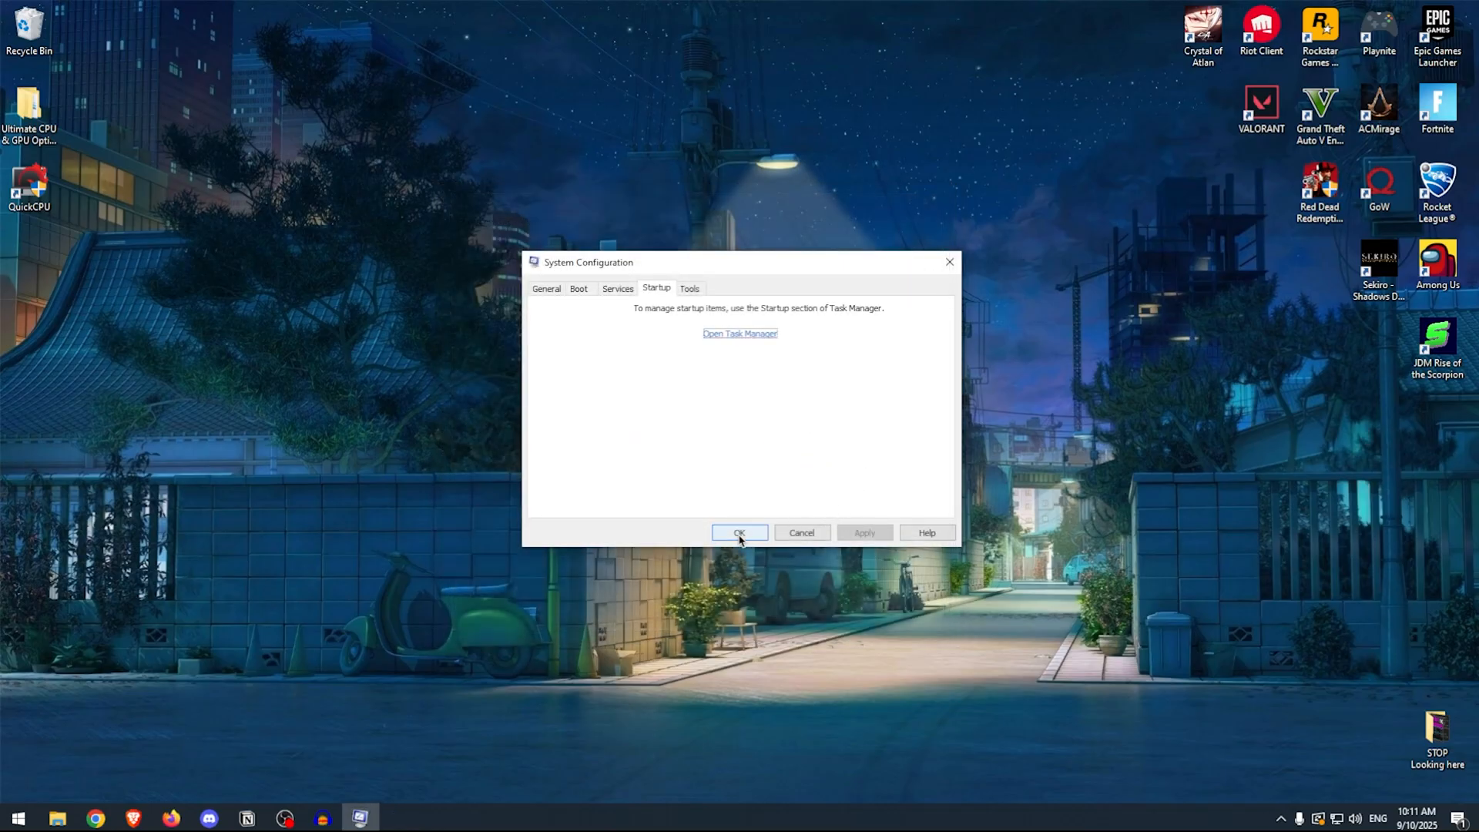
{"action": "left_click", "coordinate": [739, 532]}
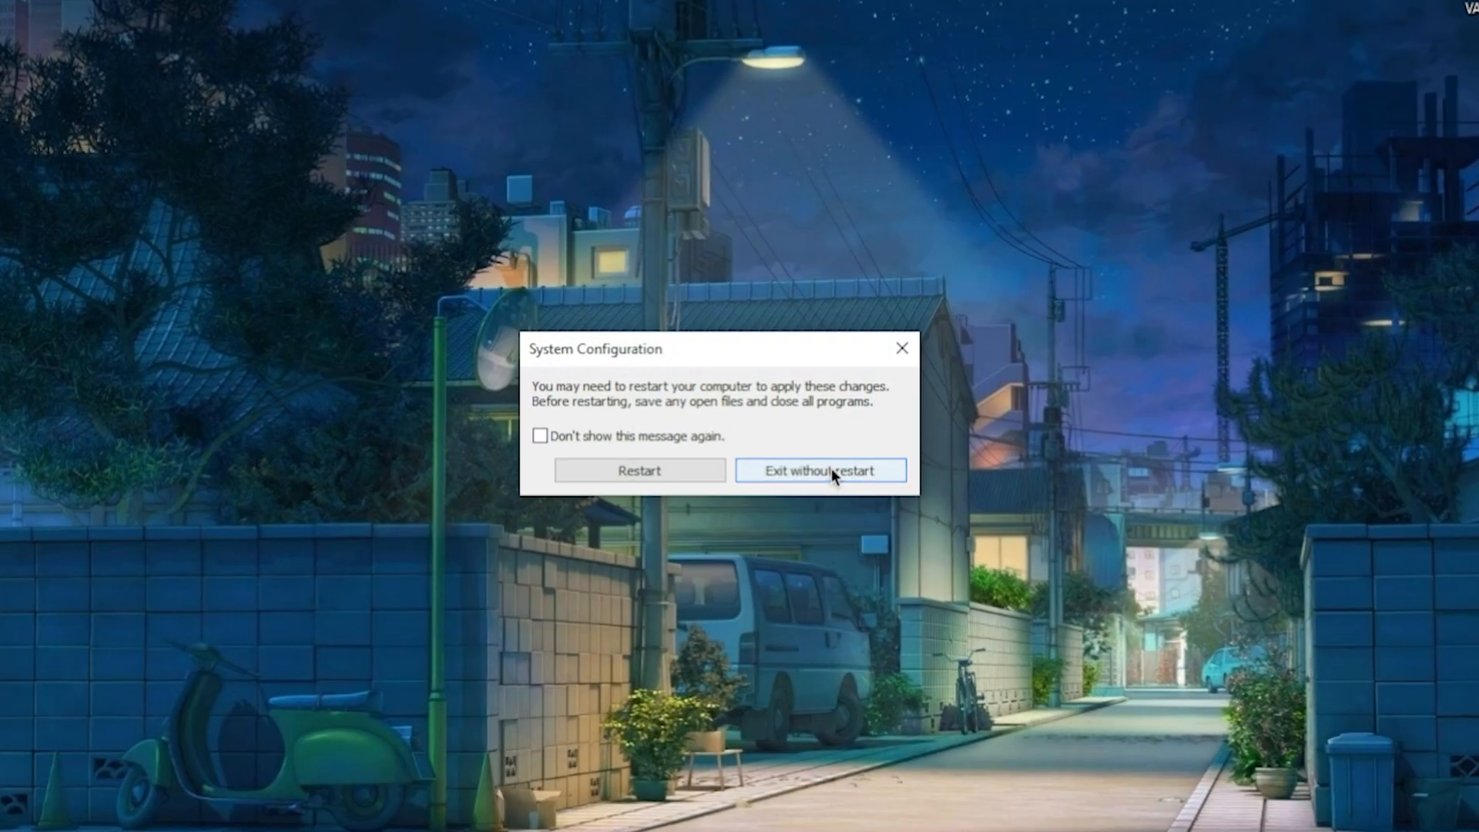
{"action": "left_click", "coordinate": [819, 470]}
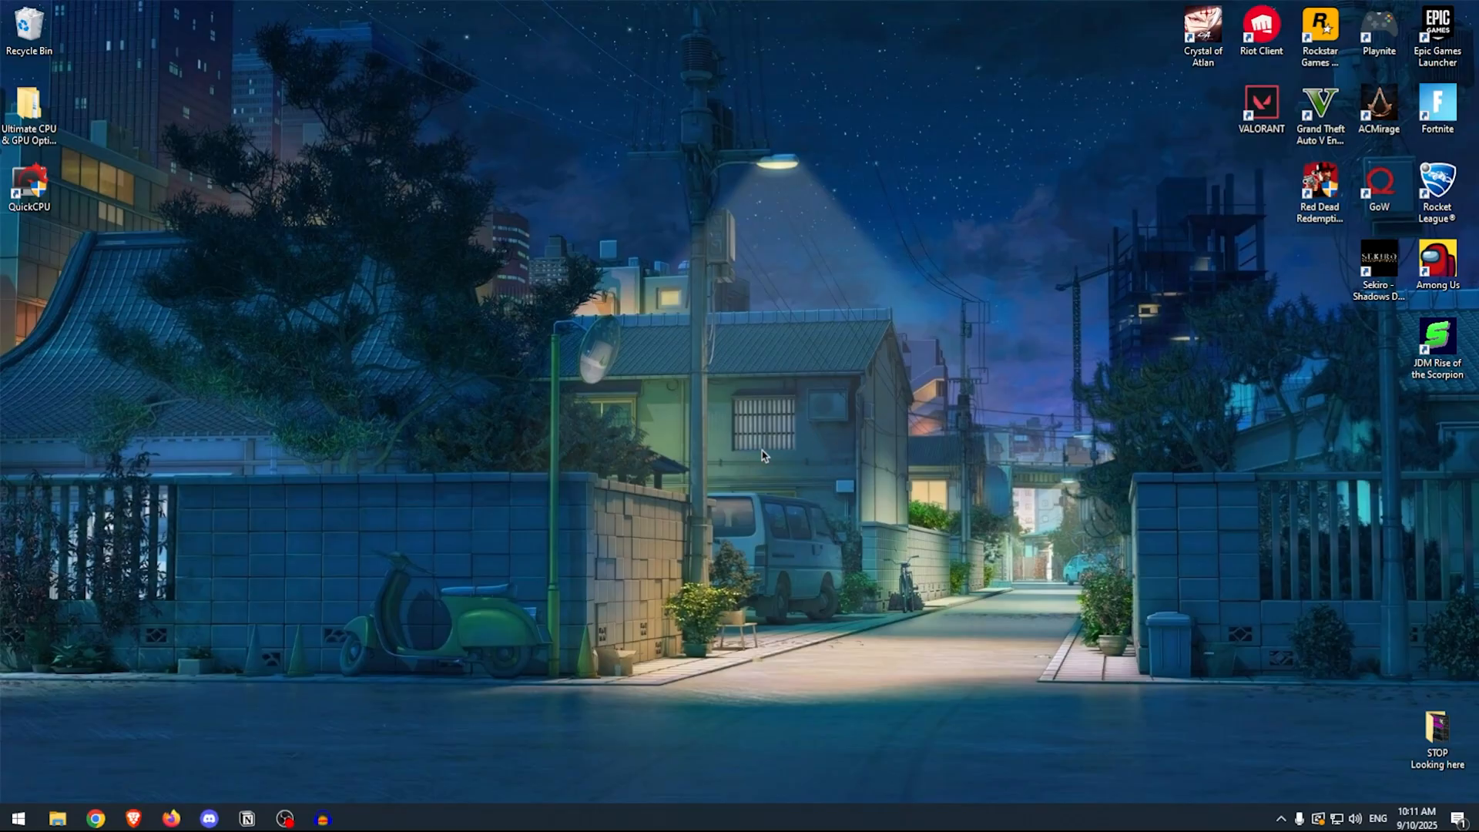
{"action": "mouse_move", "coordinate": [819, 401]}
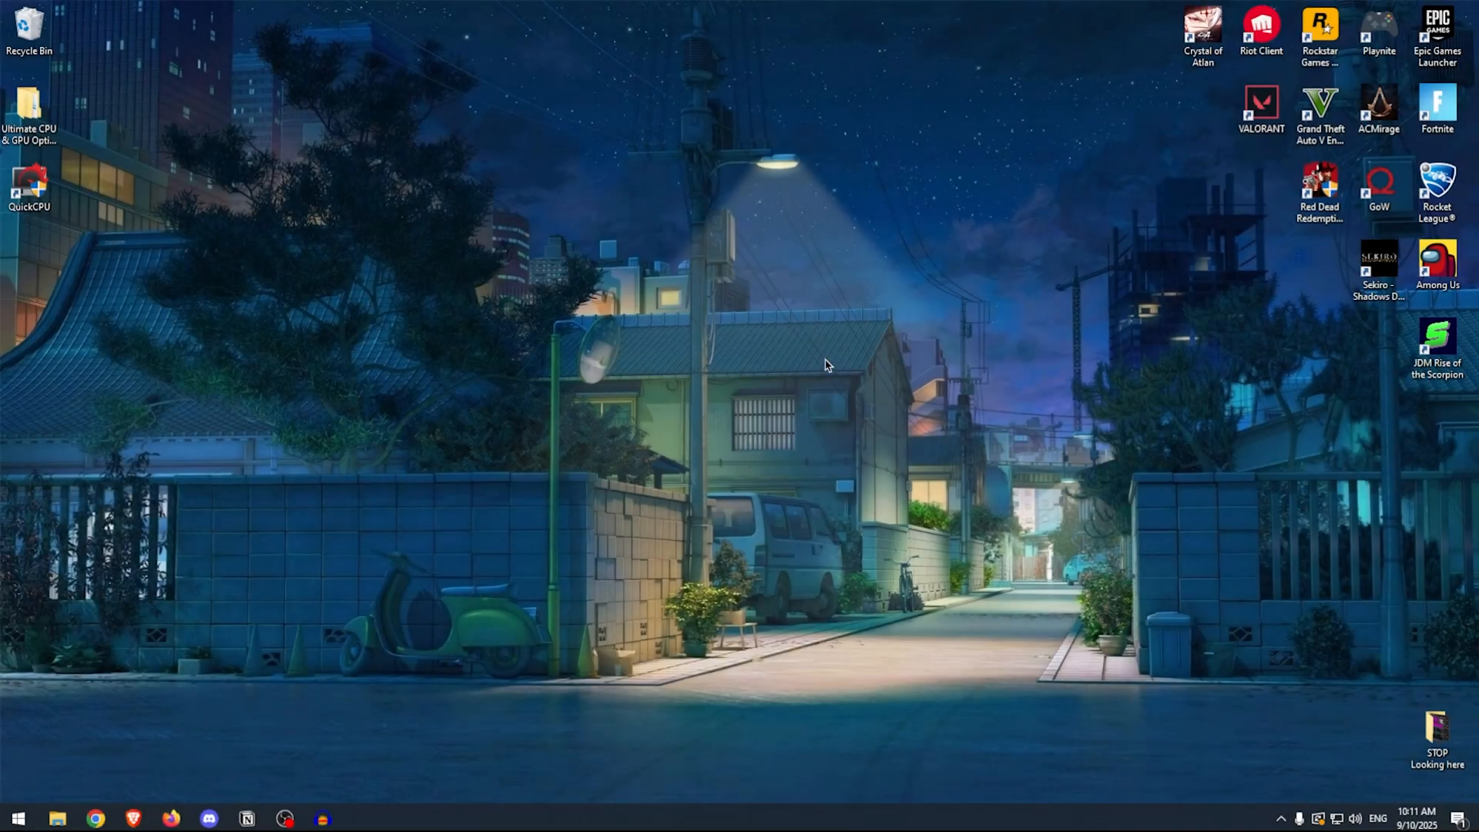
{"action": "mouse_move", "coordinate": [931, 403]}
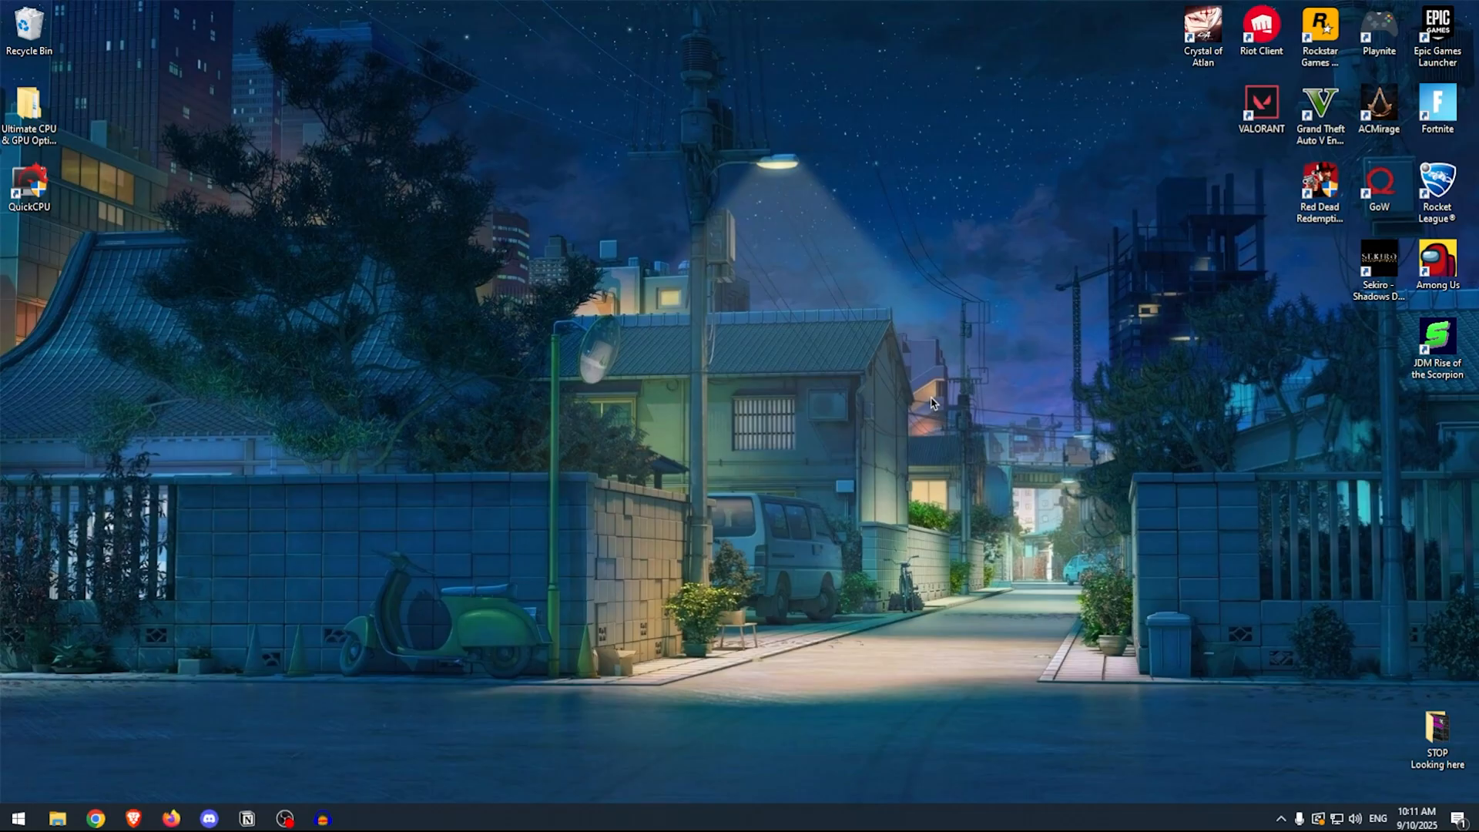
Step: Open Services, stop Windows Search, and set its startup type to Disabled
{"action": "type", "text": "services"}
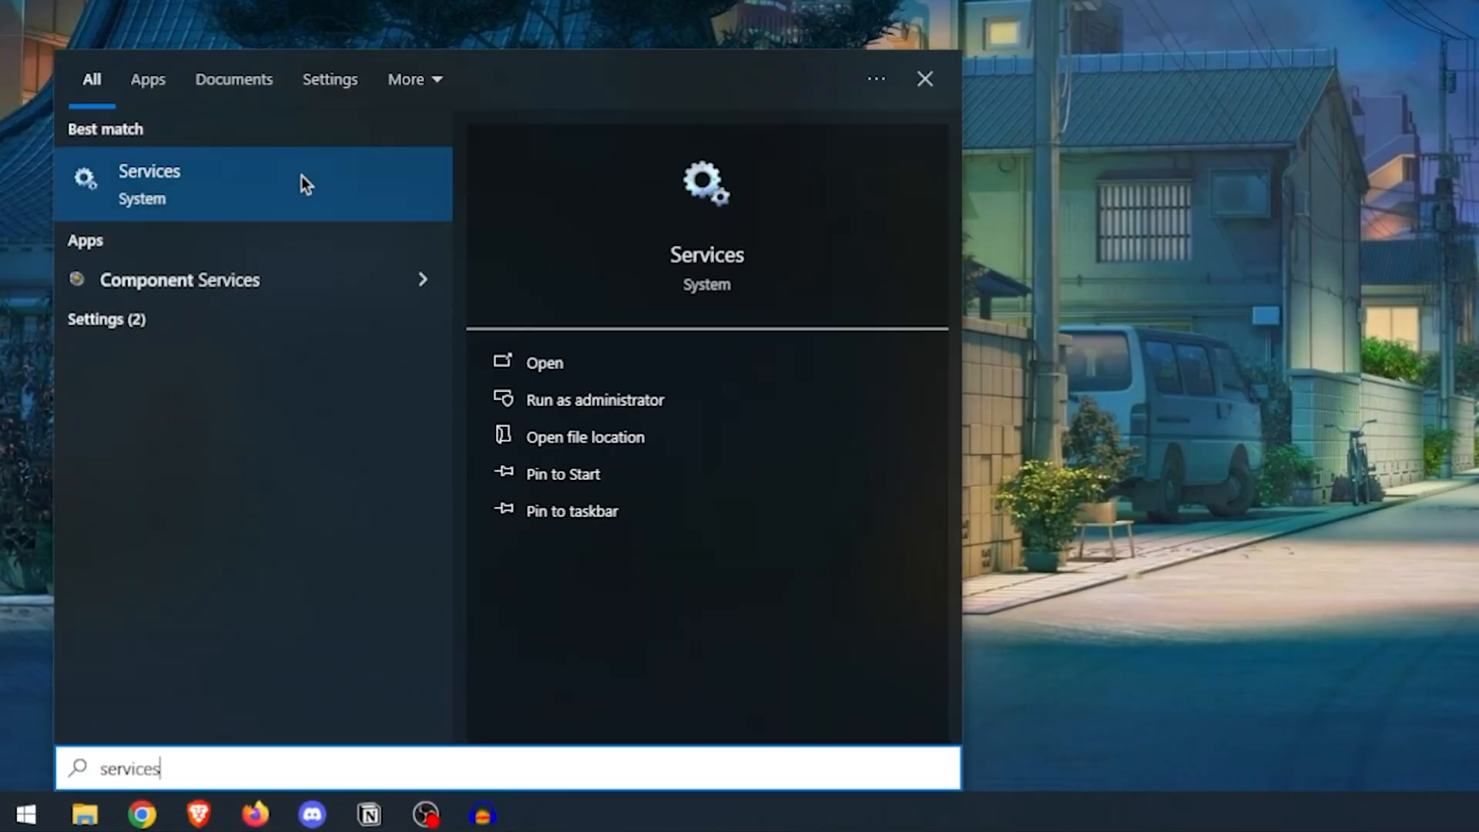
{"action": "left_click", "coordinate": [544, 362]}
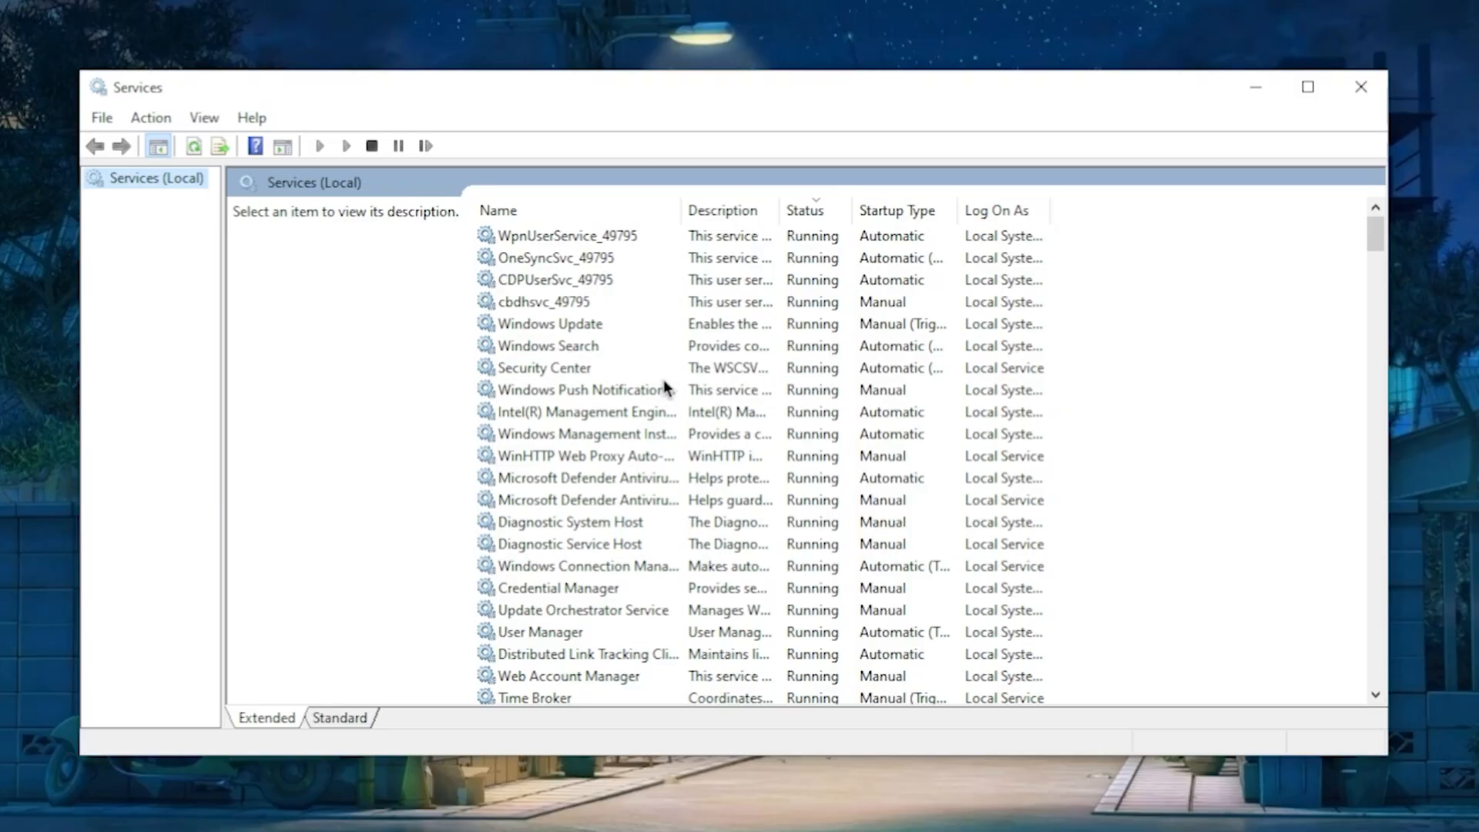
{"action": "left_click", "coordinate": [547, 345]}
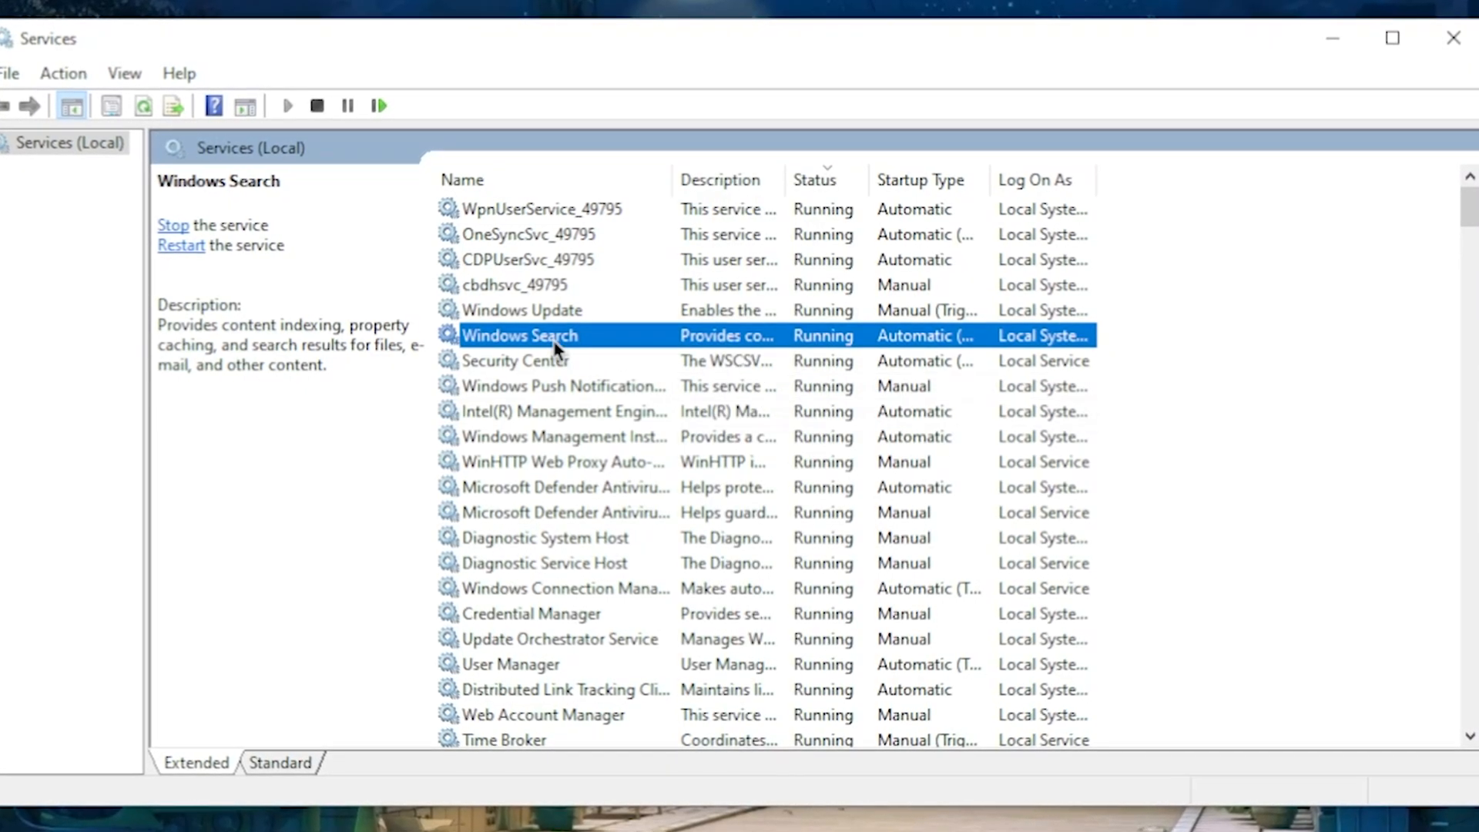
{"action": "right_click", "coordinate": [520, 335]}
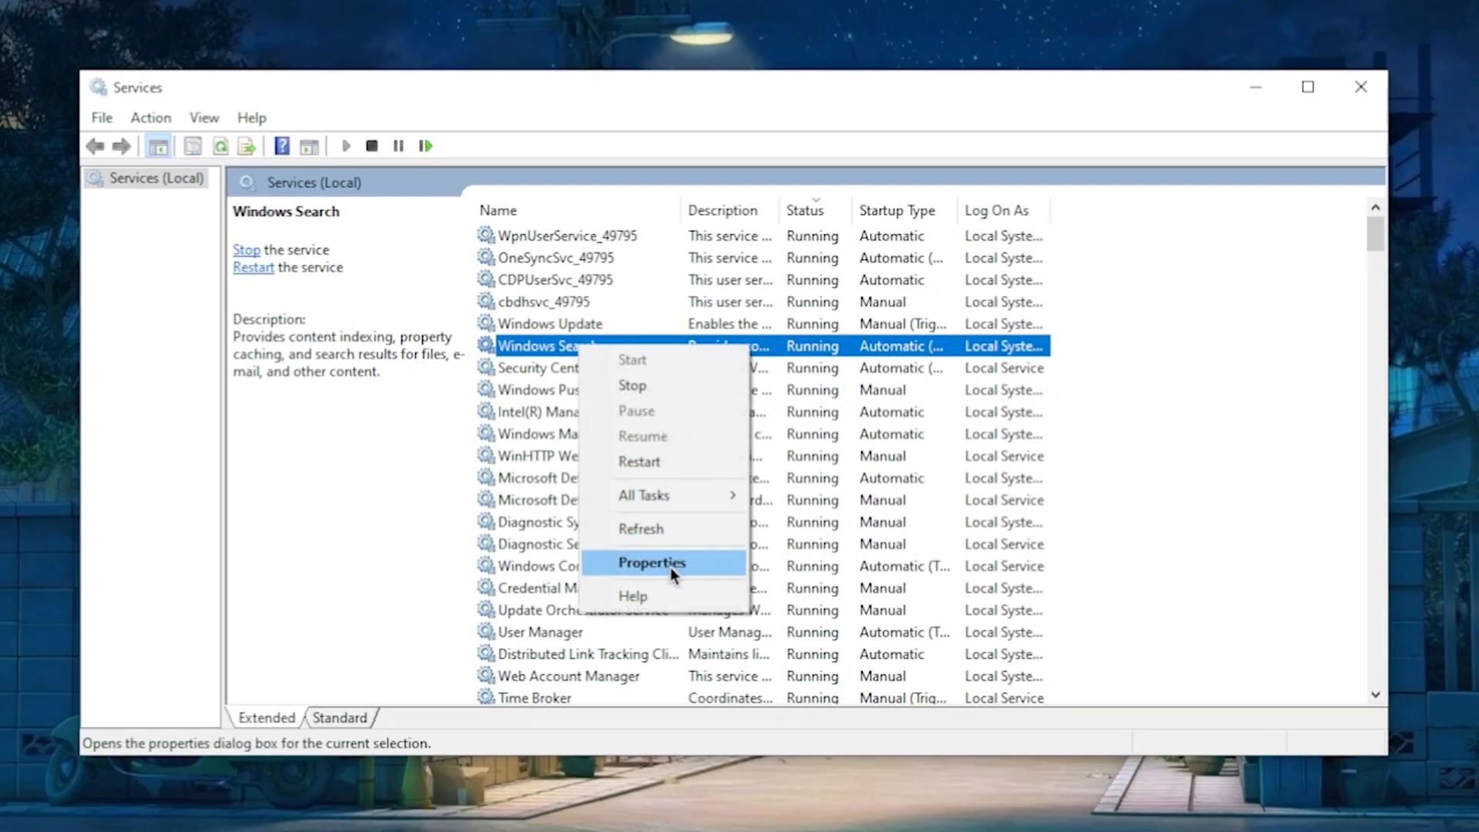
{"action": "left_click", "coordinate": [651, 563]}
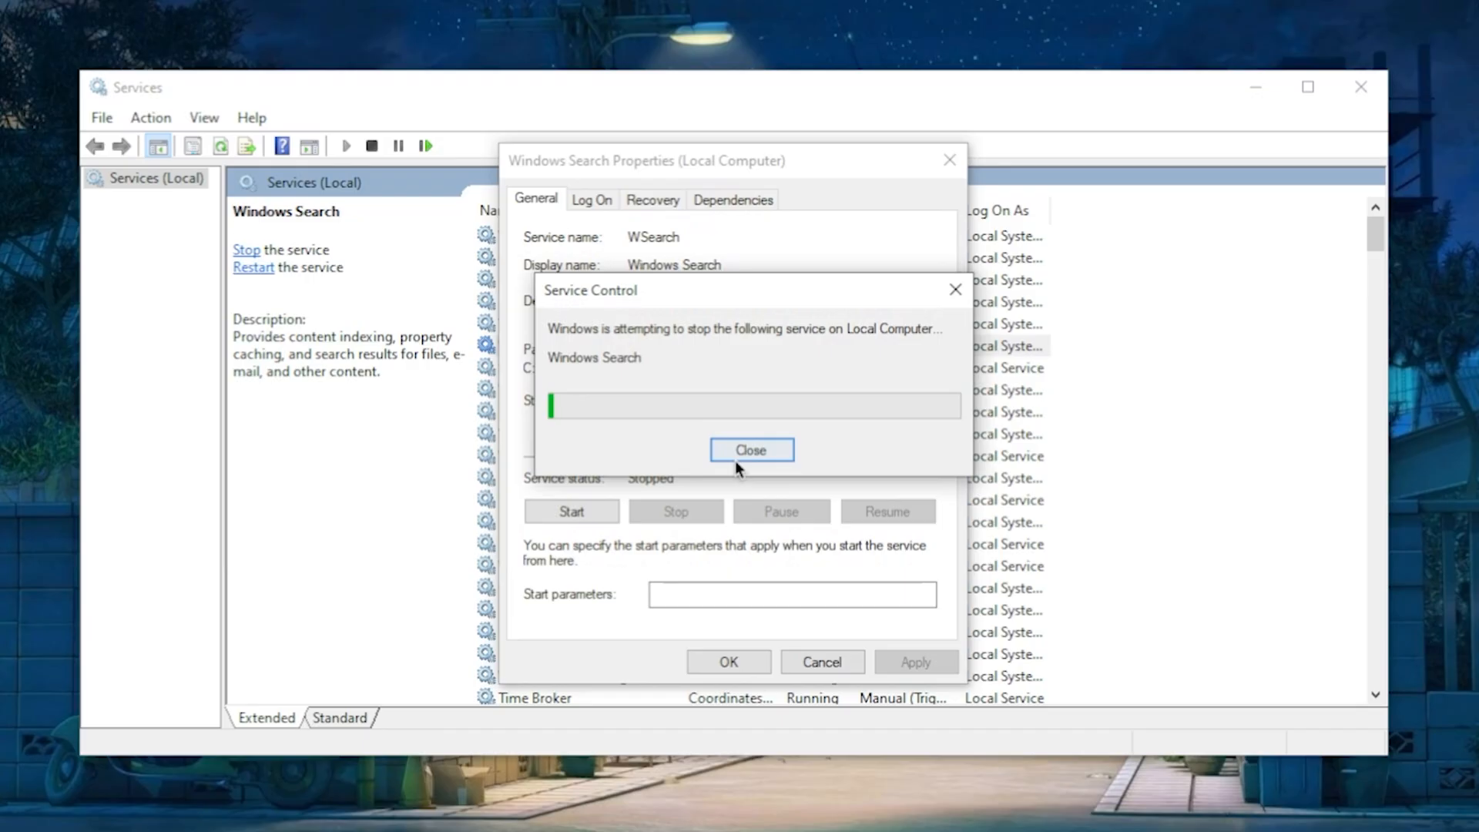
{"action": "left_click", "coordinate": [749, 450]}
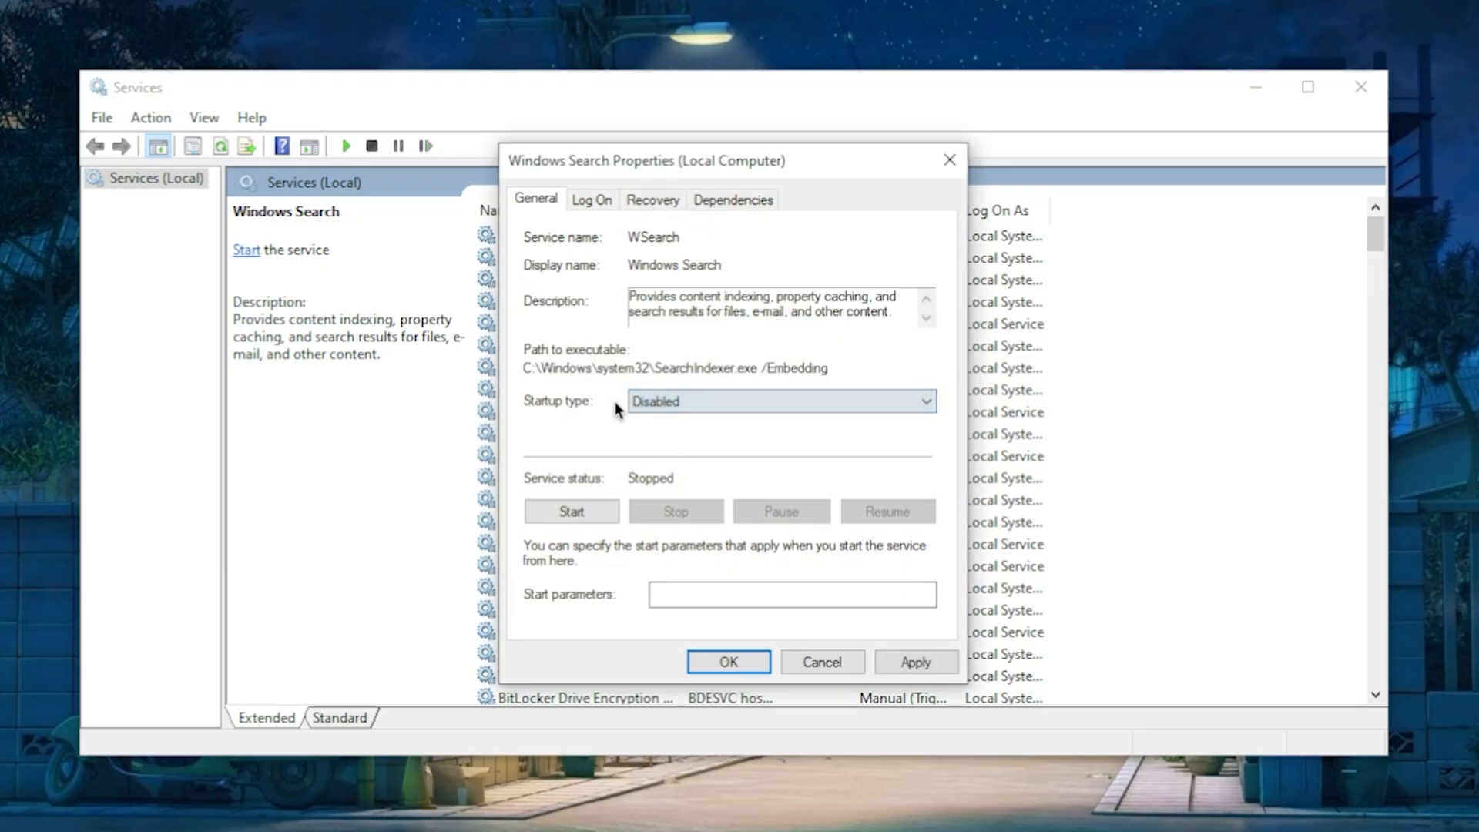
{"action": "left_click", "coordinate": [727, 661]}
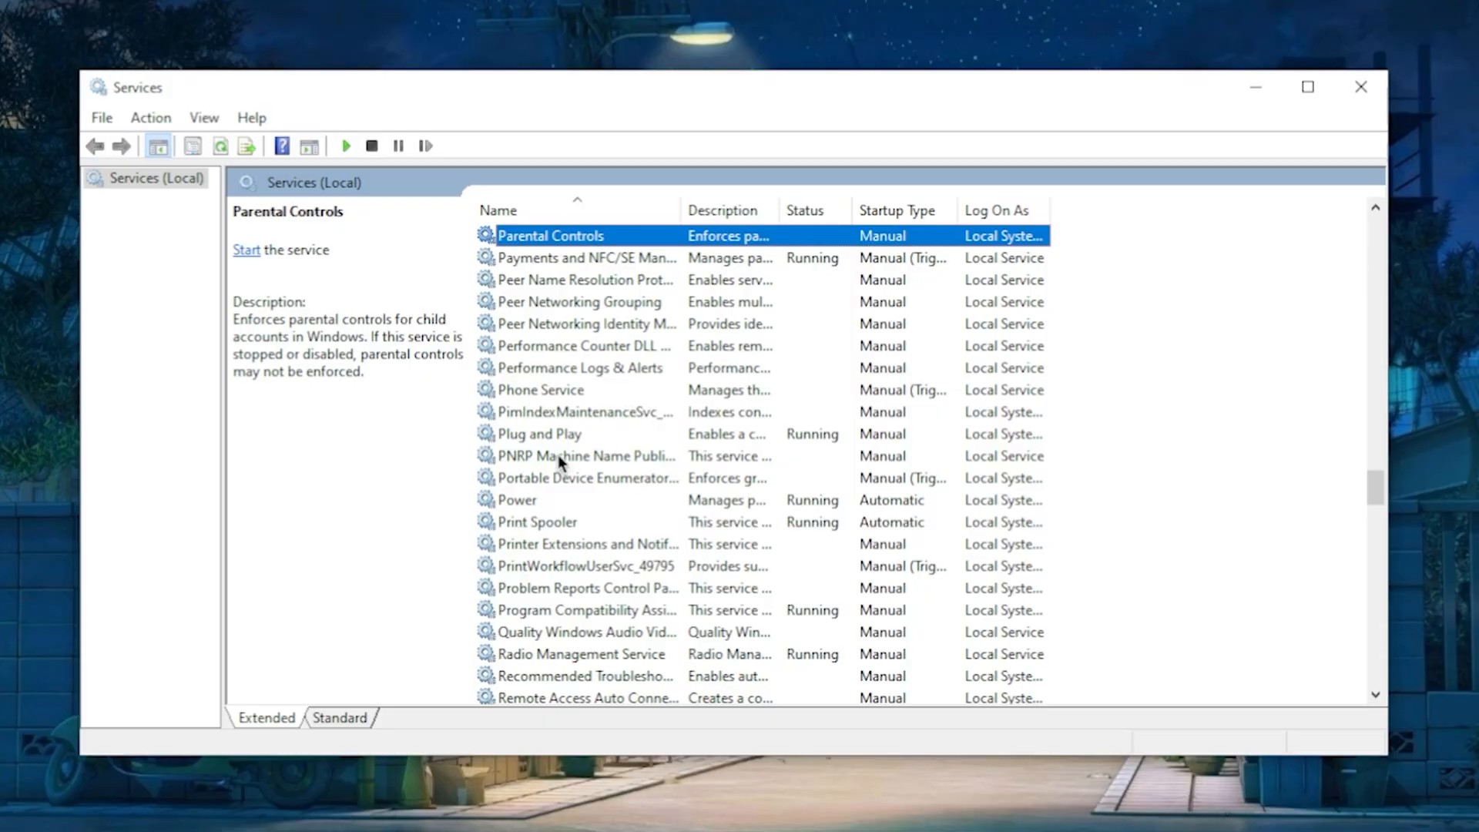
Step: Stop Print Spooler, set it to Disabled, then select SysMain in the list
{"action": "left_click", "coordinate": [536, 521]}
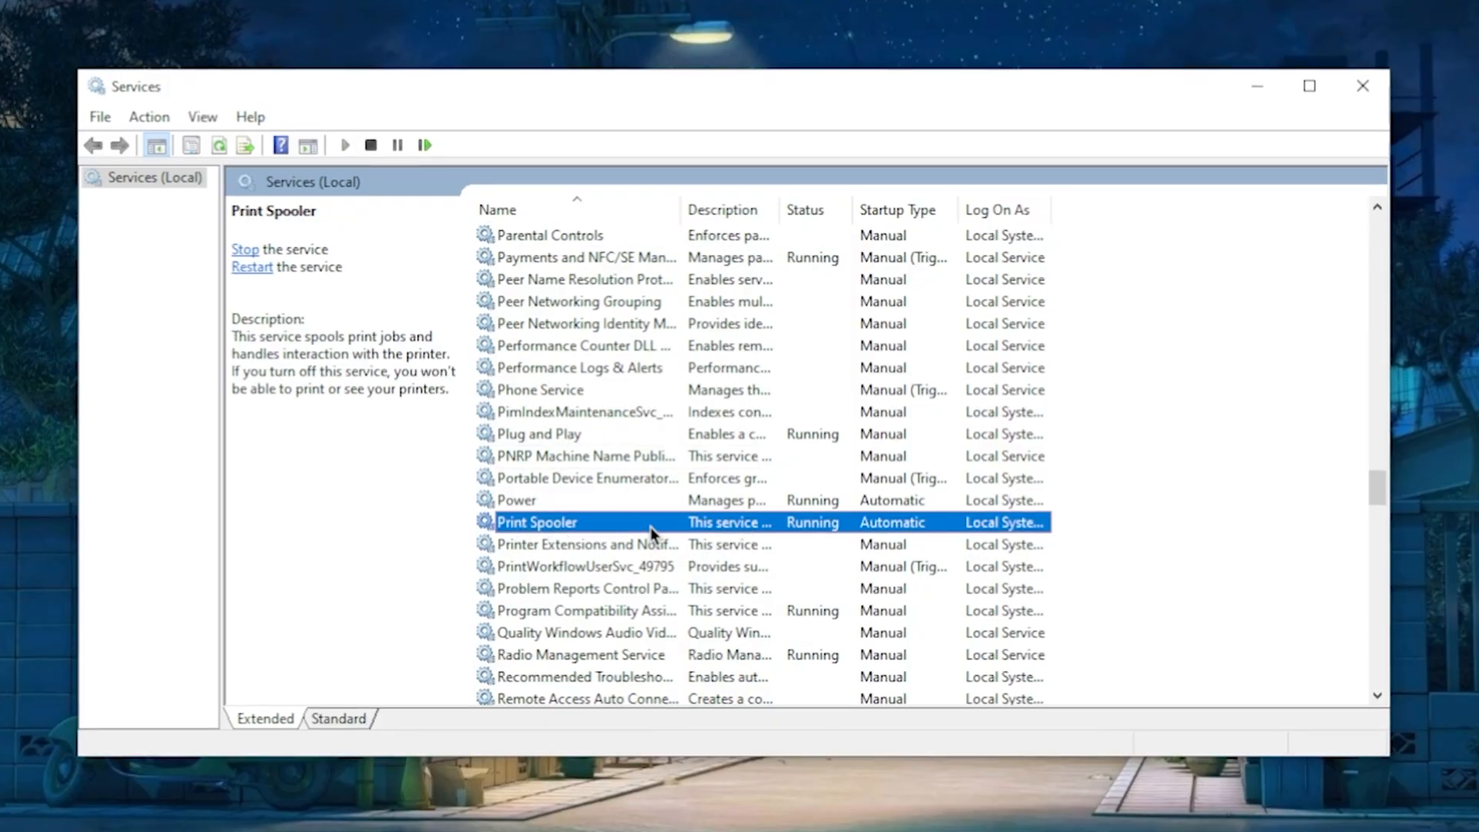
{"action": "double_click", "coordinate": [536, 521]}
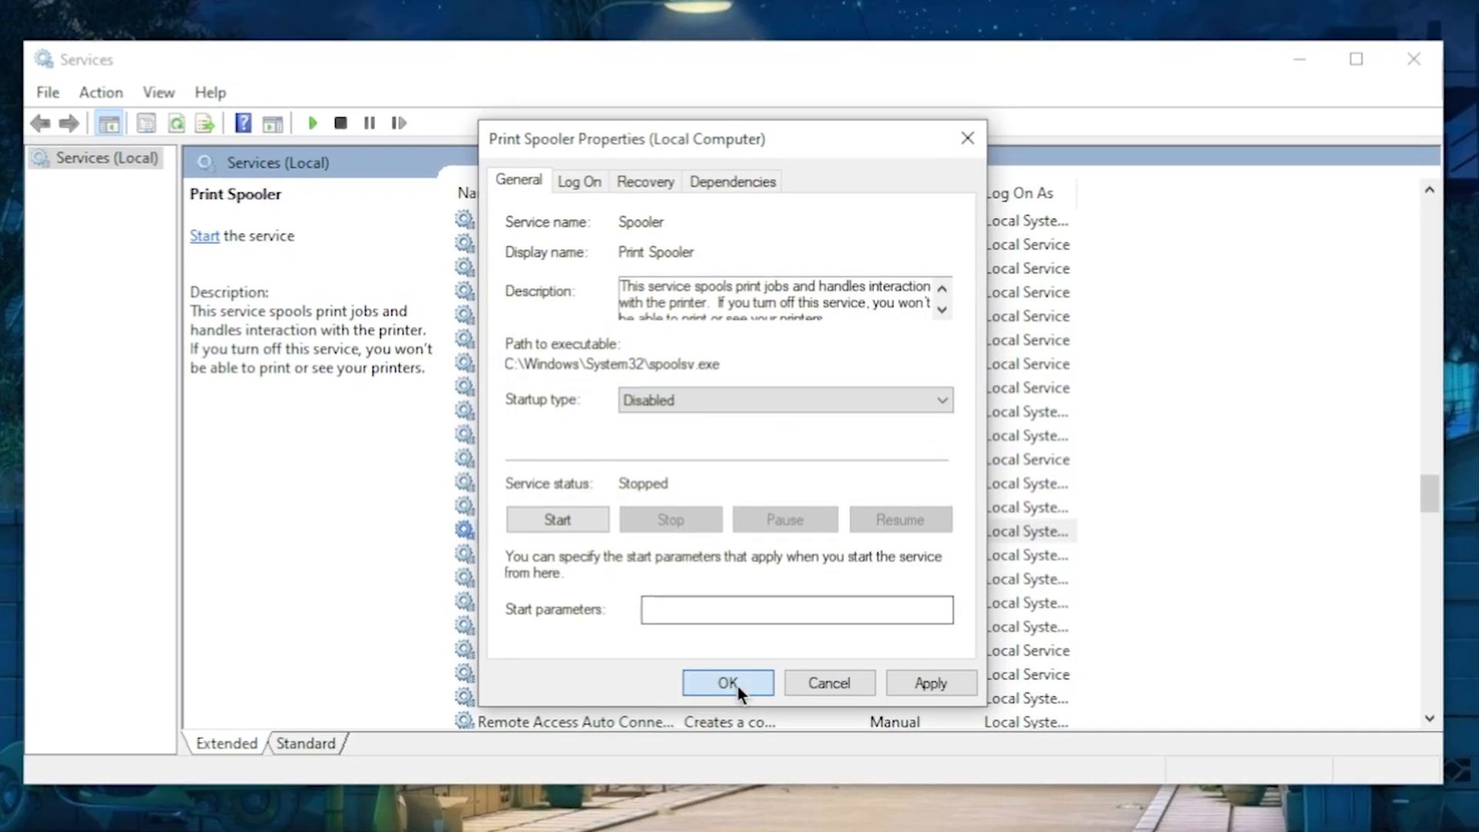
{"action": "left_click", "coordinate": [726, 682]}
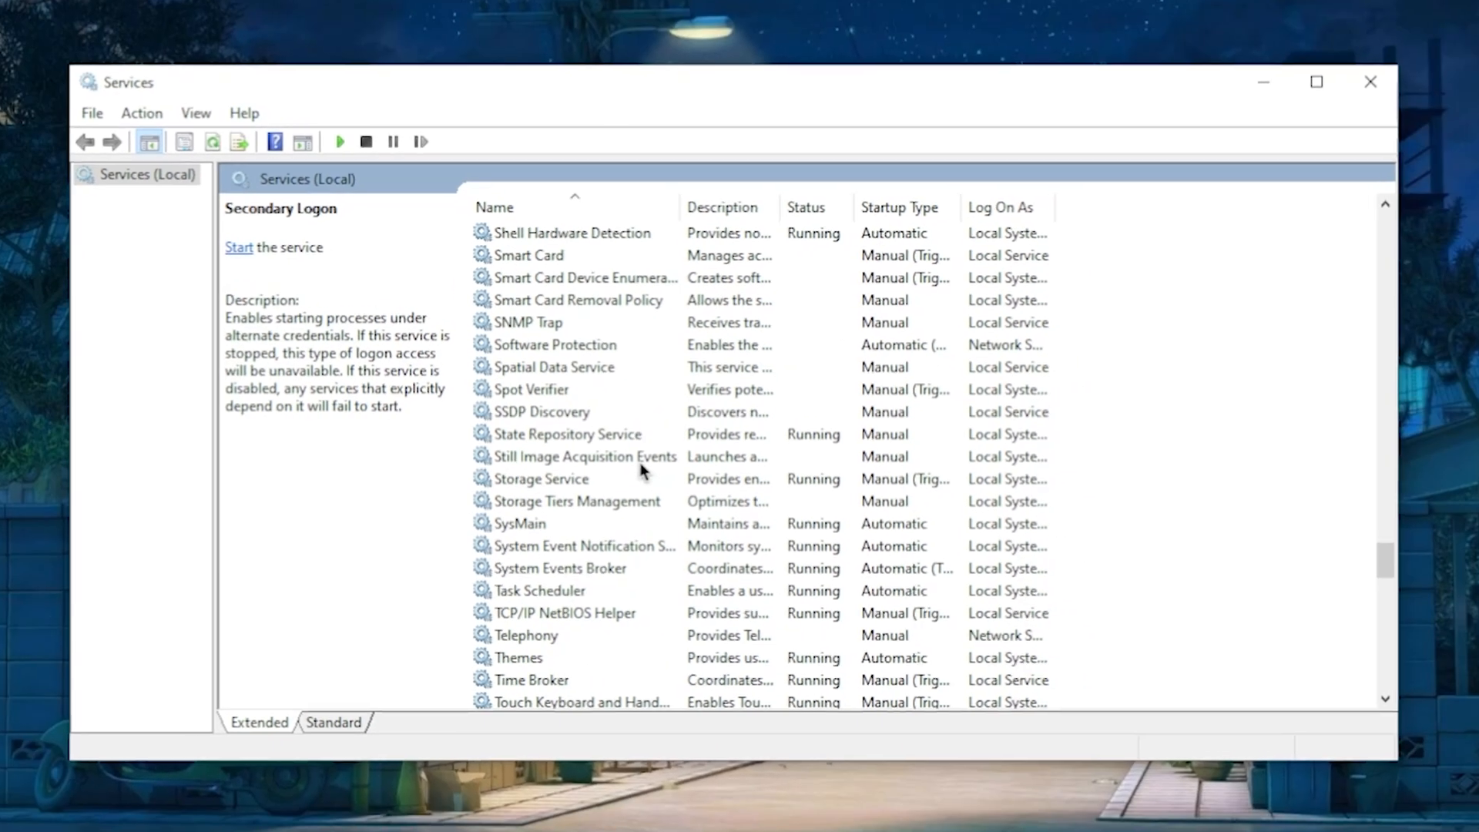
{"action": "scroll", "scroll_direction": "up", "scroll_amount": 3}
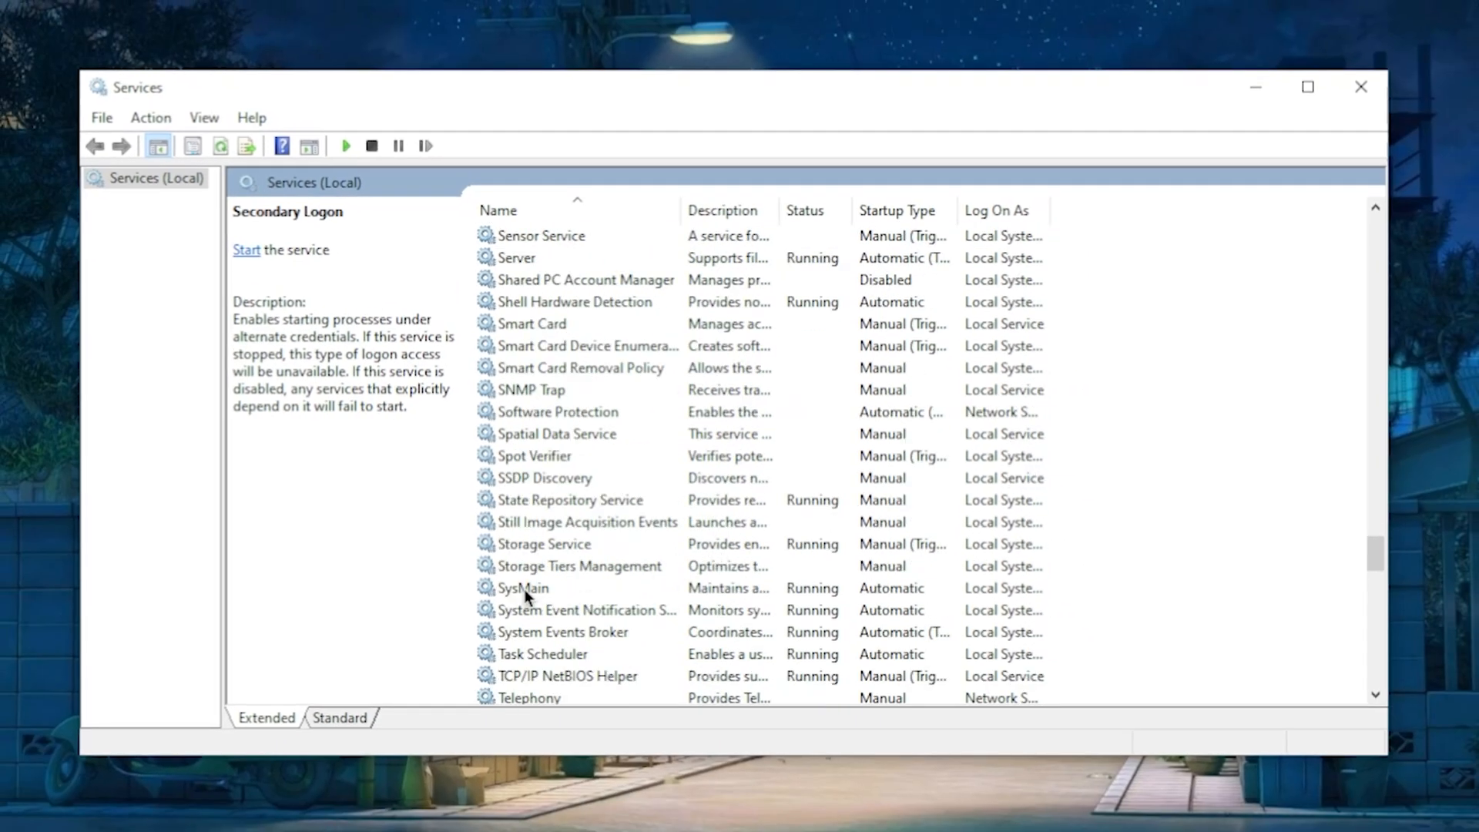
{"action": "left_click", "coordinate": [524, 590]}
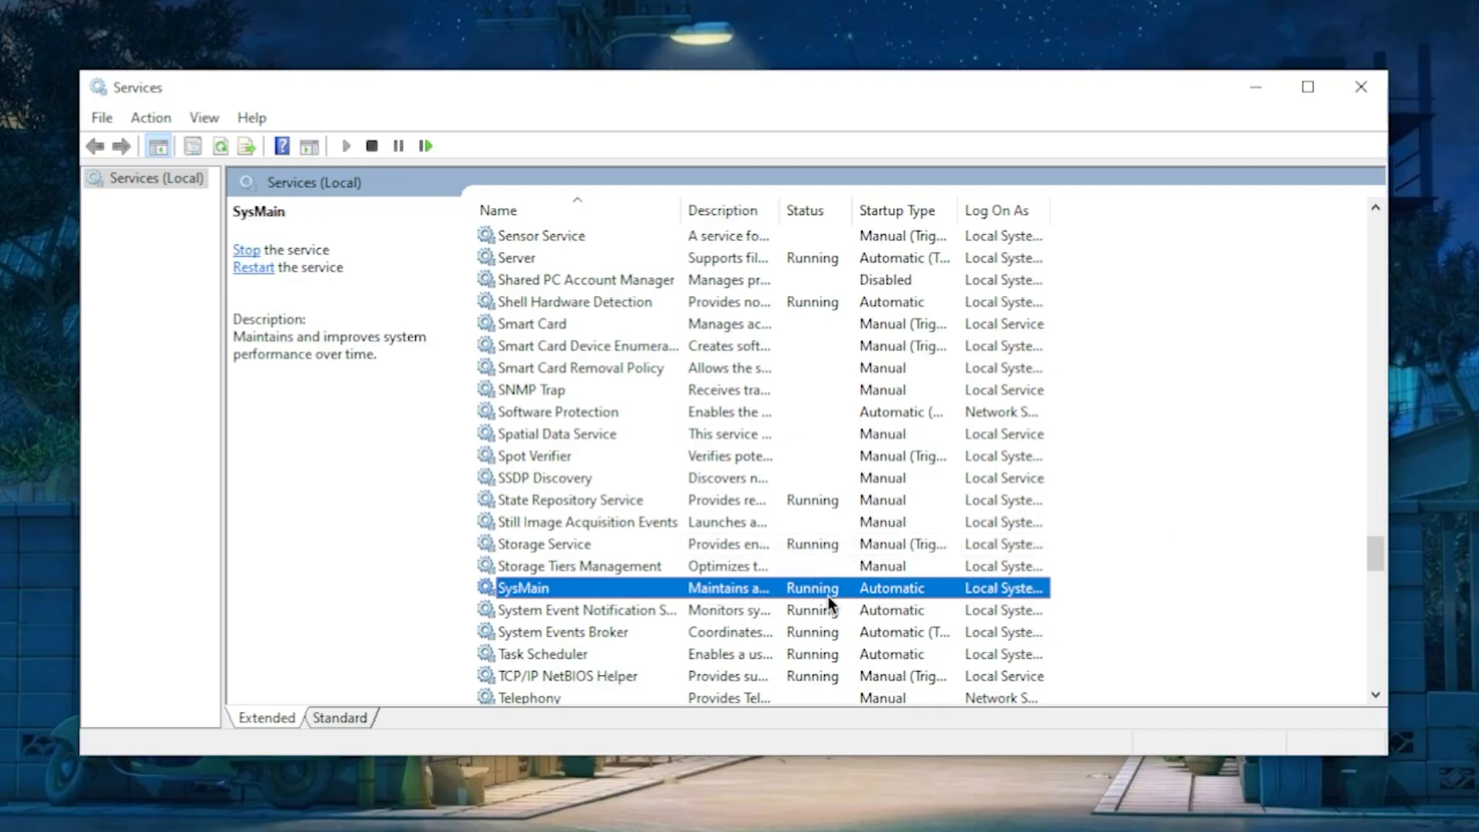
{"action": "mouse_move", "coordinate": [814, 620]}
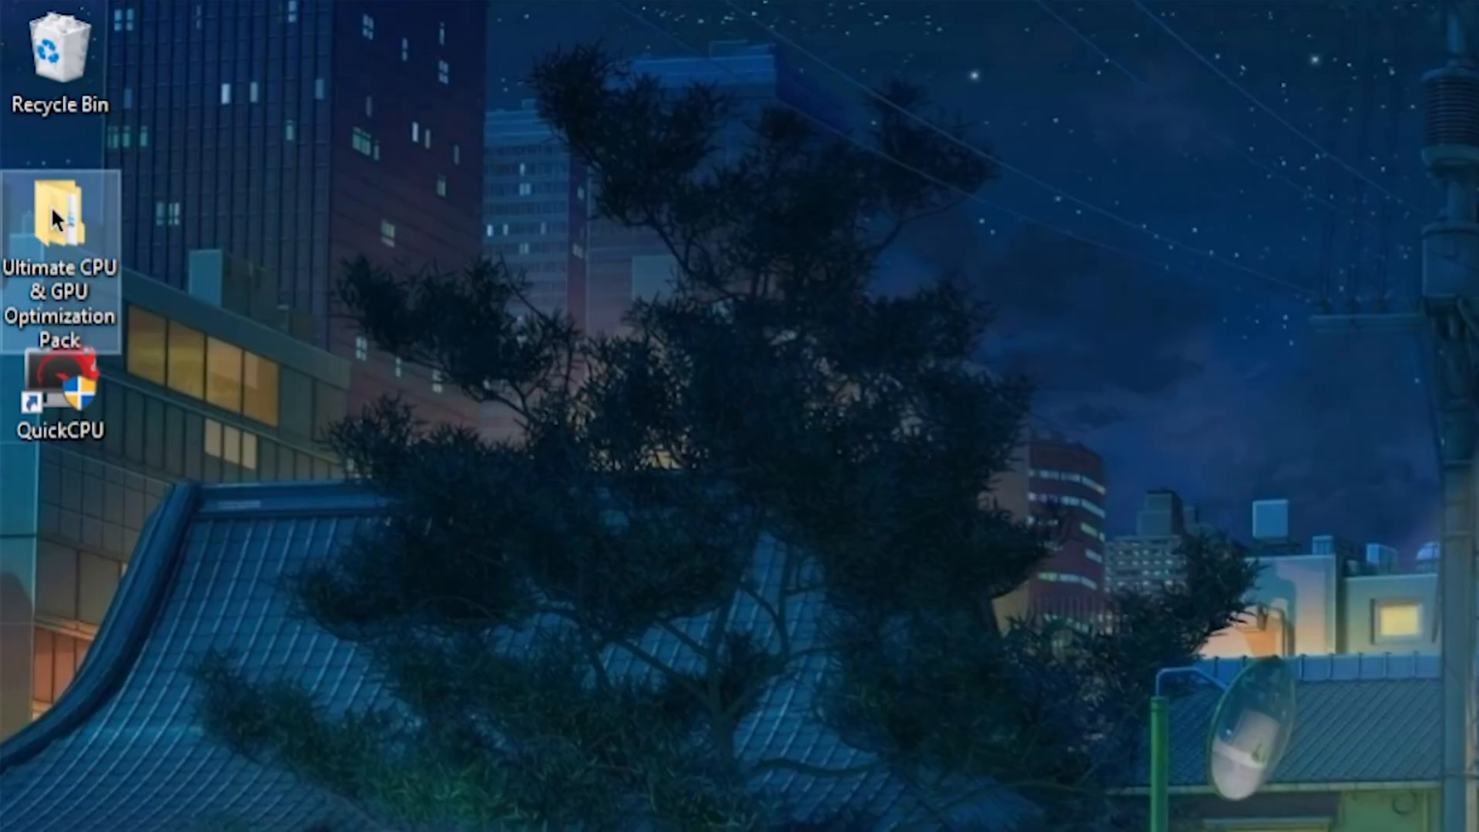
{"action": "mouse_move", "coordinate": [219, 215]}
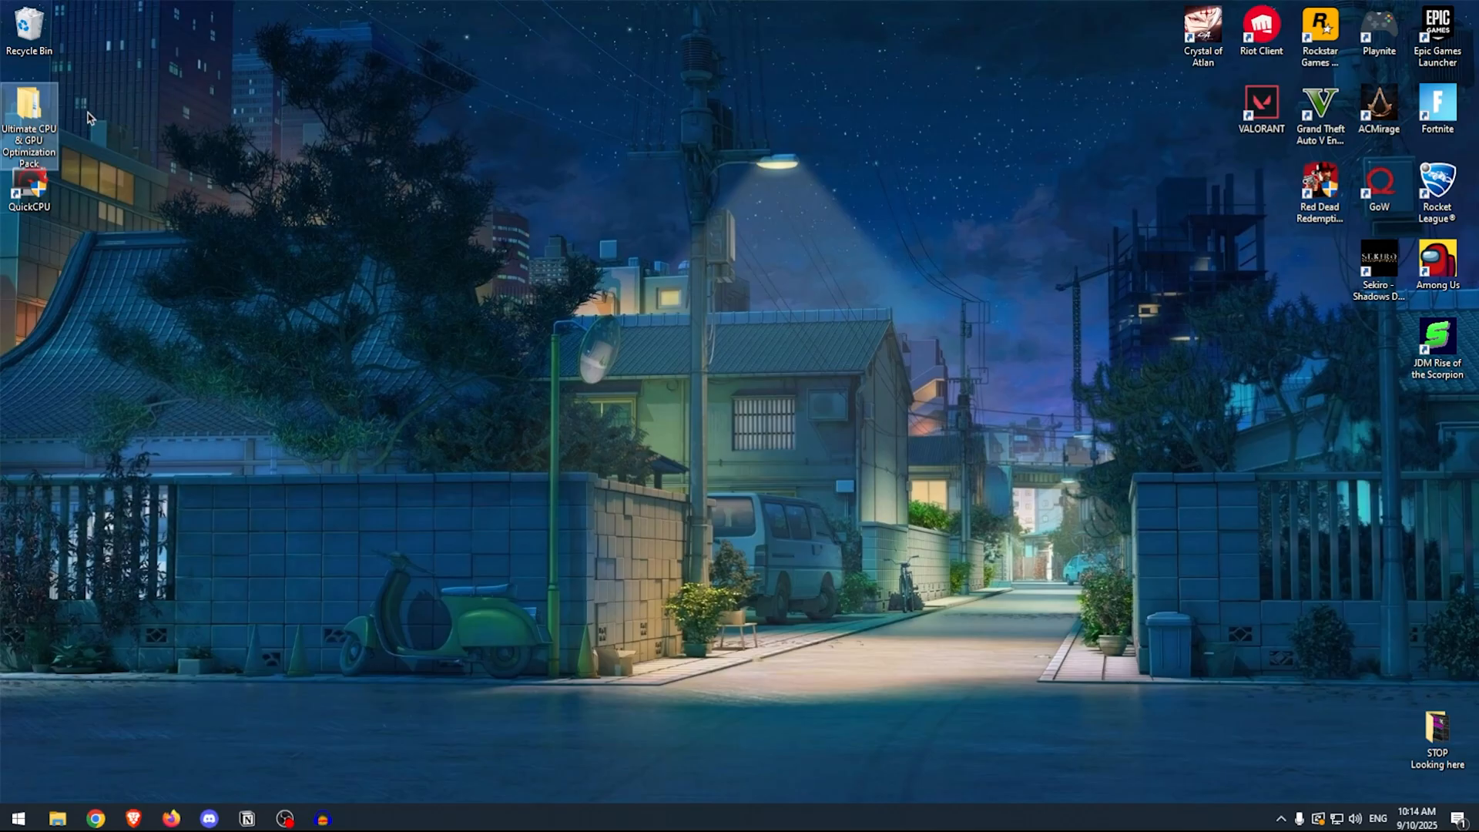
{"action": "mouse_move", "coordinate": [244, 137]}
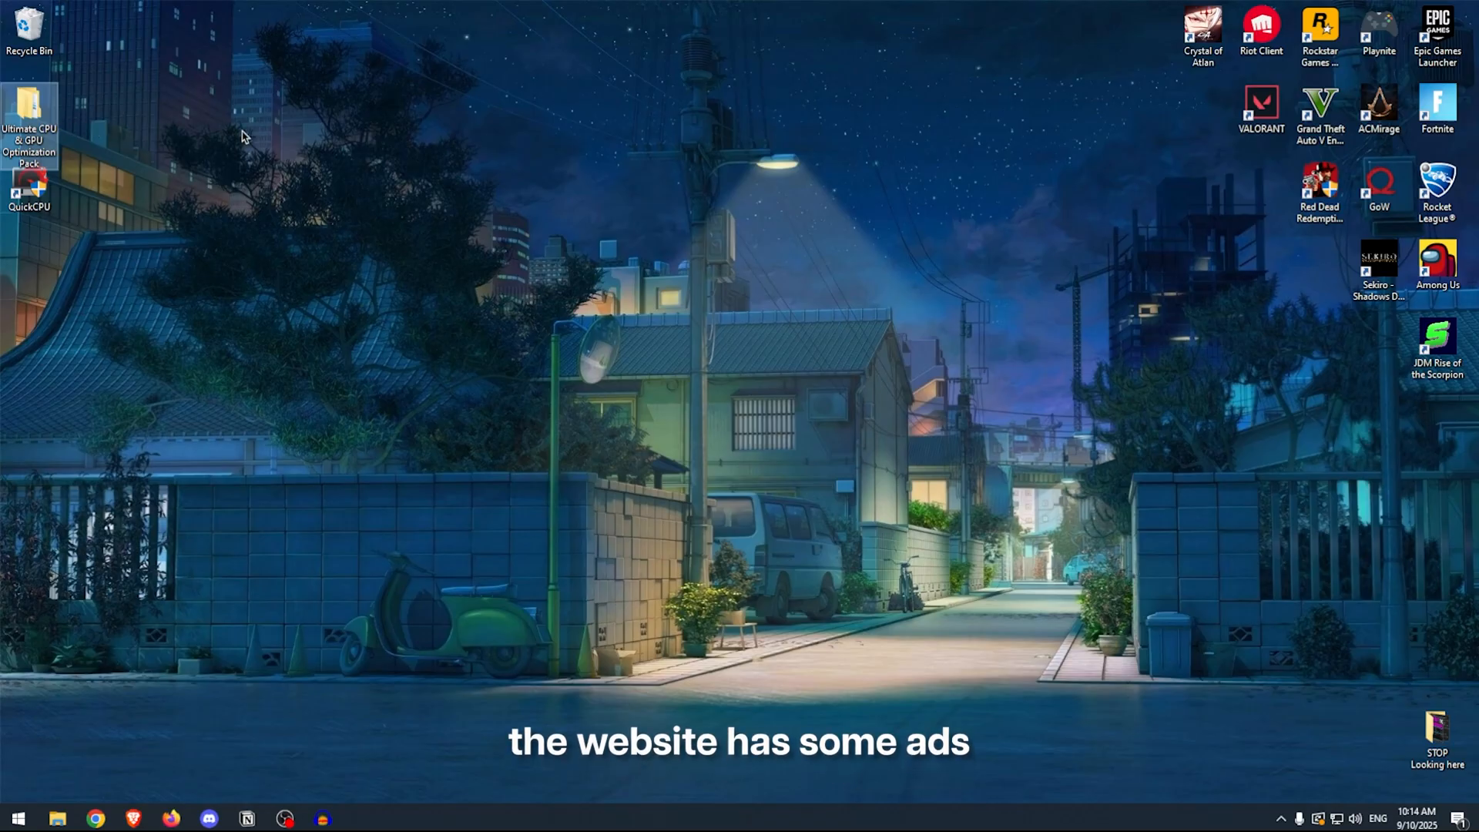
Step: Merge Import_P_P.reg from the pack's 0-Custom Power Plan folder into the registry
{"action": "double_click", "coordinate": [30, 106]}
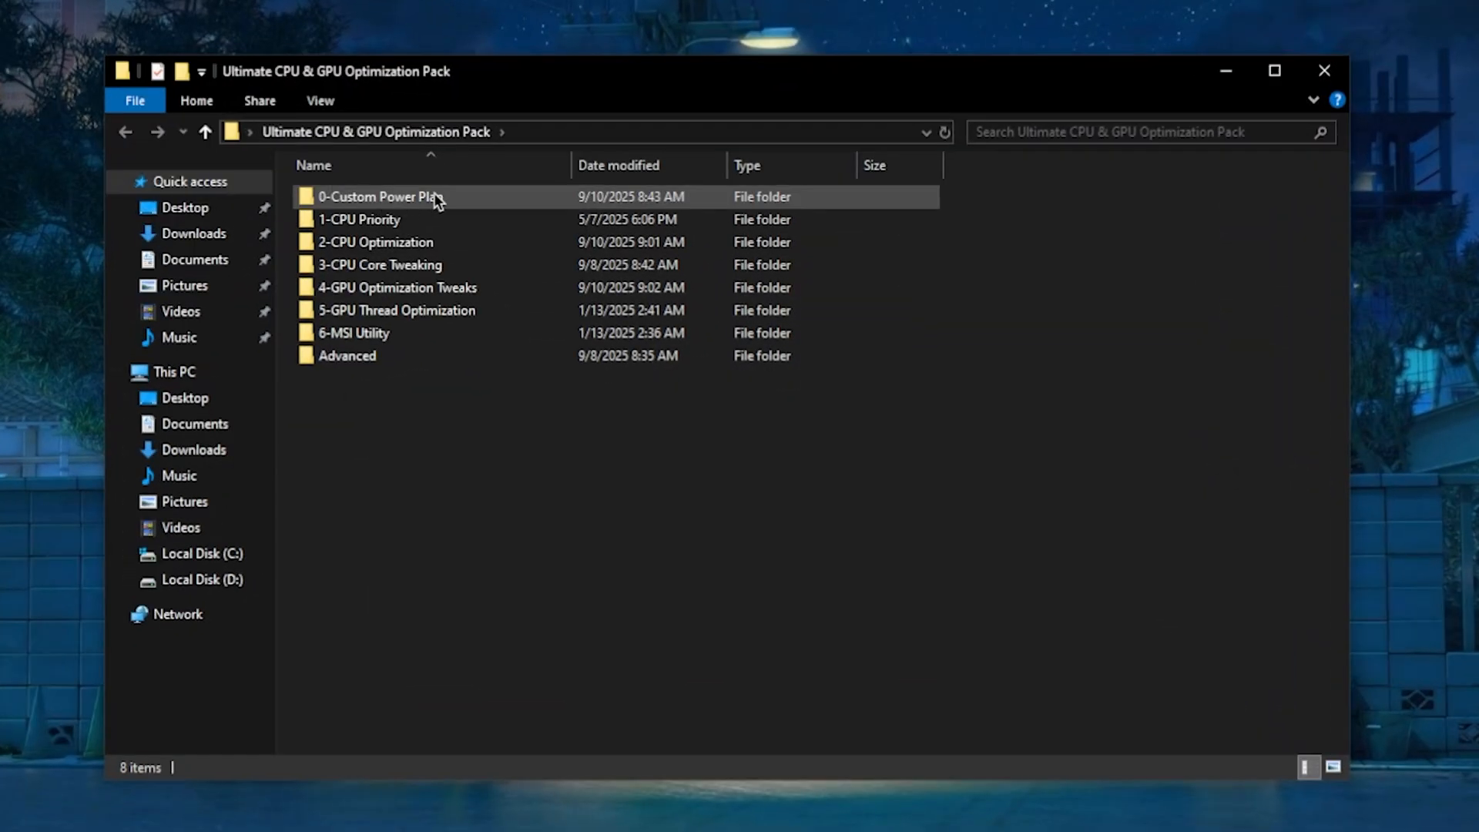
{"action": "double_click", "coordinate": [381, 197]}
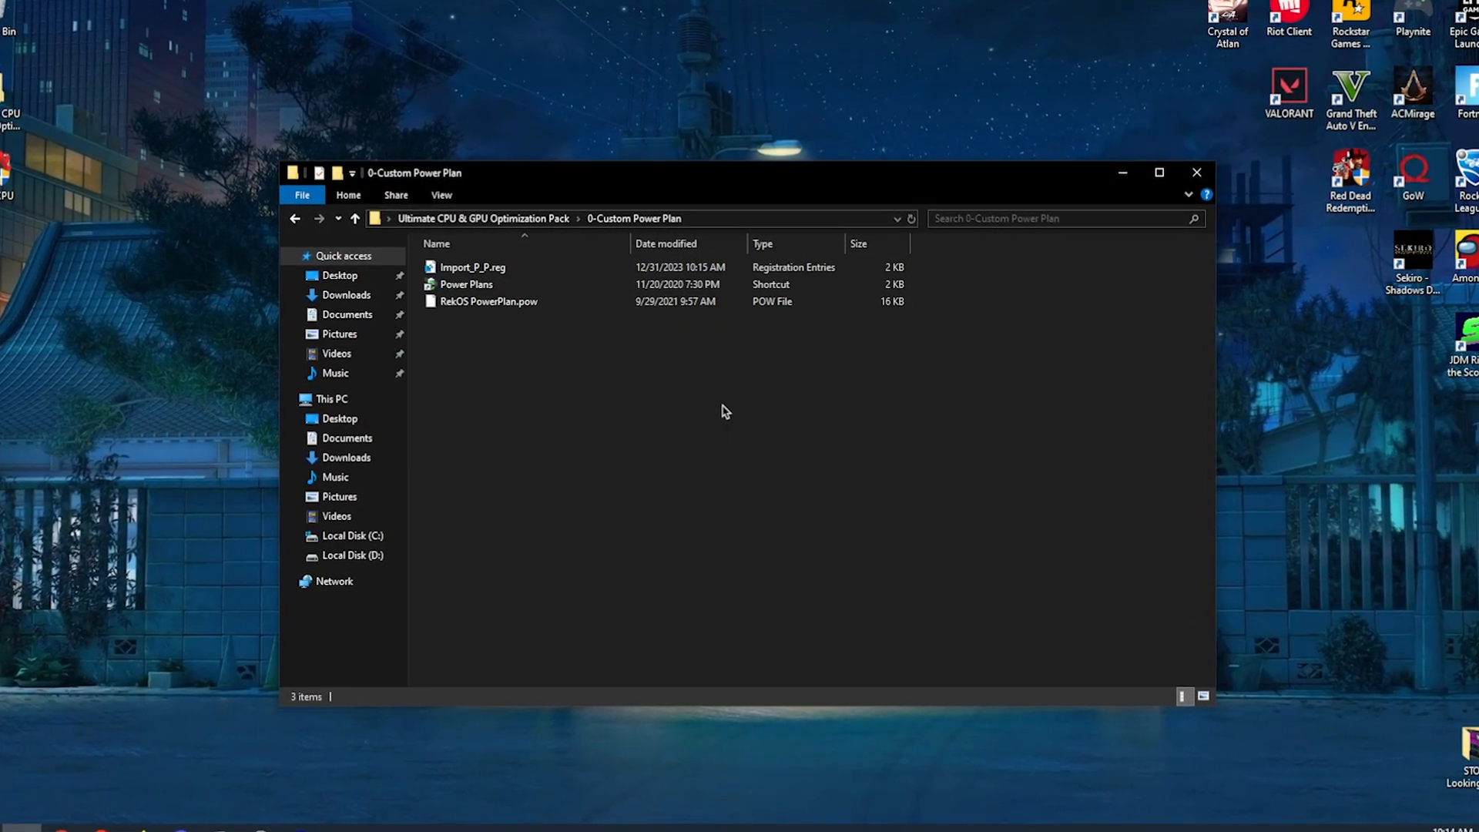
{"action": "left_click", "coordinate": [482, 299]}
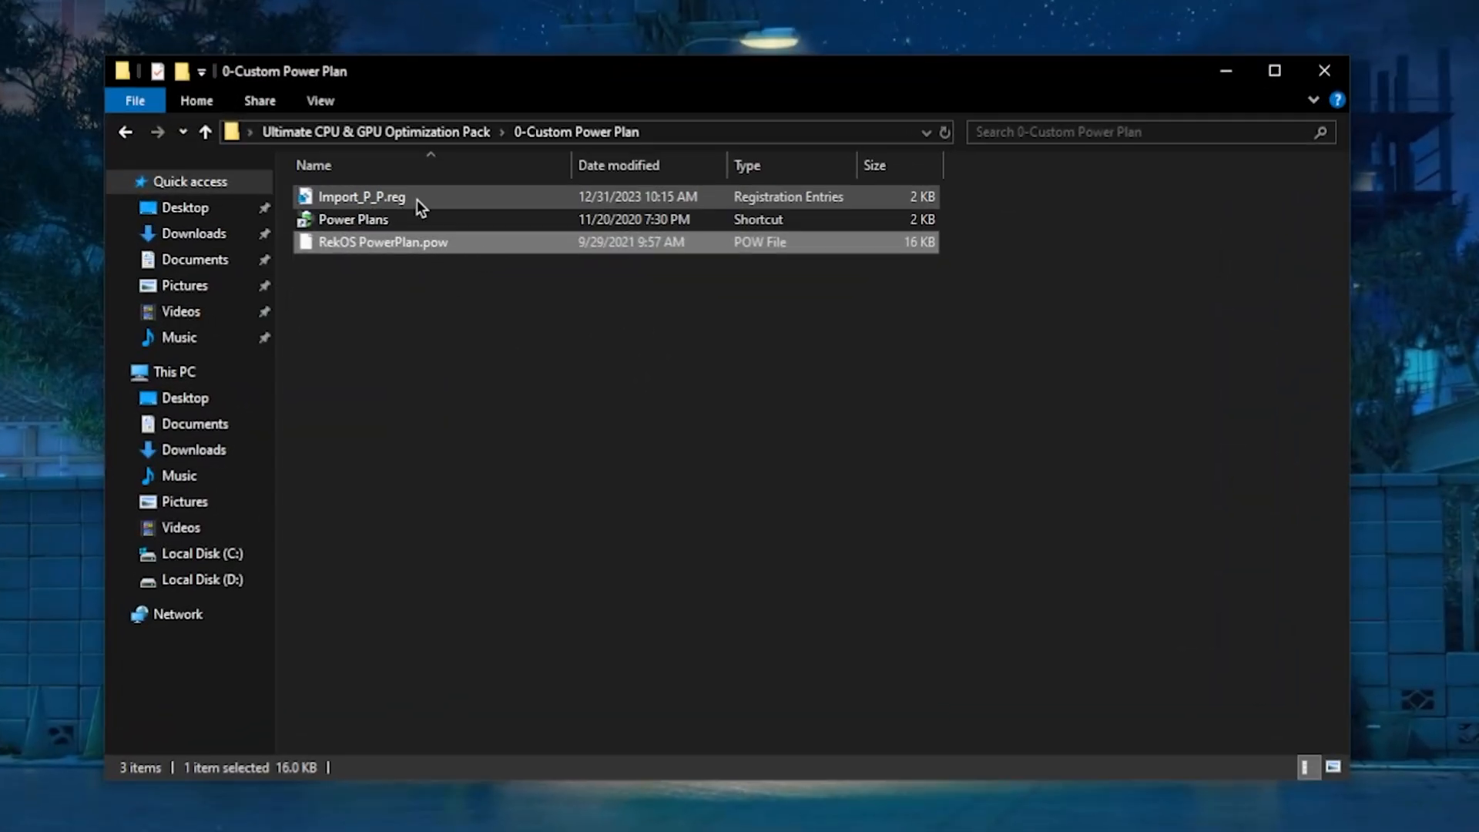
{"action": "double_click", "coordinate": [360, 196]}
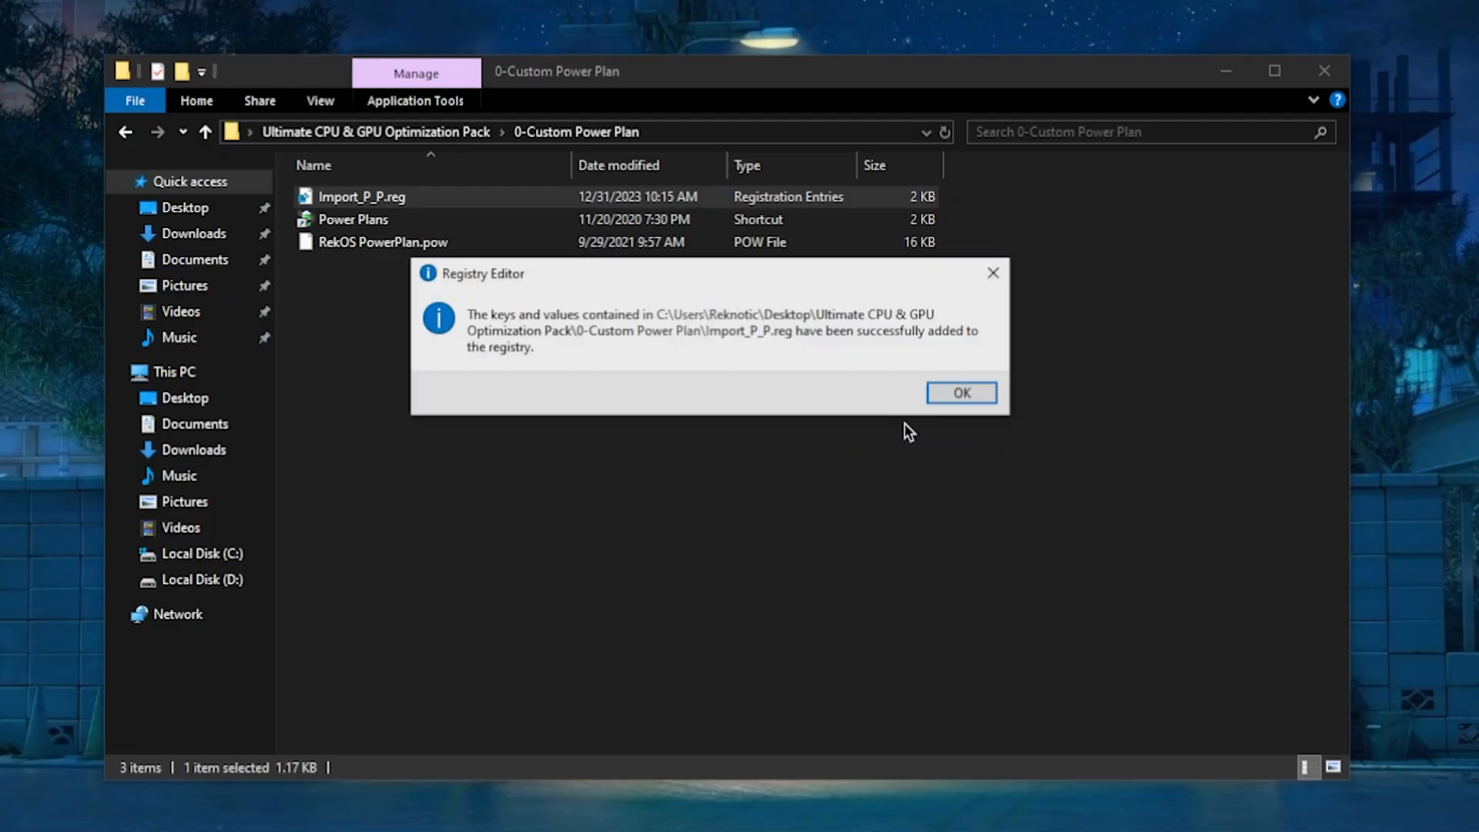
{"action": "left_click", "coordinate": [959, 392]}
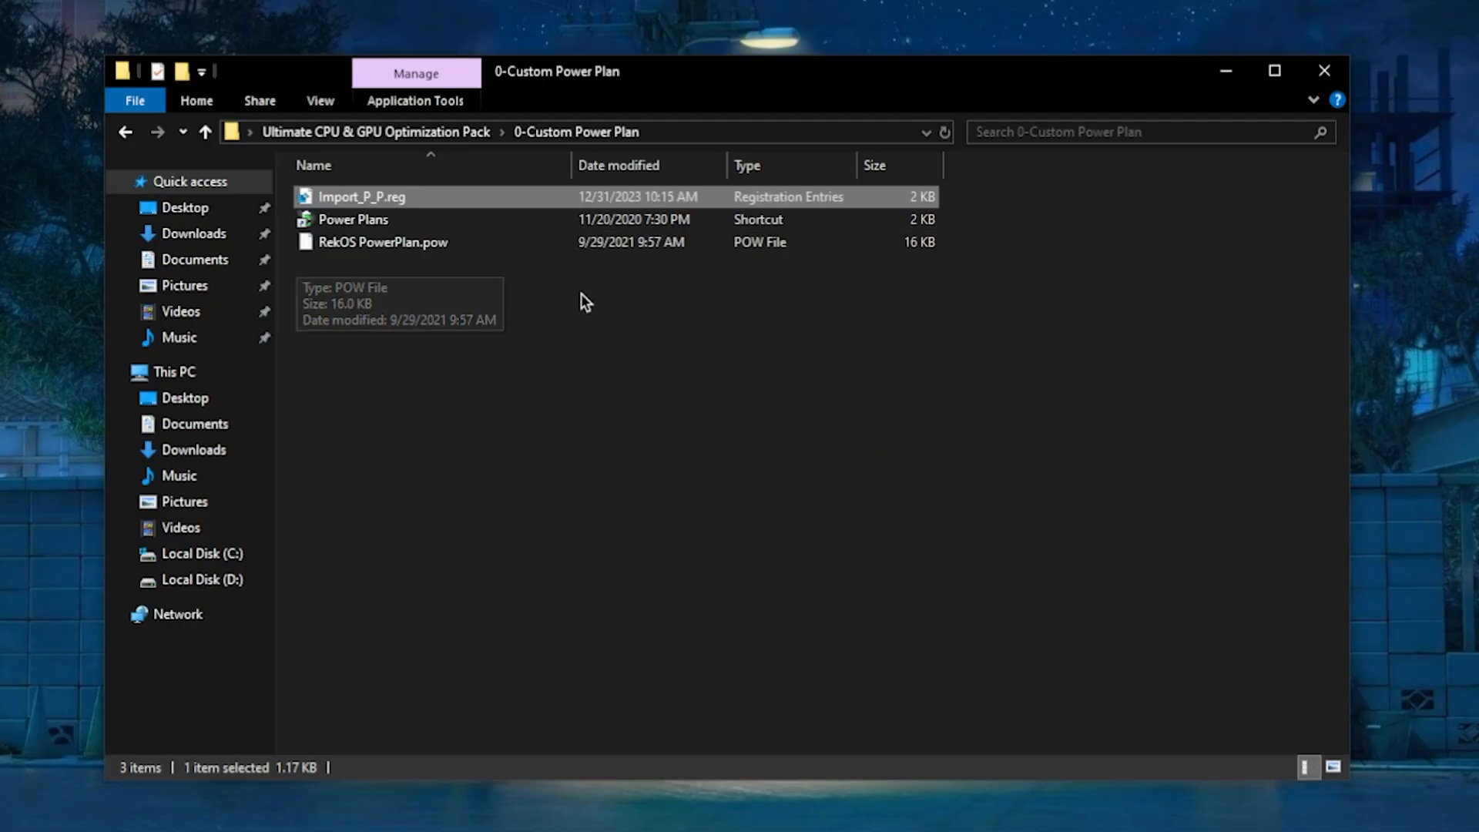
Step: Select RekOS PowerPlan.pow, launch the Power Plans shortcut, and return to the pack folder
{"action": "left_click", "coordinate": [382, 241]}
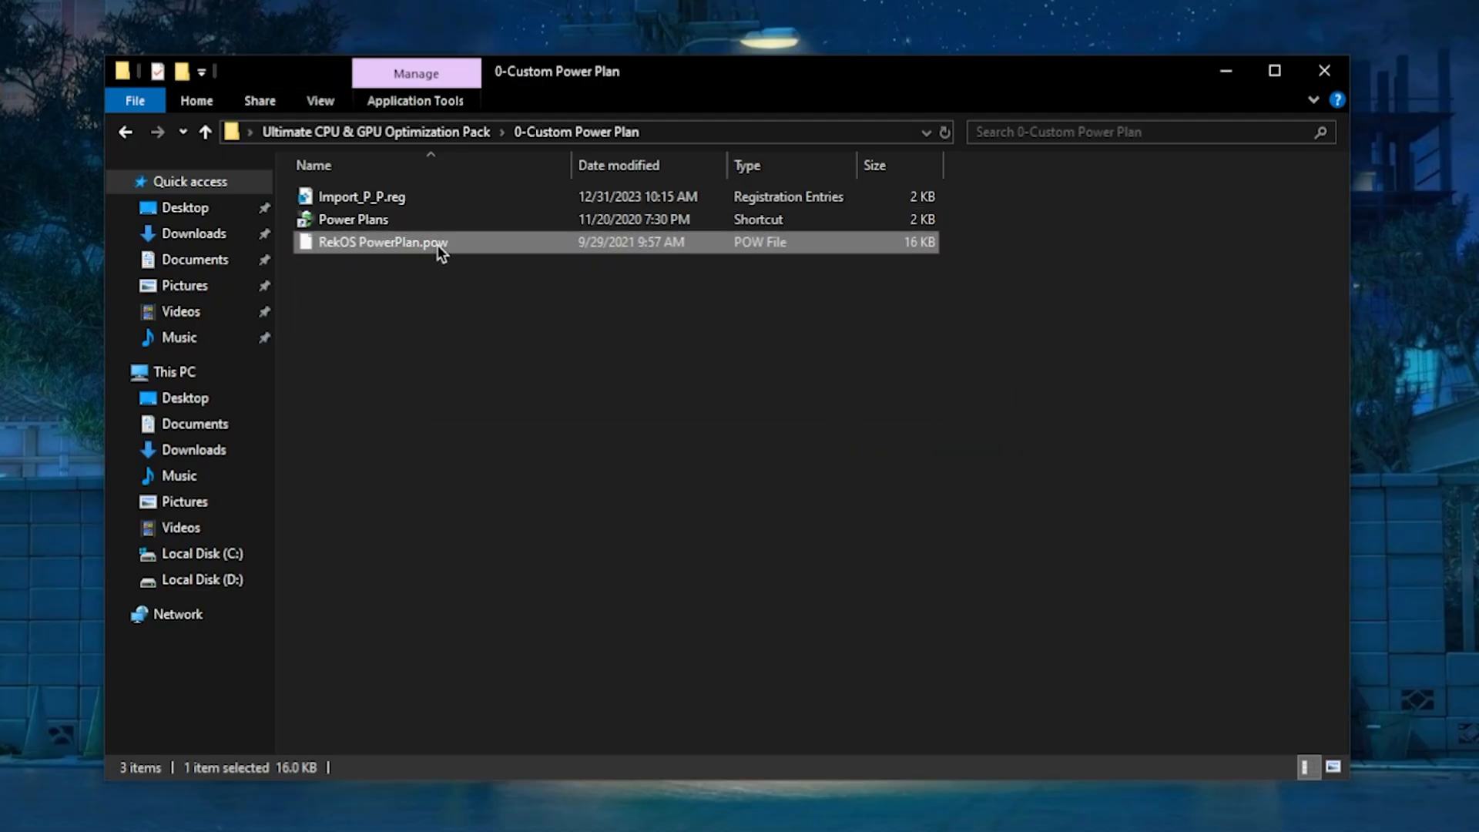
{"action": "left_click", "coordinate": [353, 219]}
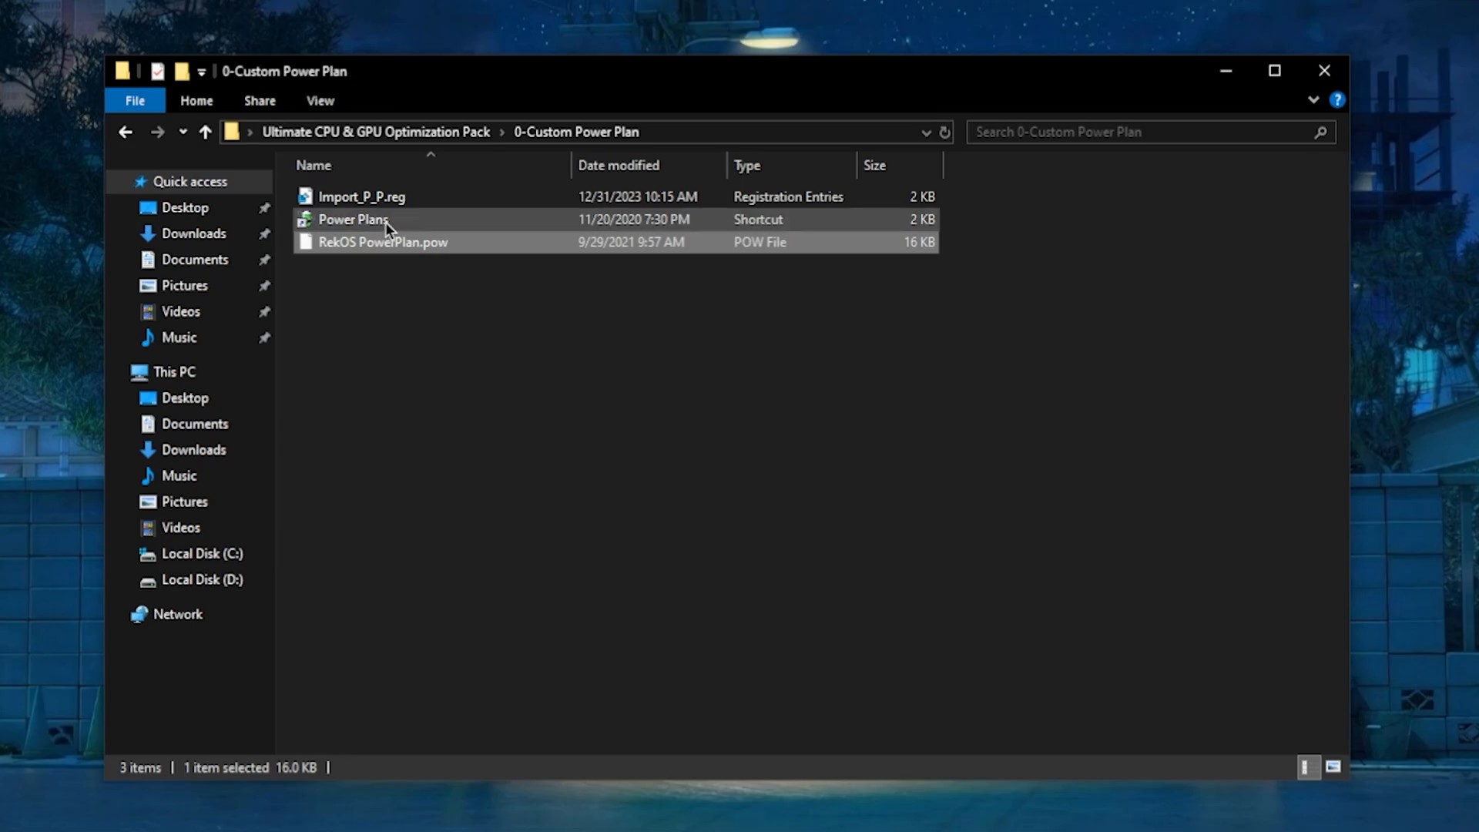
{"action": "double_click", "coordinate": [352, 219]}
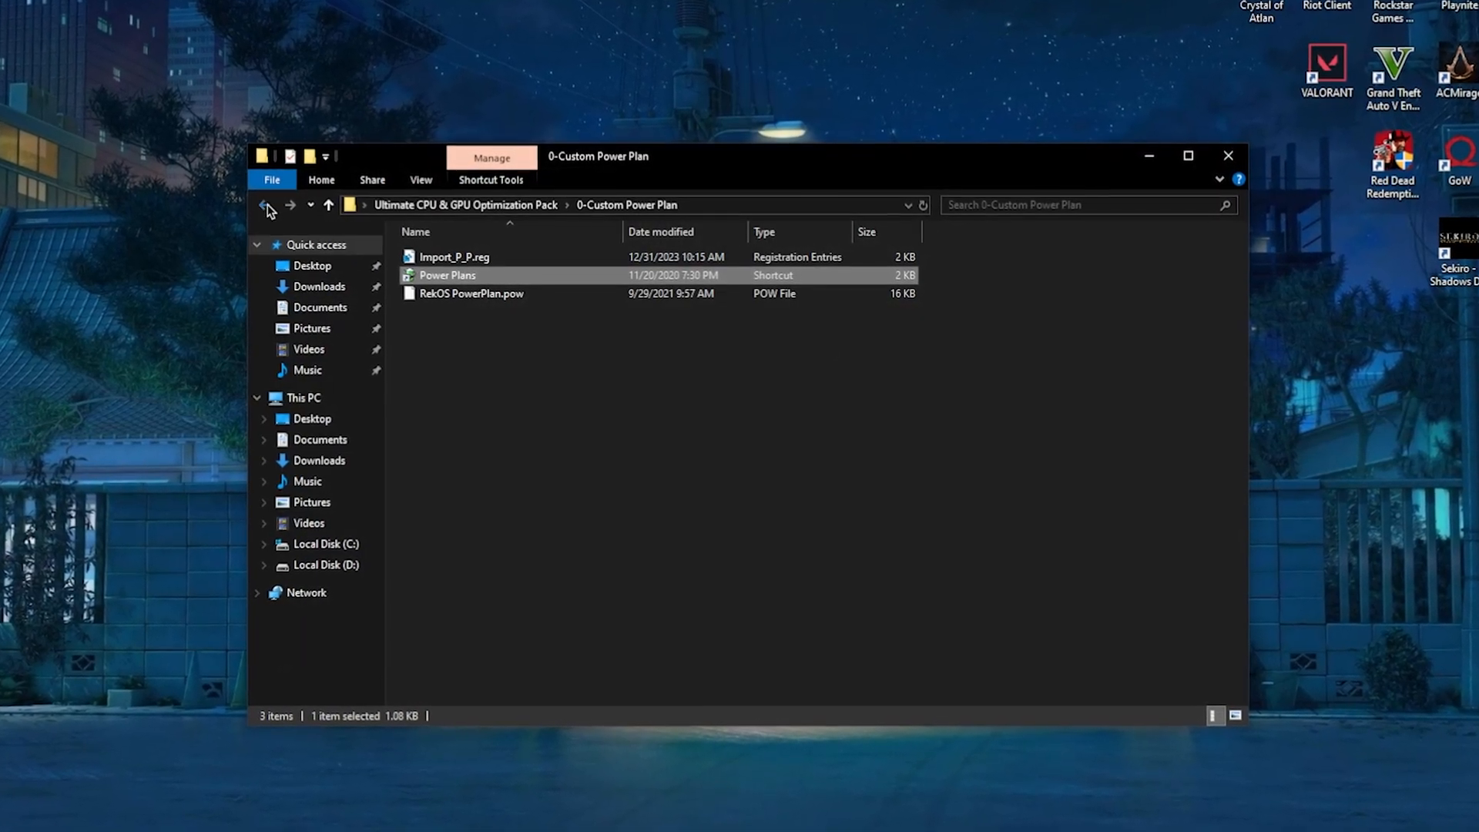
{"action": "left_click", "coordinate": [267, 205]}
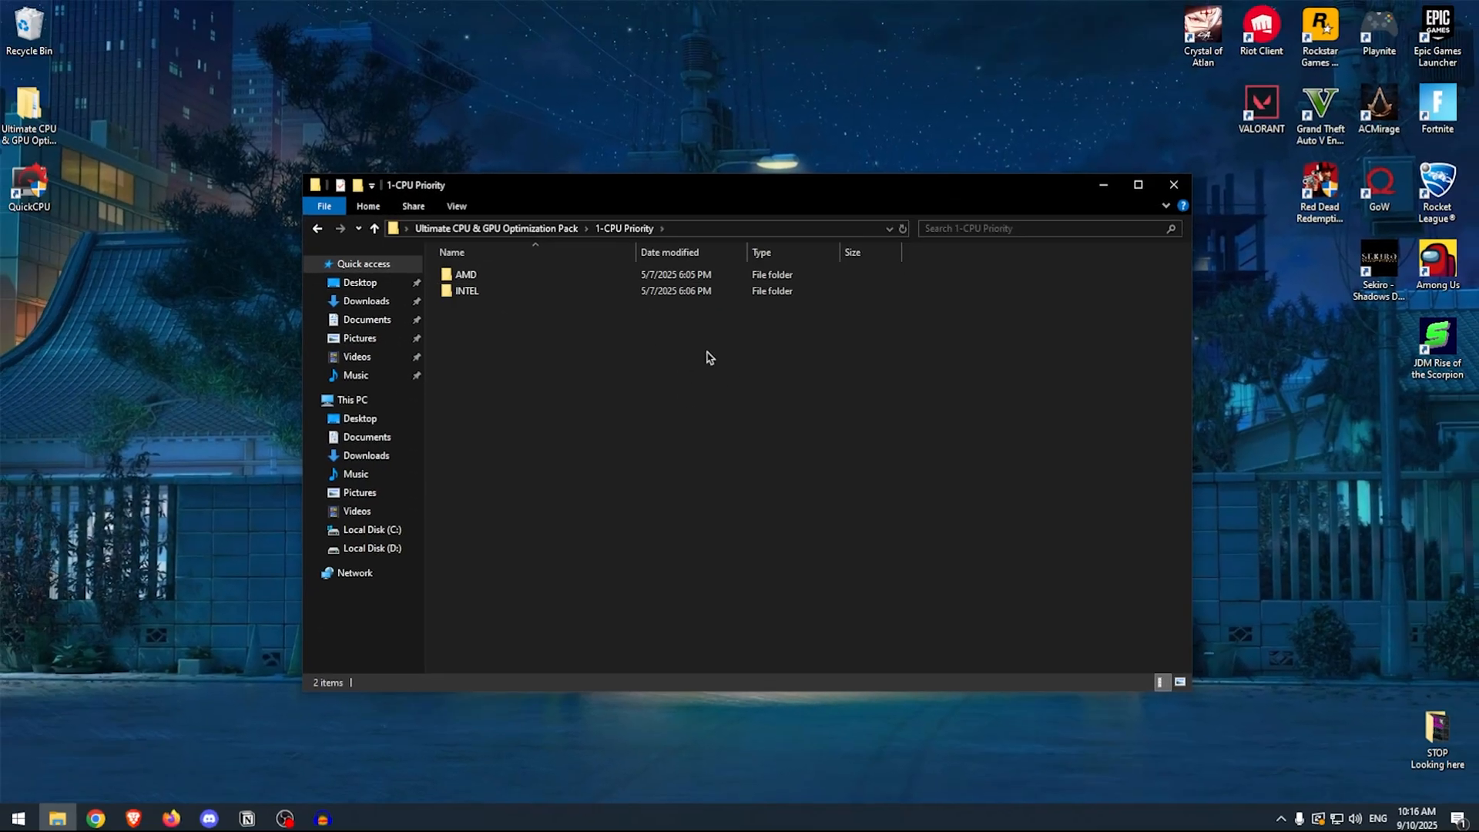
{"action": "mouse_move", "coordinate": [735, 354]}
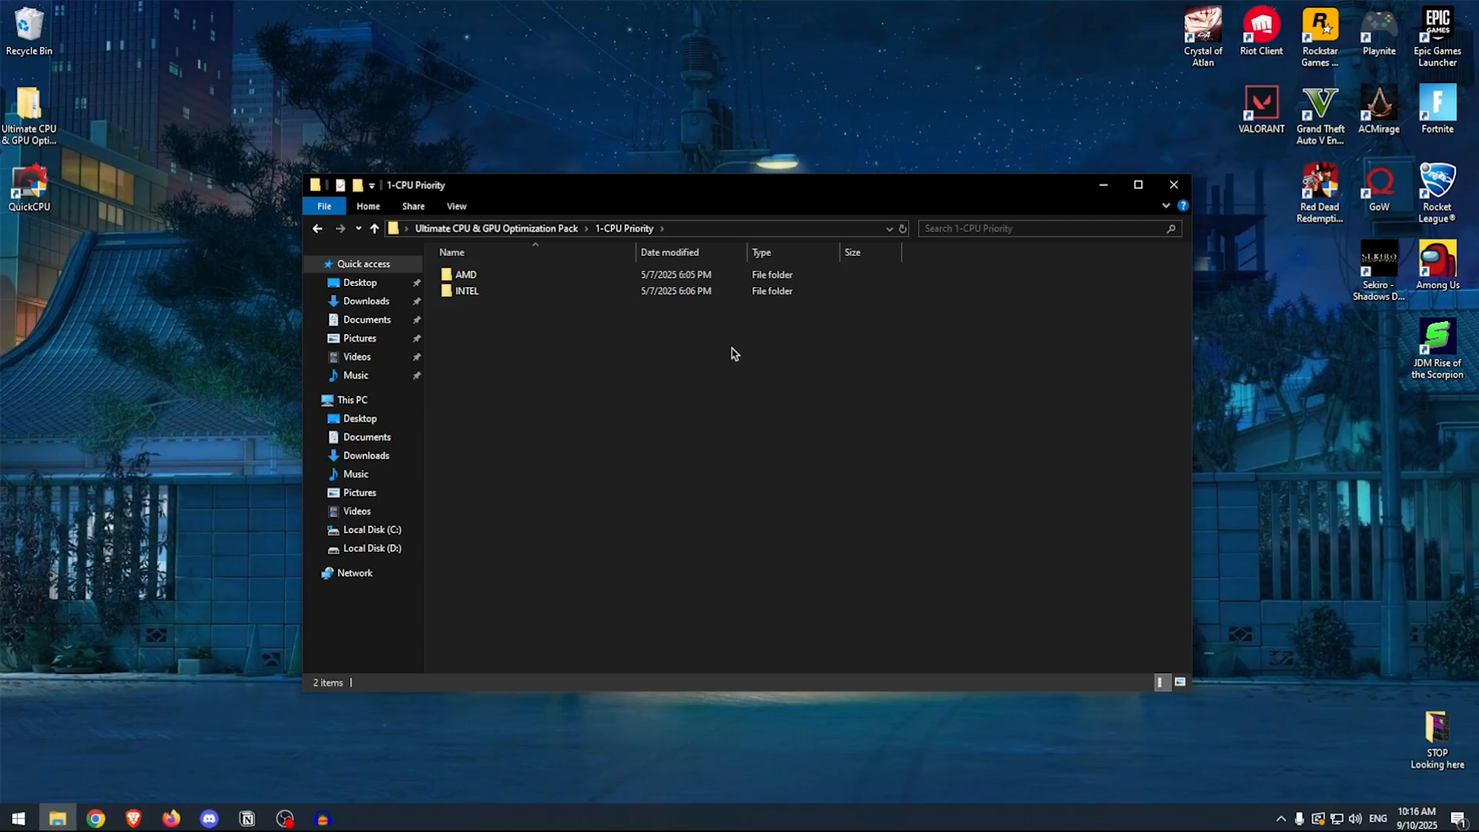
Step: Browse the AMD subfolder of 1-CPU Priority, then the INTEL subfolder
{"action": "left_click", "coordinate": [1137, 184]}
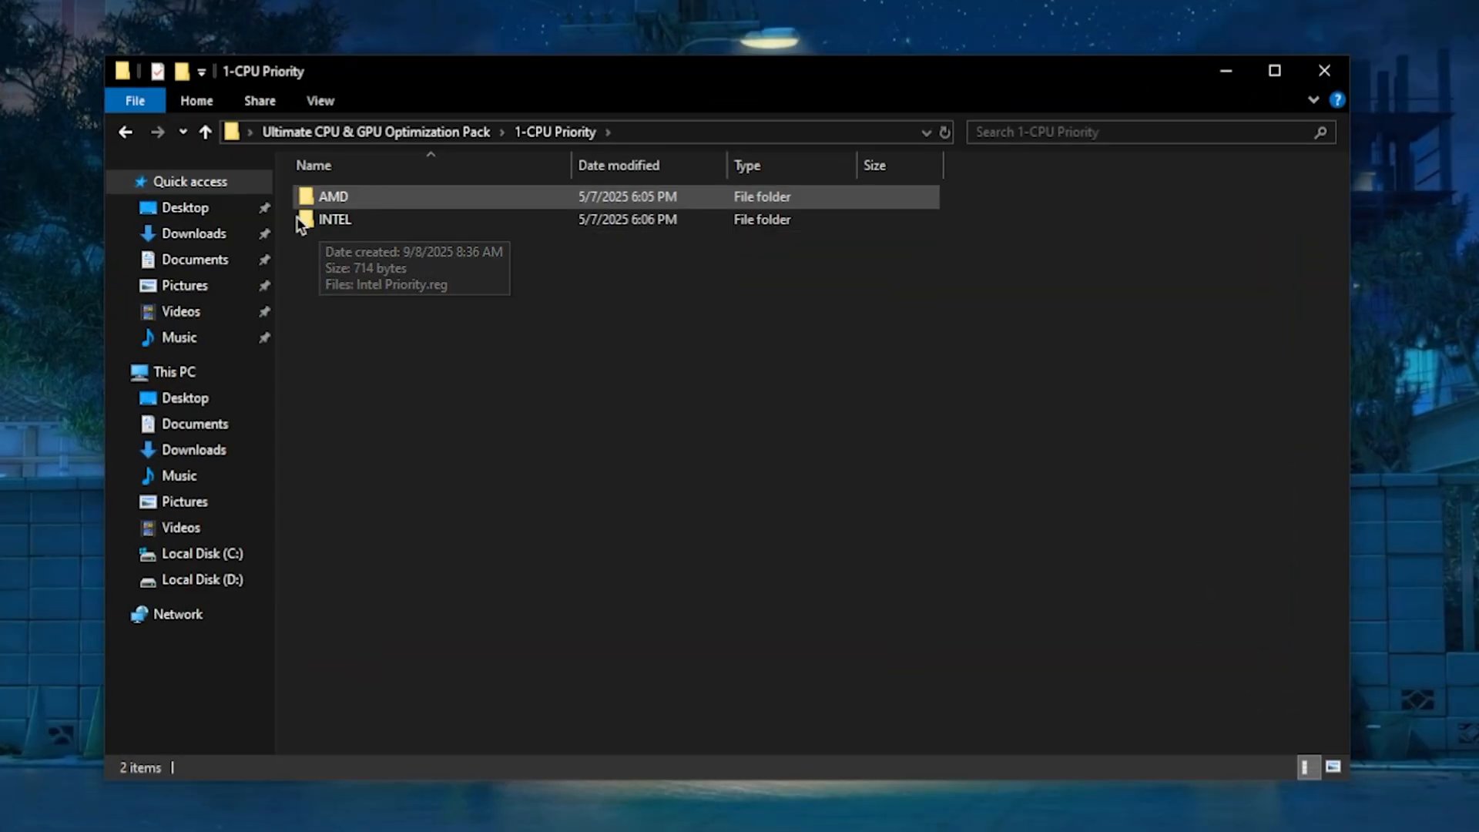
{"action": "left_click", "coordinate": [335, 219]}
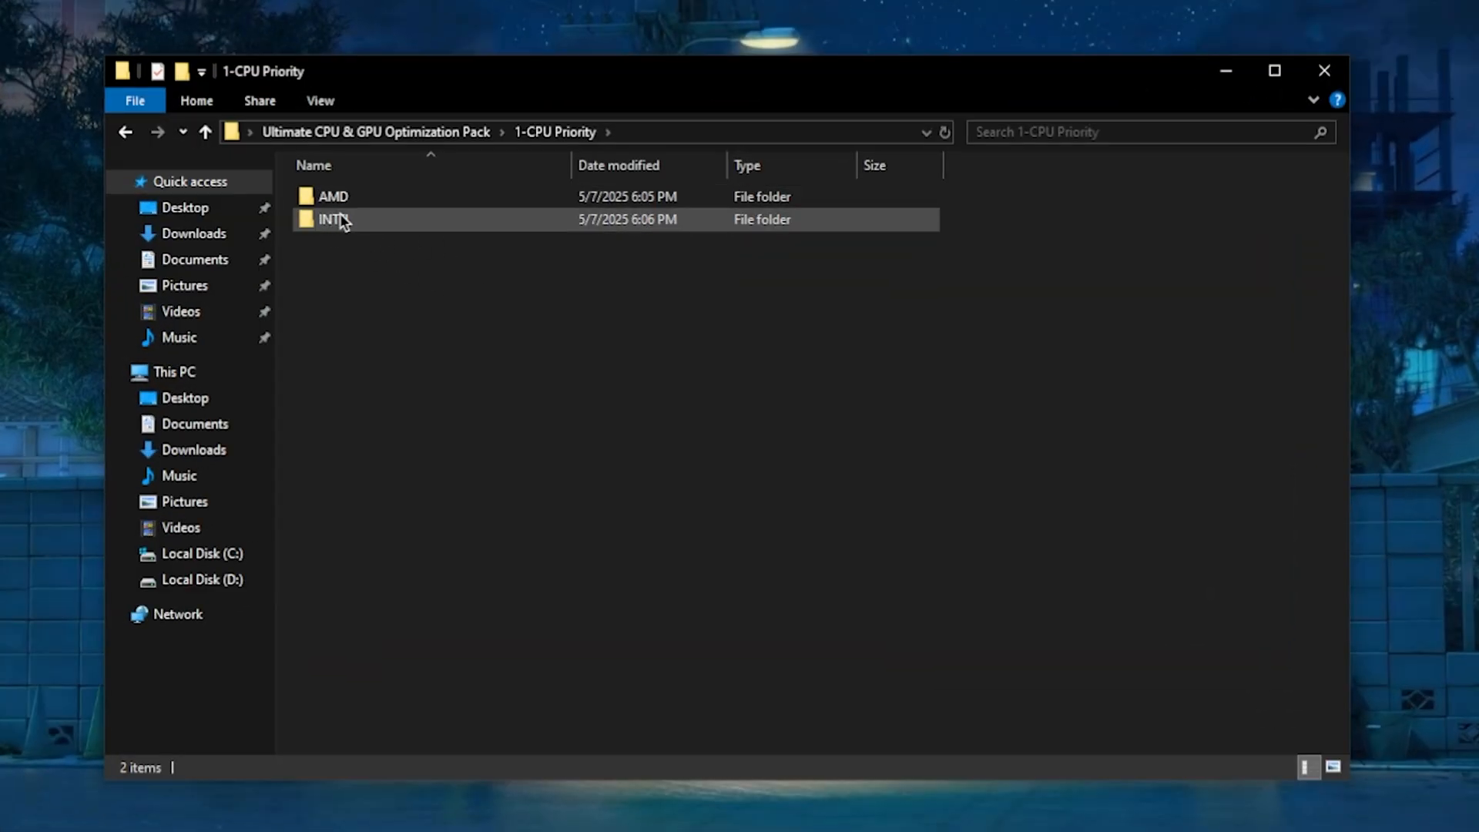
{"action": "double_click", "coordinate": [331, 219]}
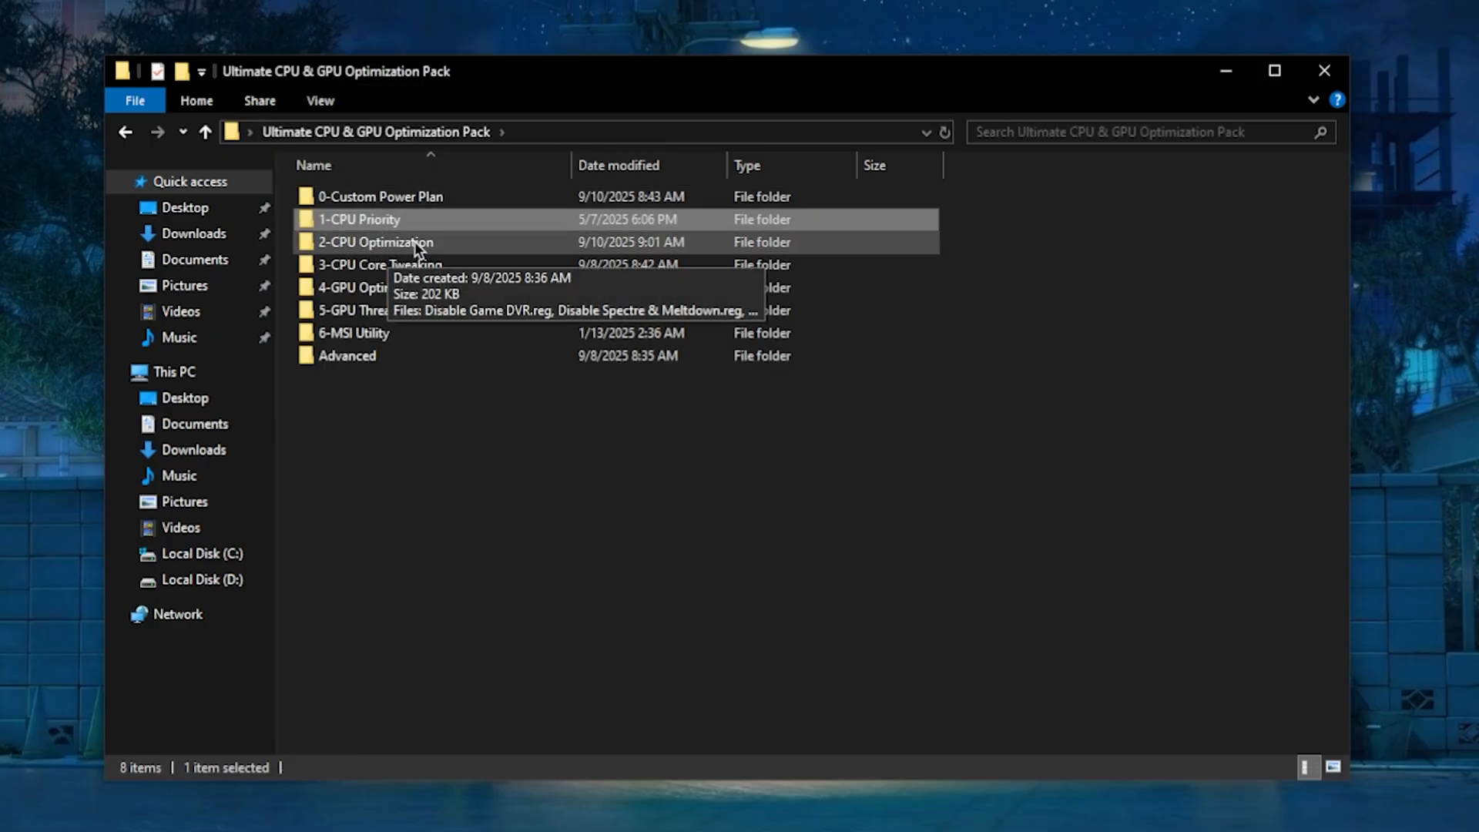
Step: In 2-CPU Optimization, go through the Spectre & Meltdown, CPU Responsiveness, and Win32 Priority files
{"action": "double_click", "coordinate": [375, 241]}
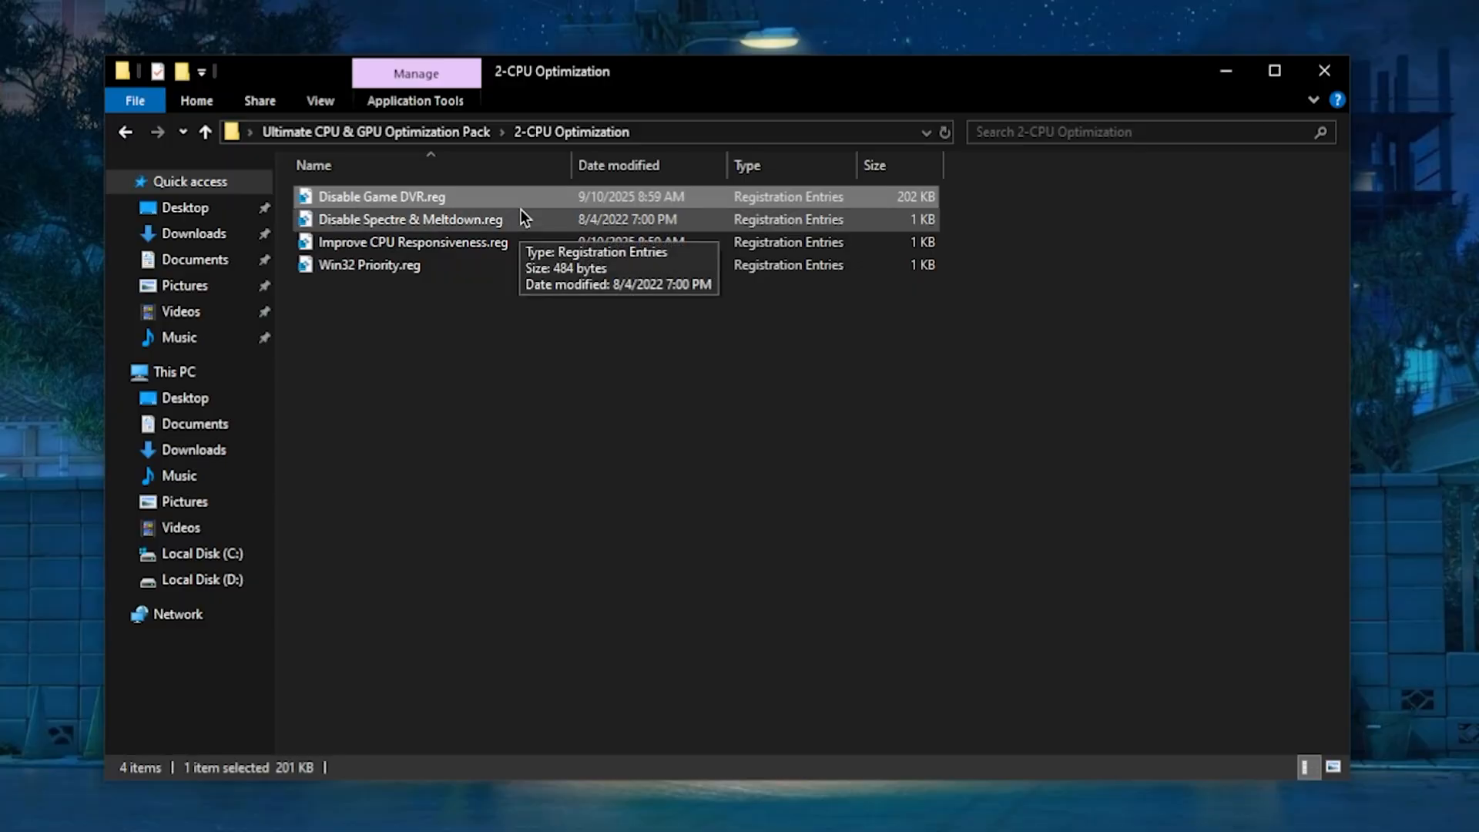
{"action": "left_click", "coordinate": [410, 219]}
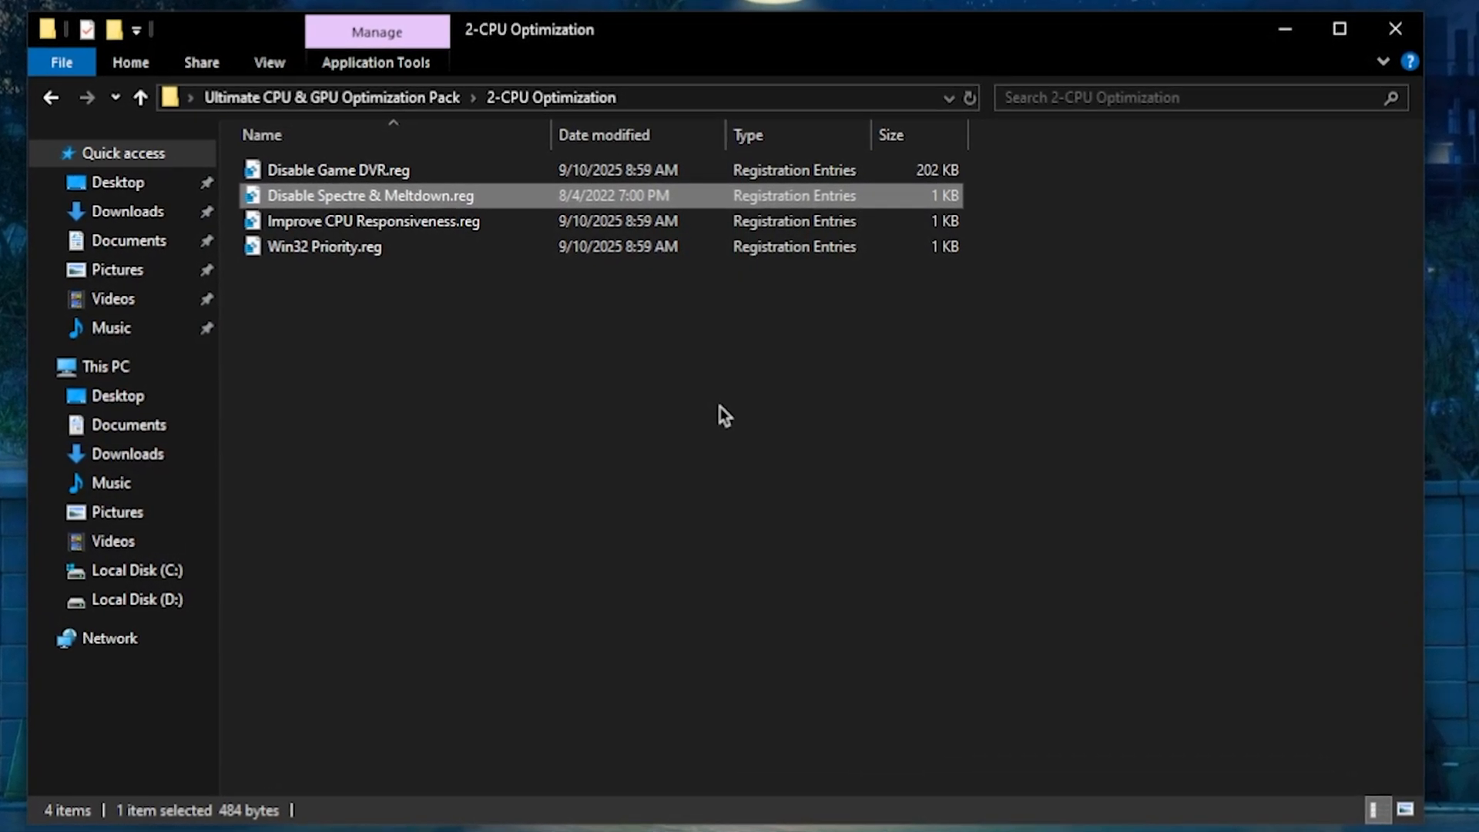
{"action": "left_click", "coordinate": [372, 221]}
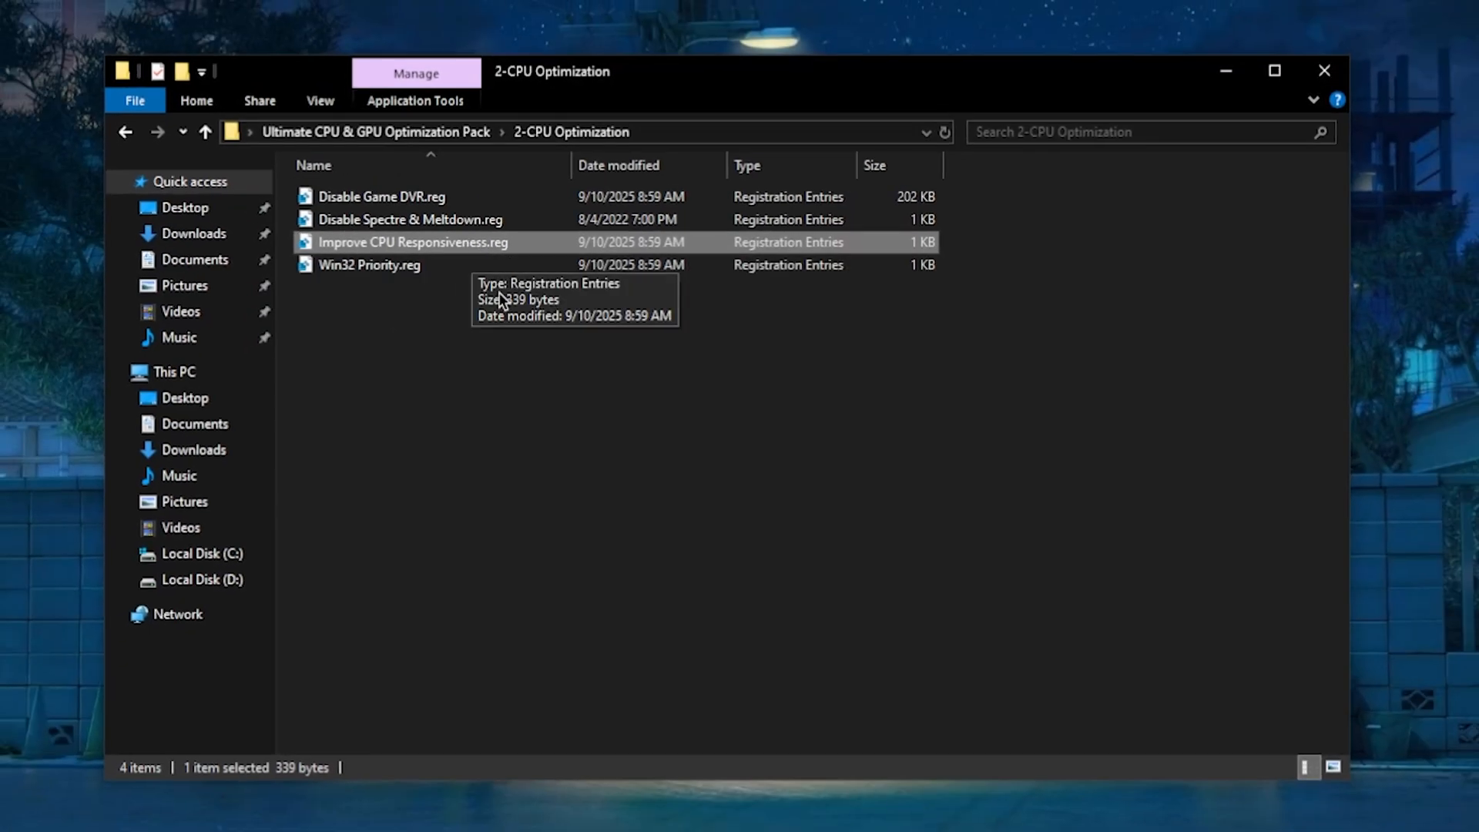
{"action": "left_click", "coordinate": [369, 265]}
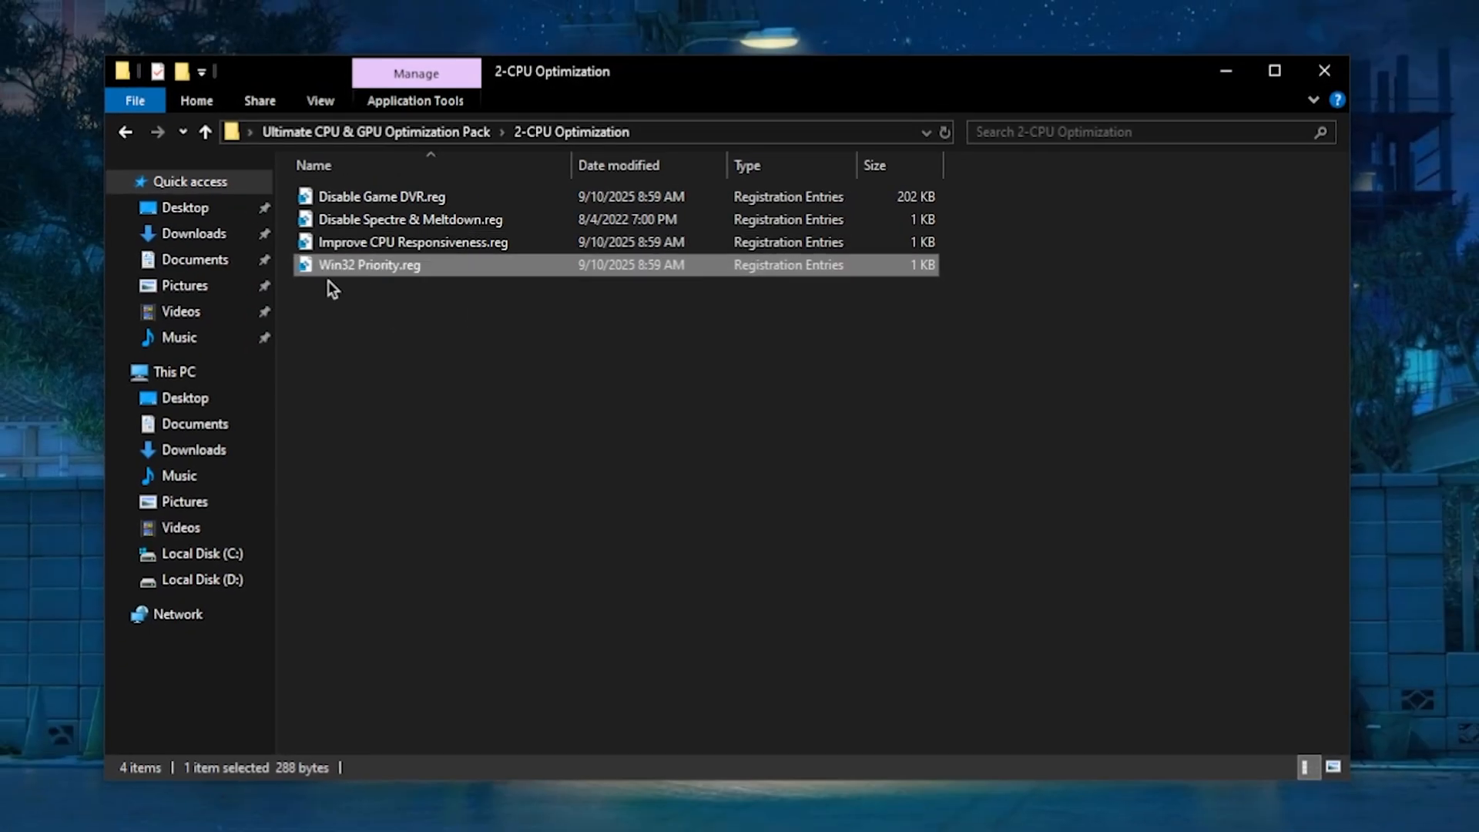
{"action": "mouse_move", "coordinate": [369, 265]}
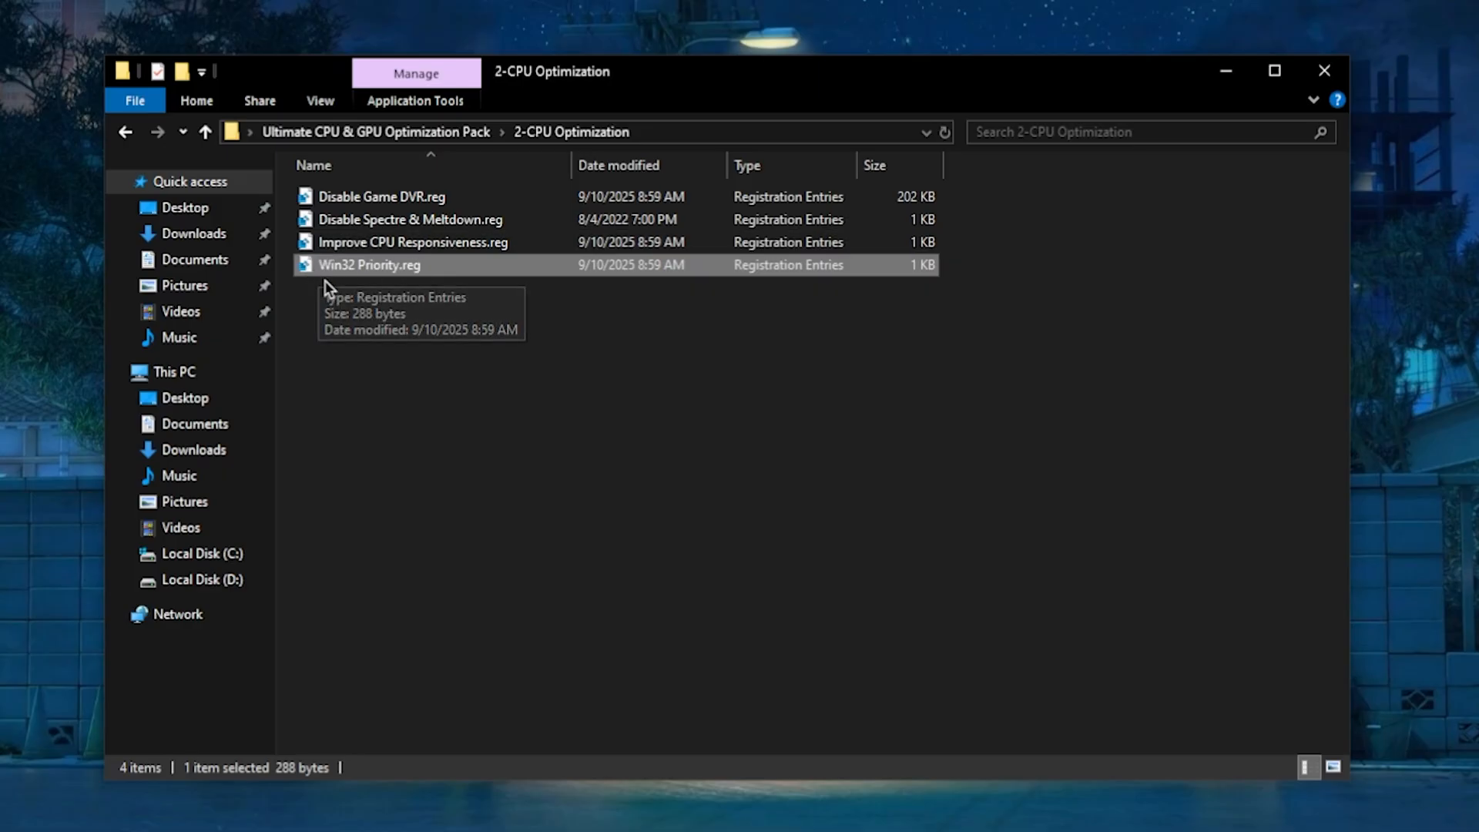
{"action": "mouse_move", "coordinate": [747, 343]}
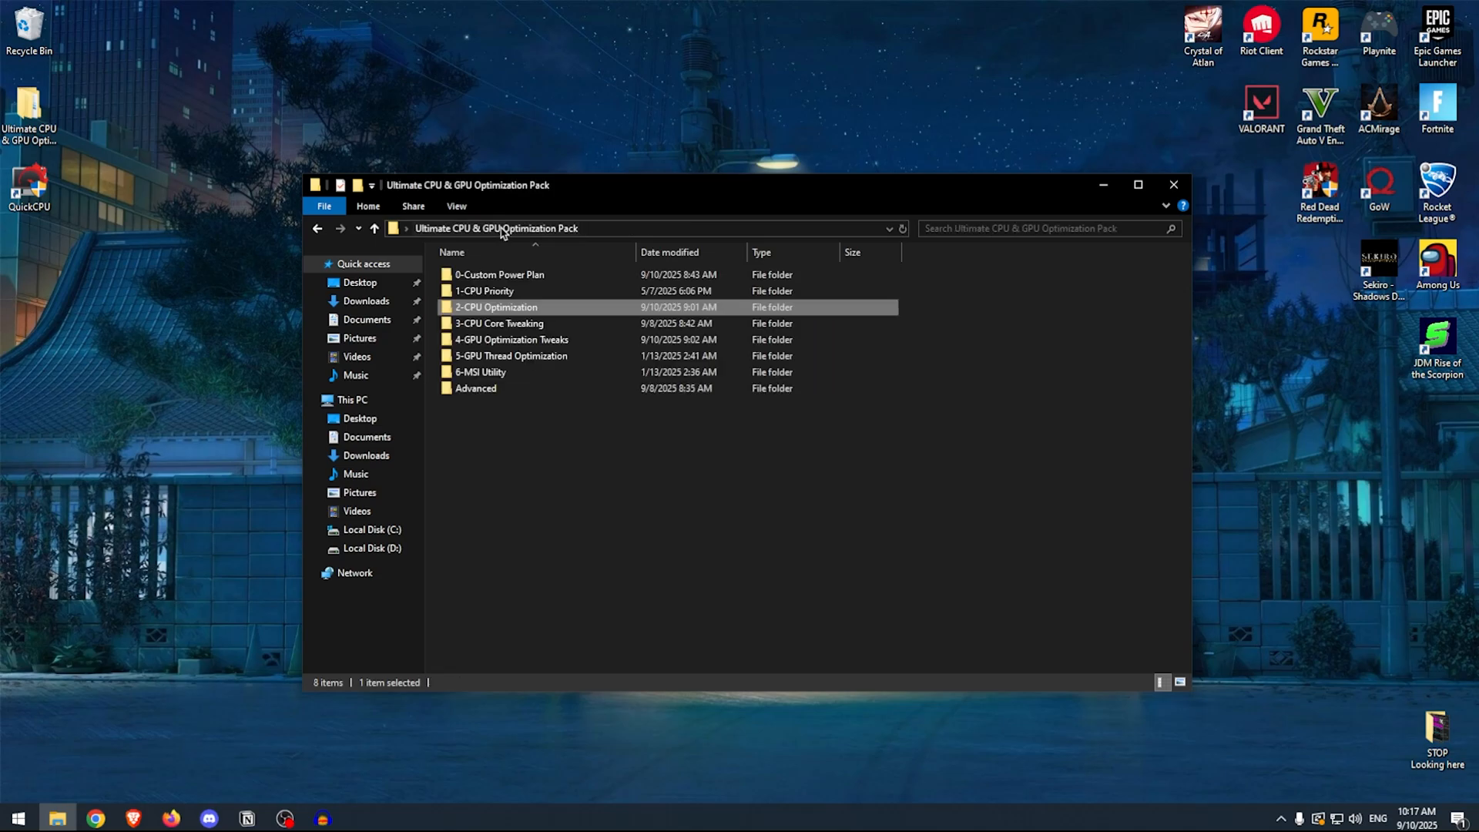
Step: Open 3-CPU Core Tweaking, select Quick CPU, and run it as administrator
{"action": "double_click", "coordinate": [500, 322]}
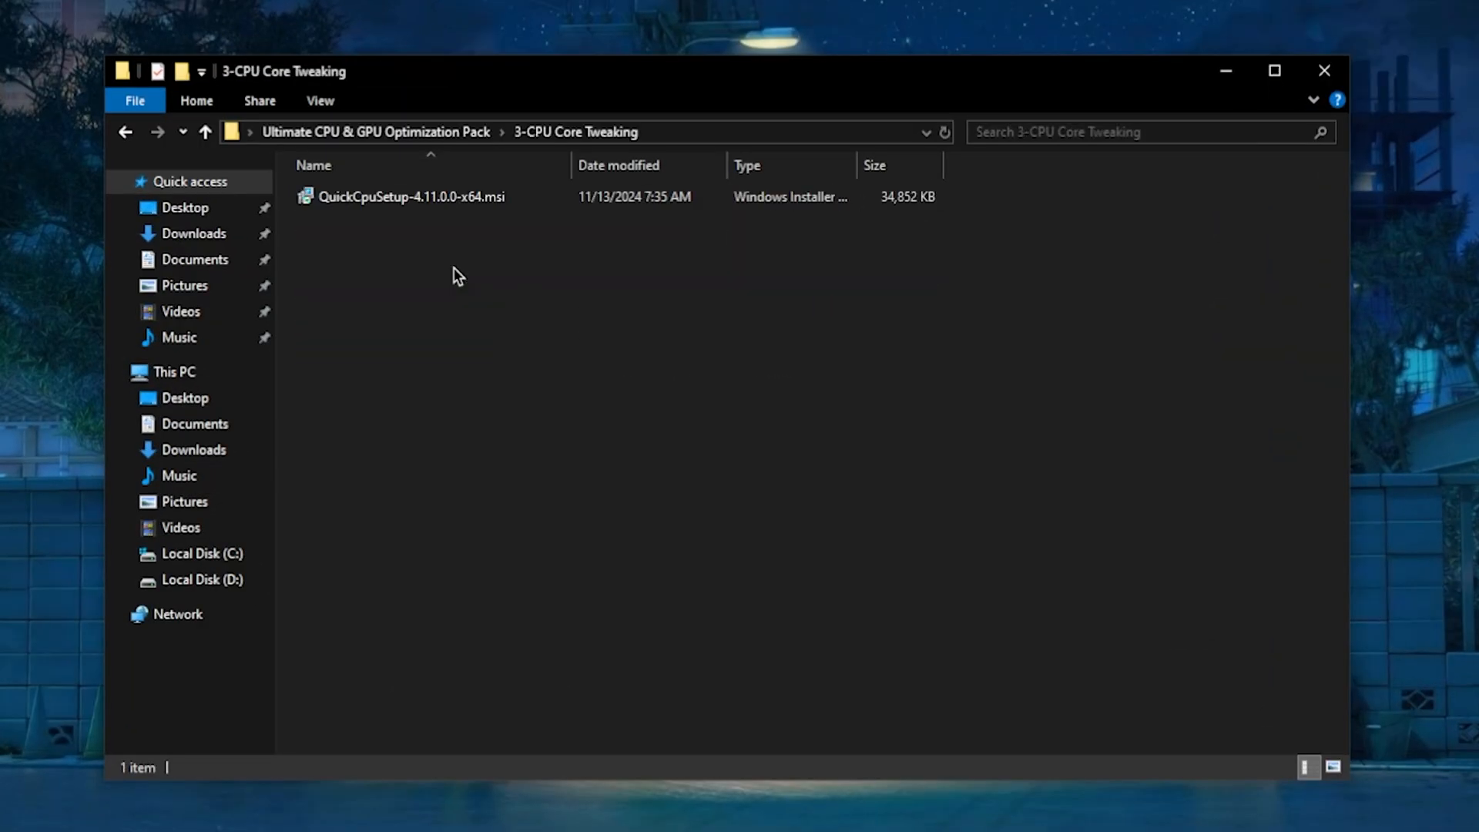
{"action": "left_click", "coordinate": [411, 197]}
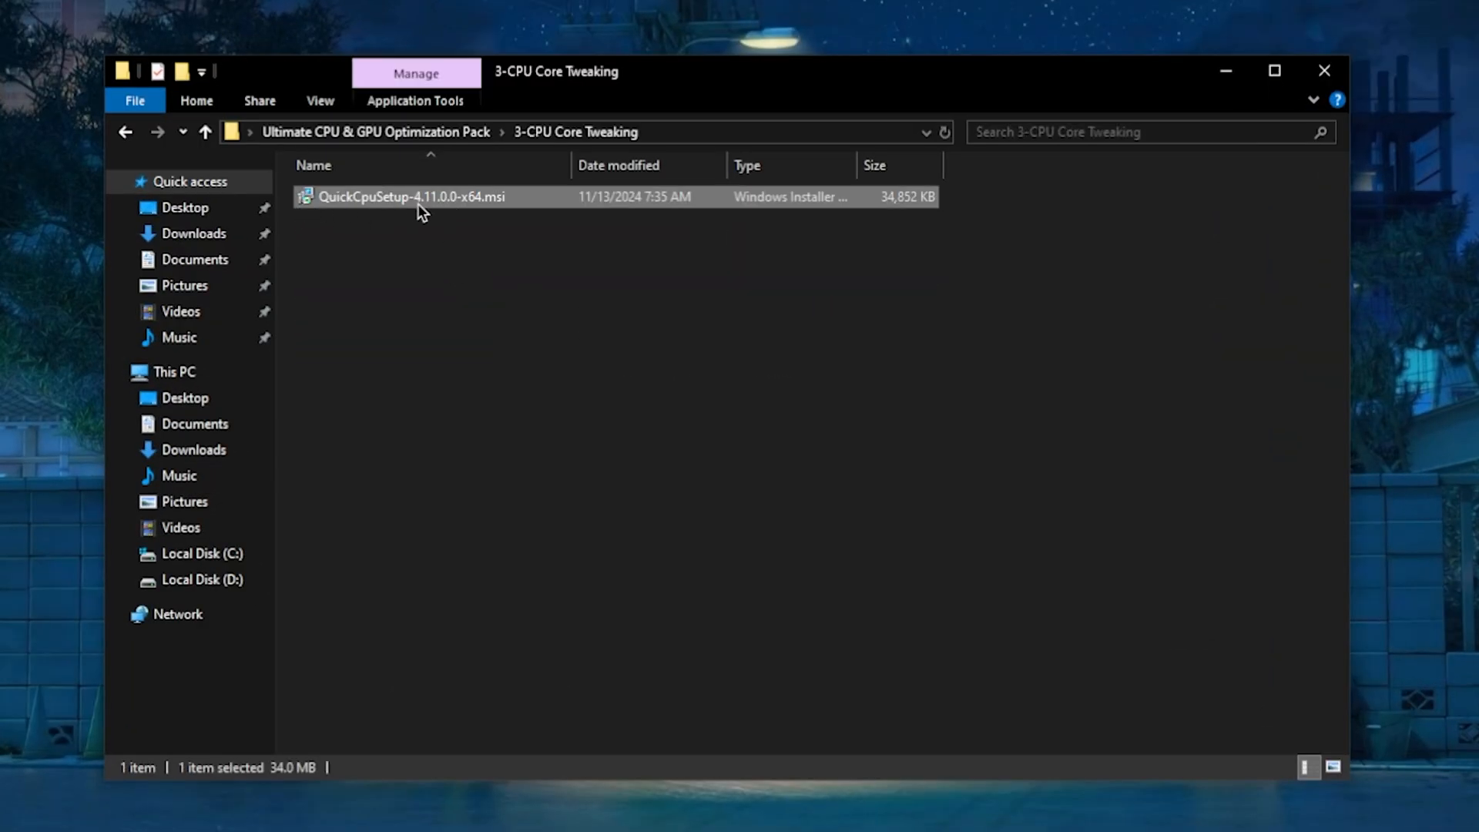
{"action": "mouse_move", "coordinate": [412, 196]}
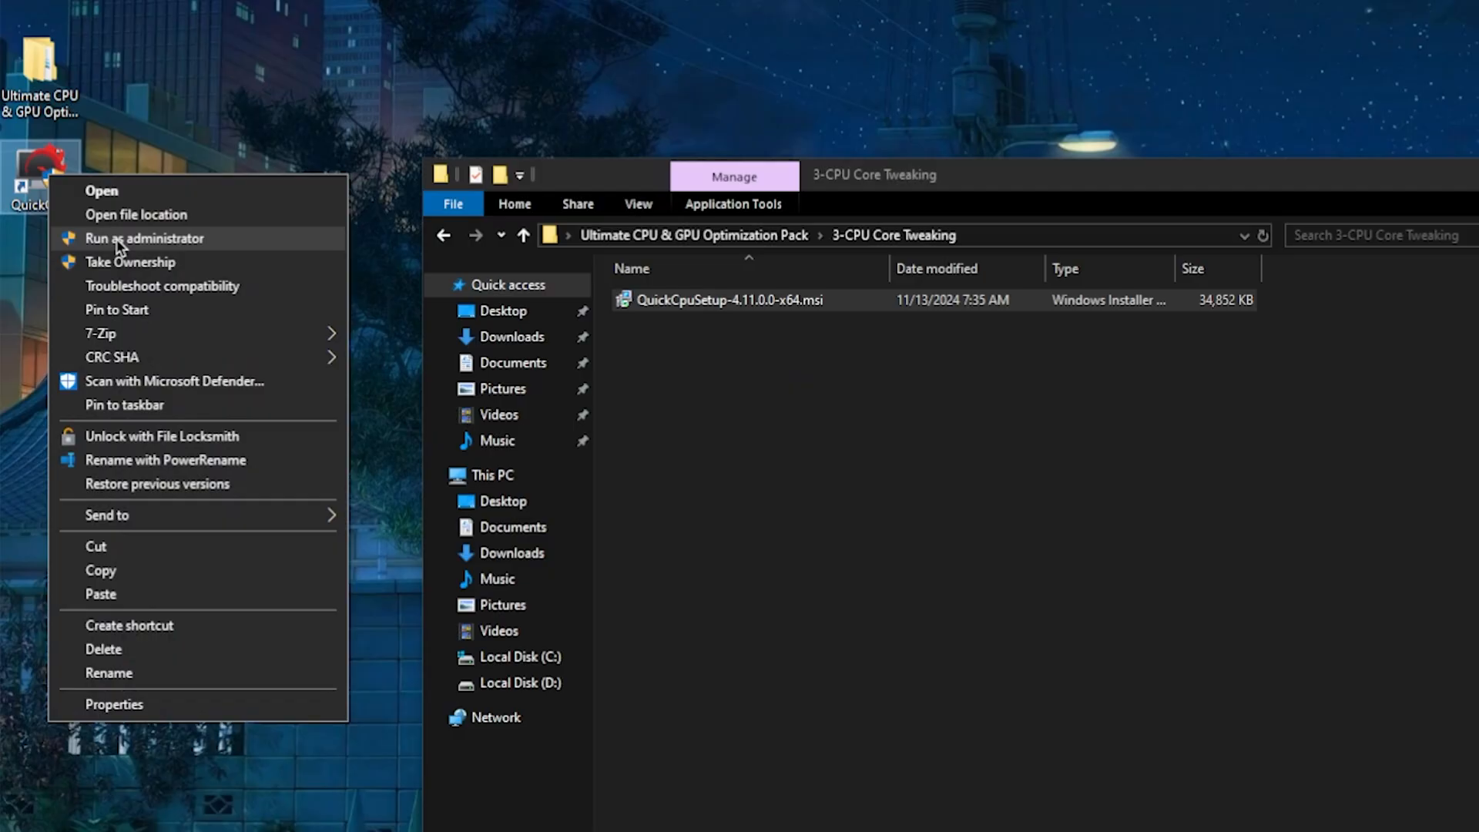
{"action": "left_click", "coordinate": [145, 238]}
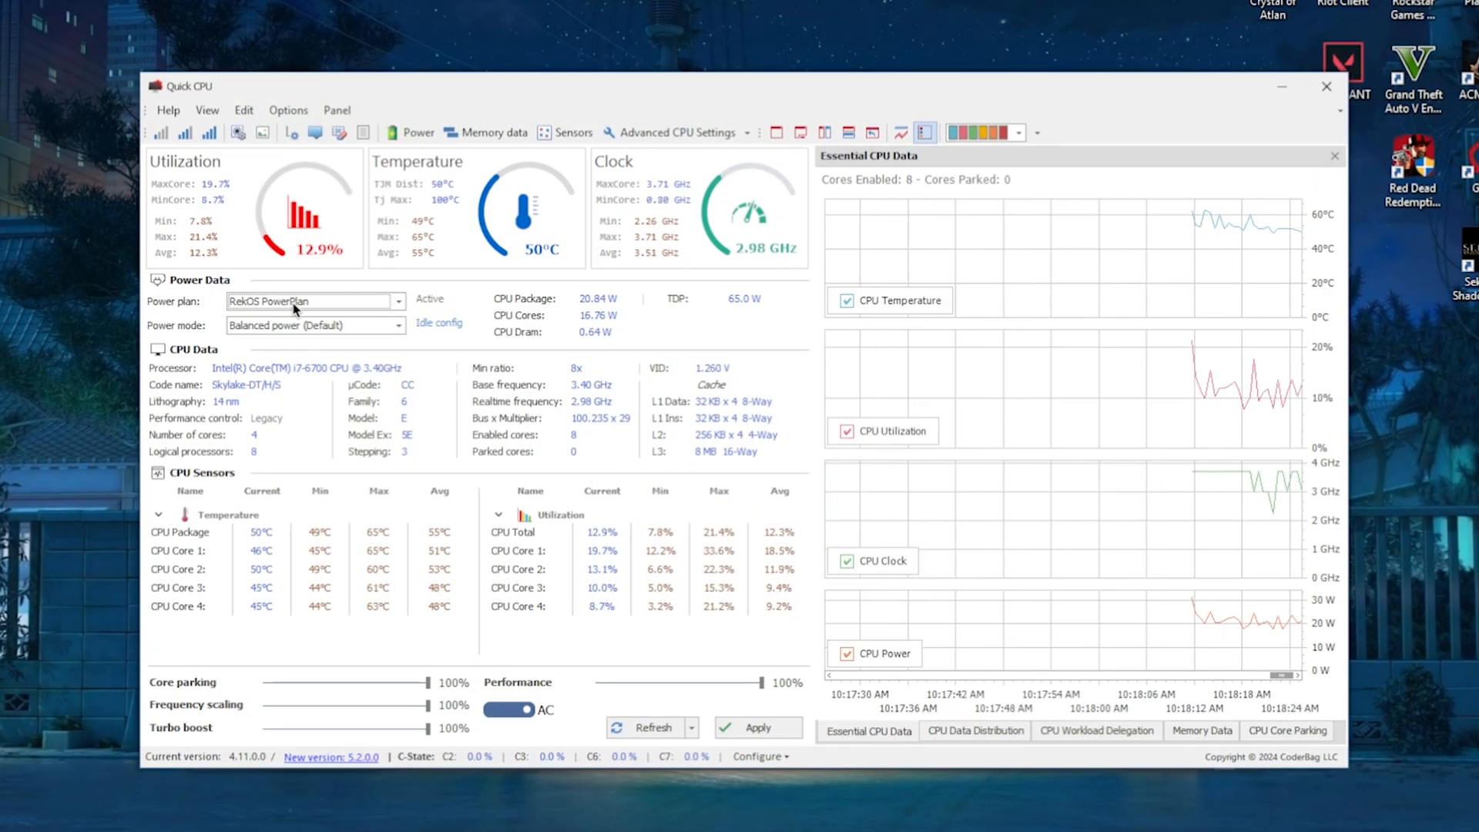
Step: Keep RekOS PowerPlan selected in Quick CPU and view Advanced CPU Settings
{"action": "left_click", "coordinate": [396, 301]}
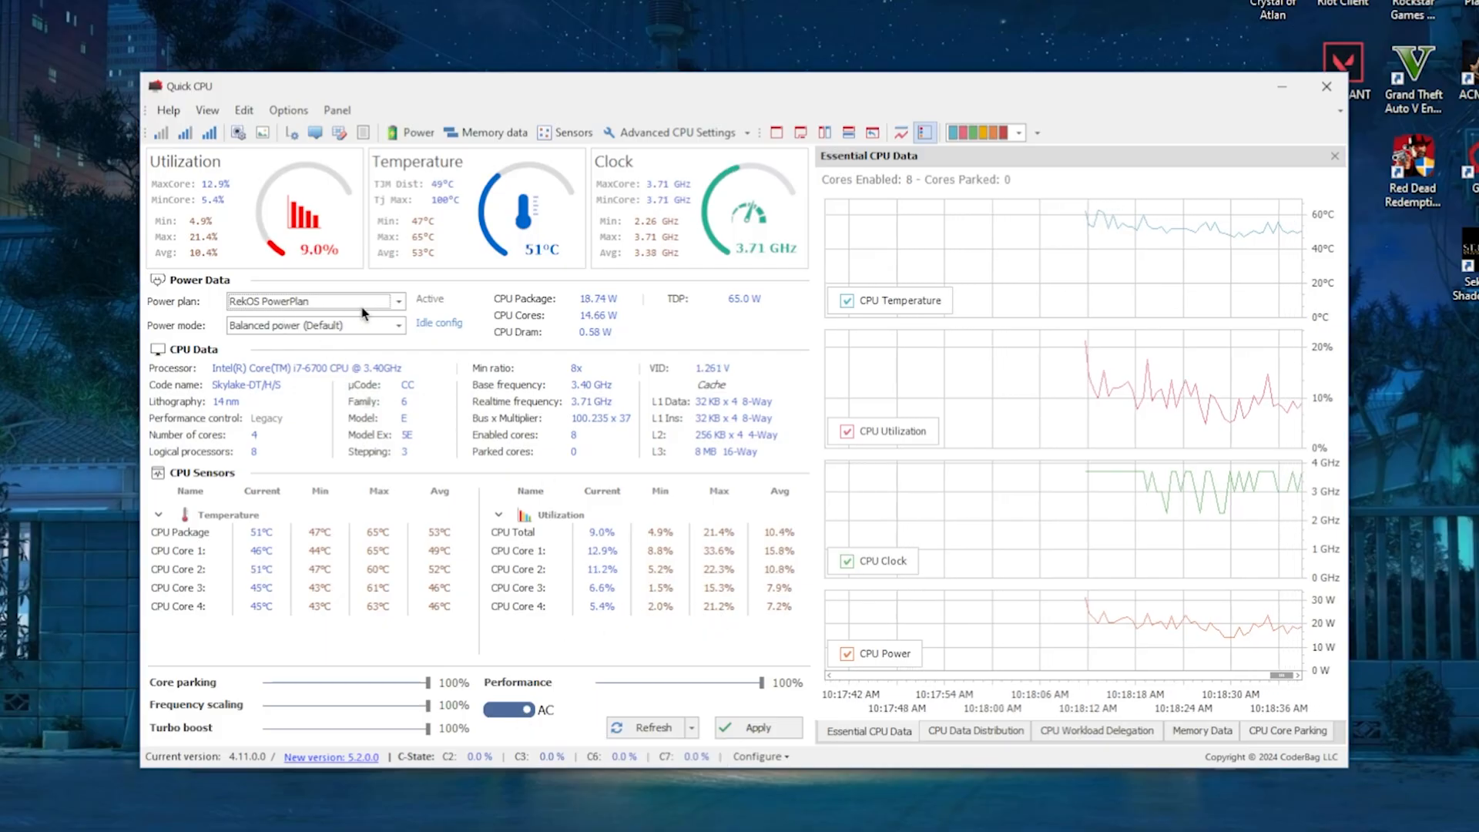
{"action": "left_click", "coordinate": [397, 300]}
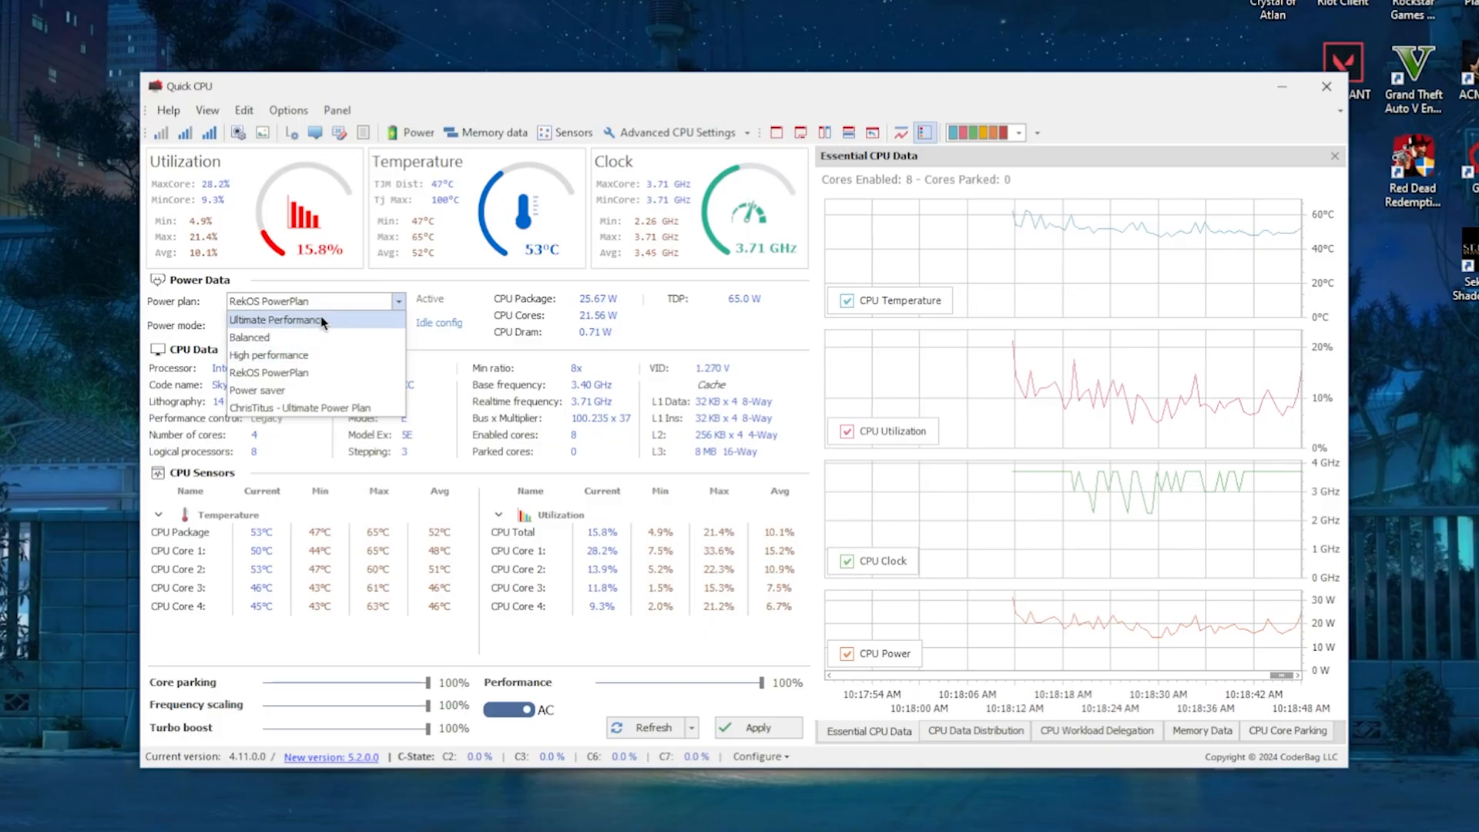
{"action": "left_click", "coordinate": [287, 324]}
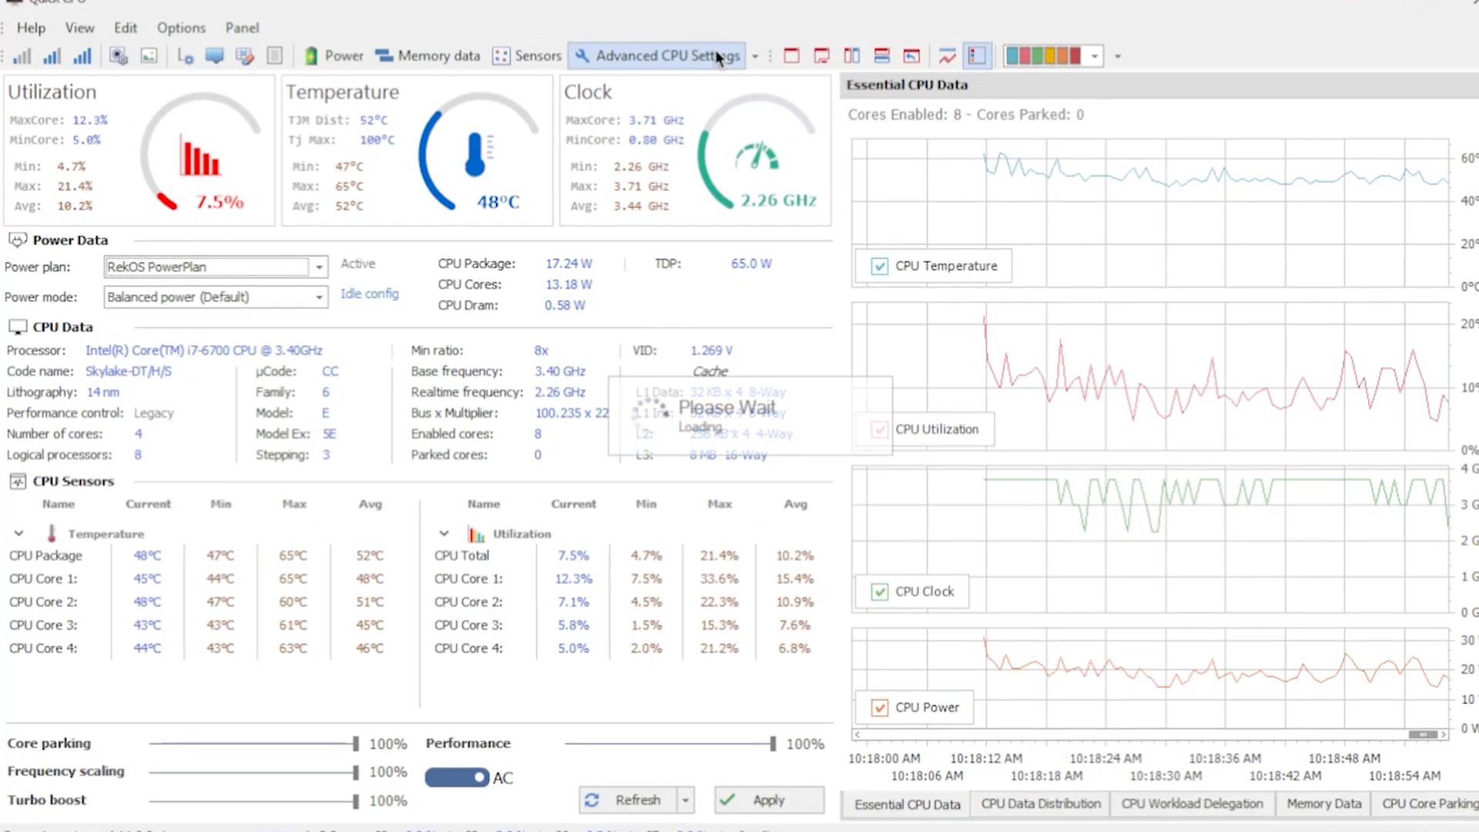
{"action": "left_click", "coordinate": [654, 56]}
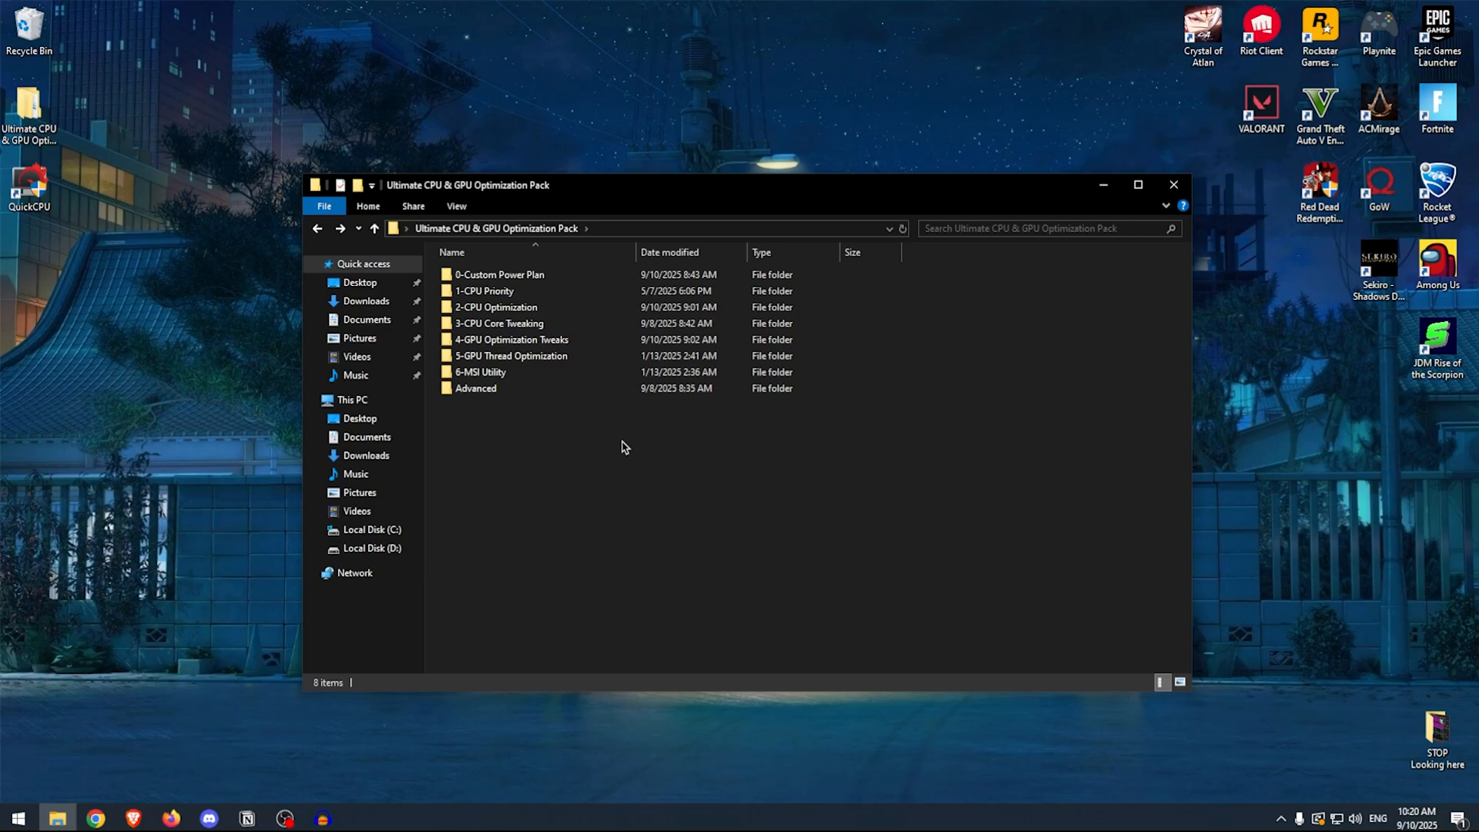
{"action": "mouse_move", "coordinate": [727, 444]}
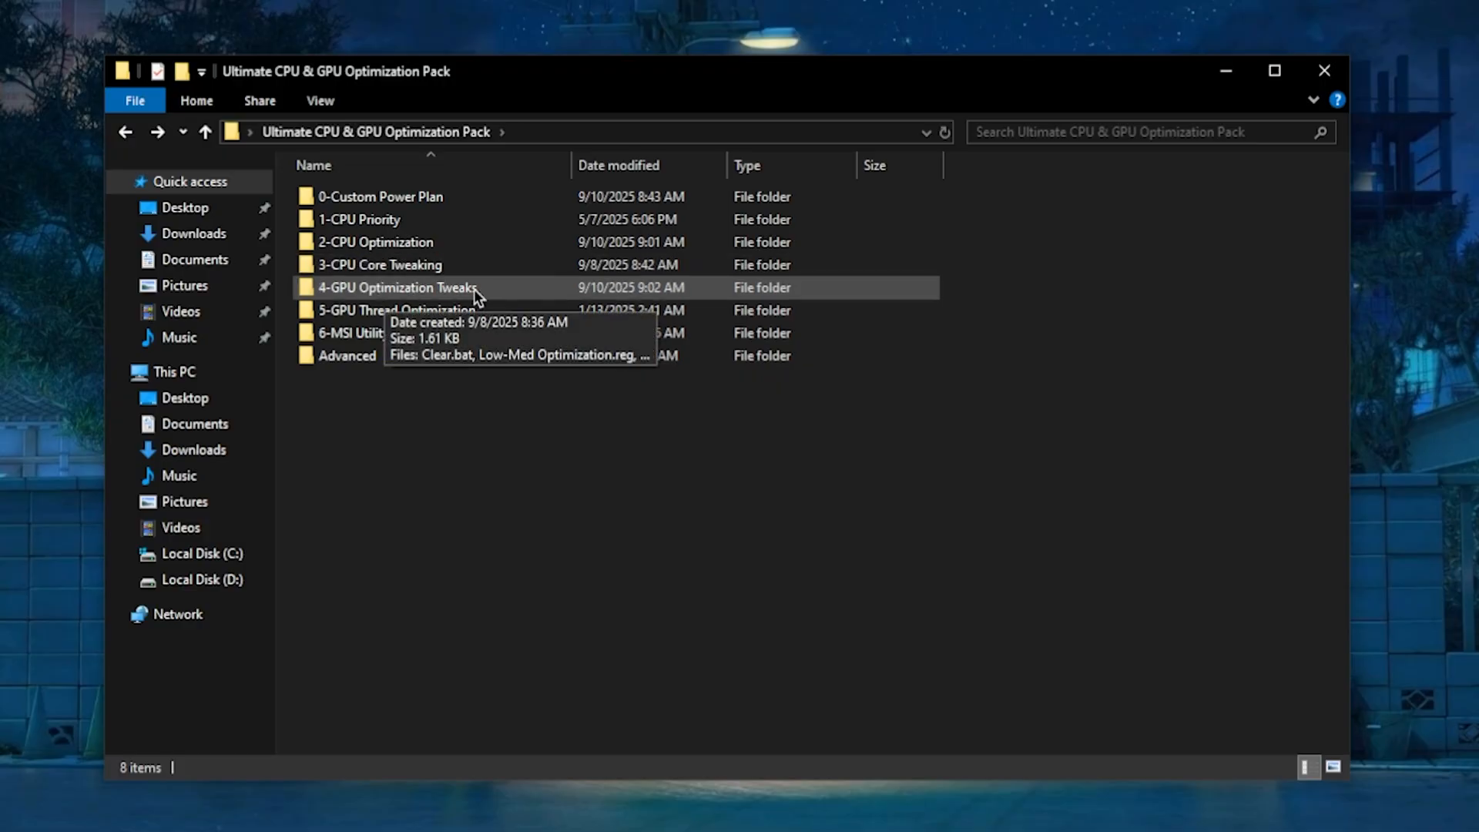
Step: Open 4-GPU Optimization Tweaks and run Clear.bat as administrator
{"action": "double_click", "coordinate": [395, 287]}
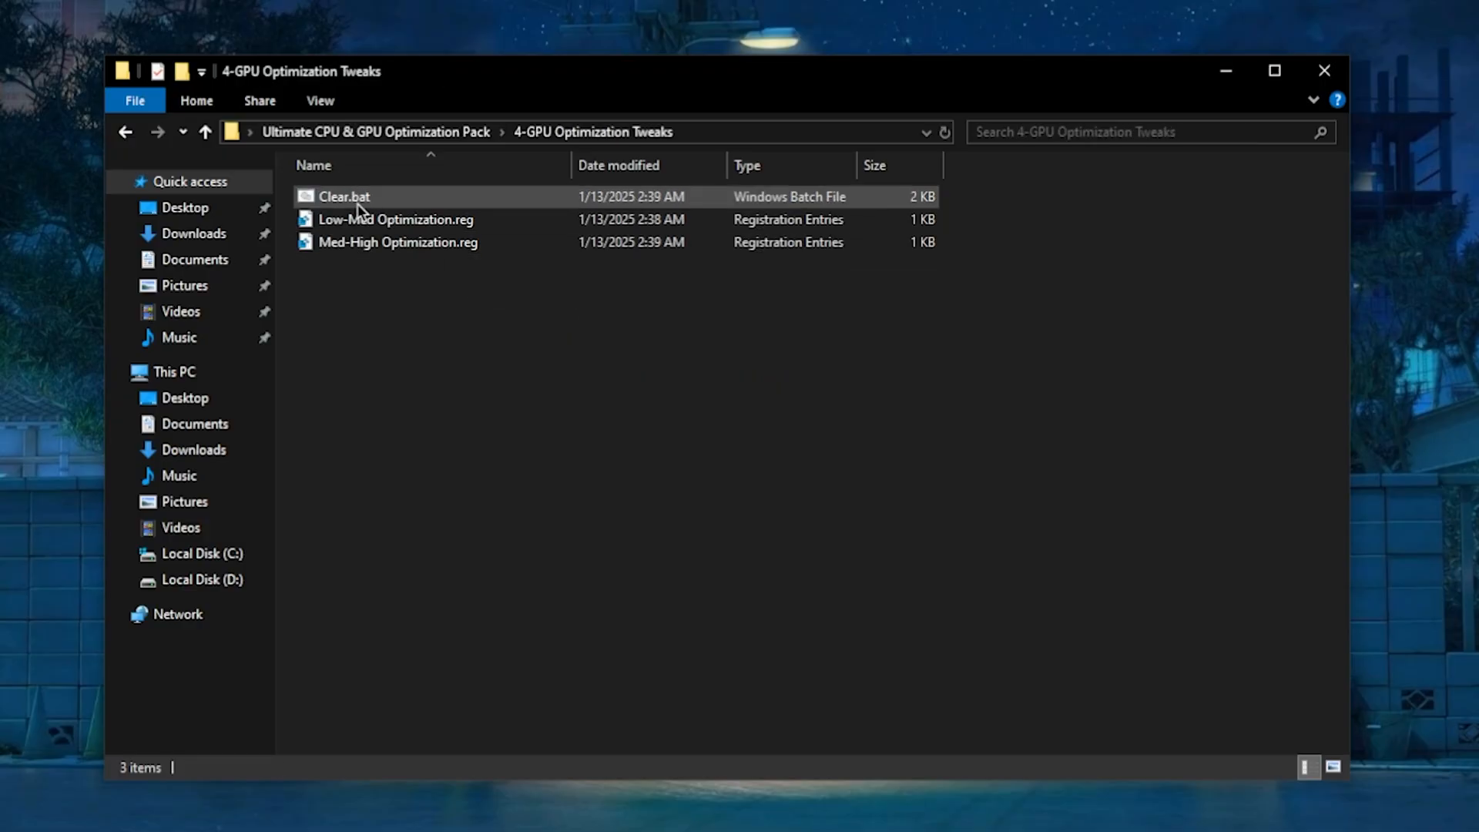
{"action": "left_click", "coordinate": [344, 197]}
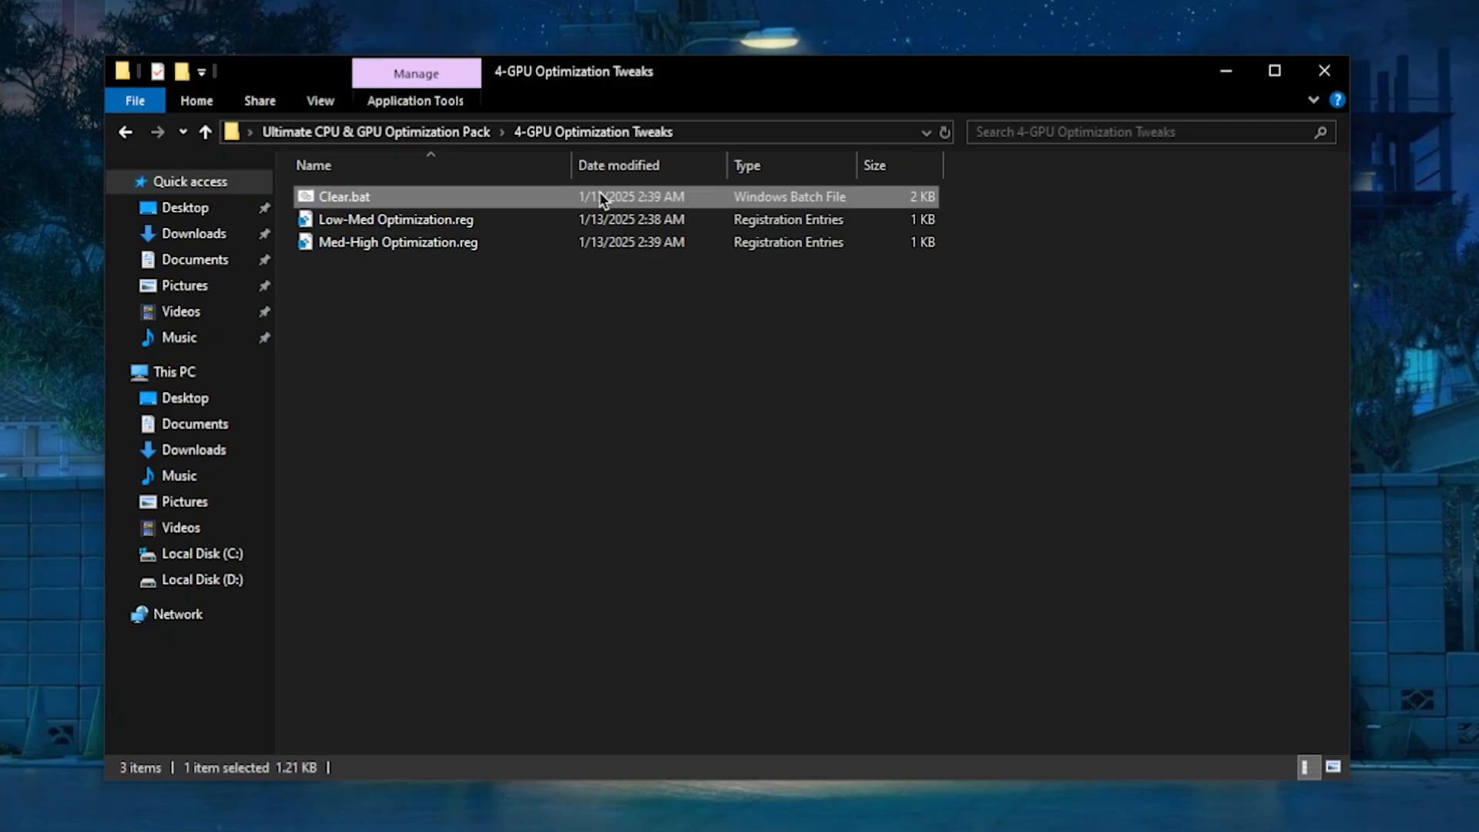
{"action": "right_click", "coordinate": [342, 196]}
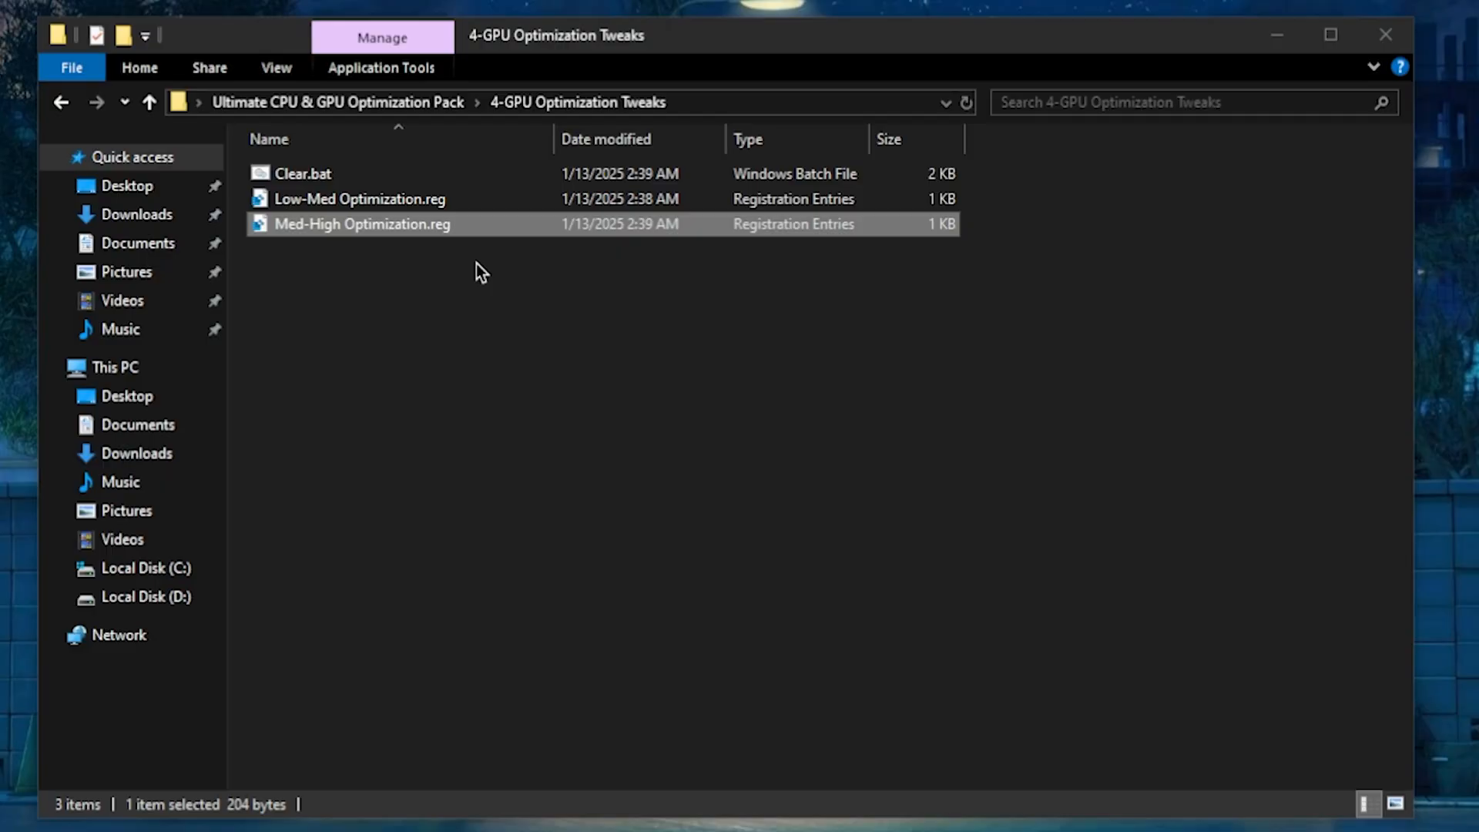
Step: Merge Low-Med Optimization.reg into the registry
{"action": "left_click", "coordinate": [358, 198]}
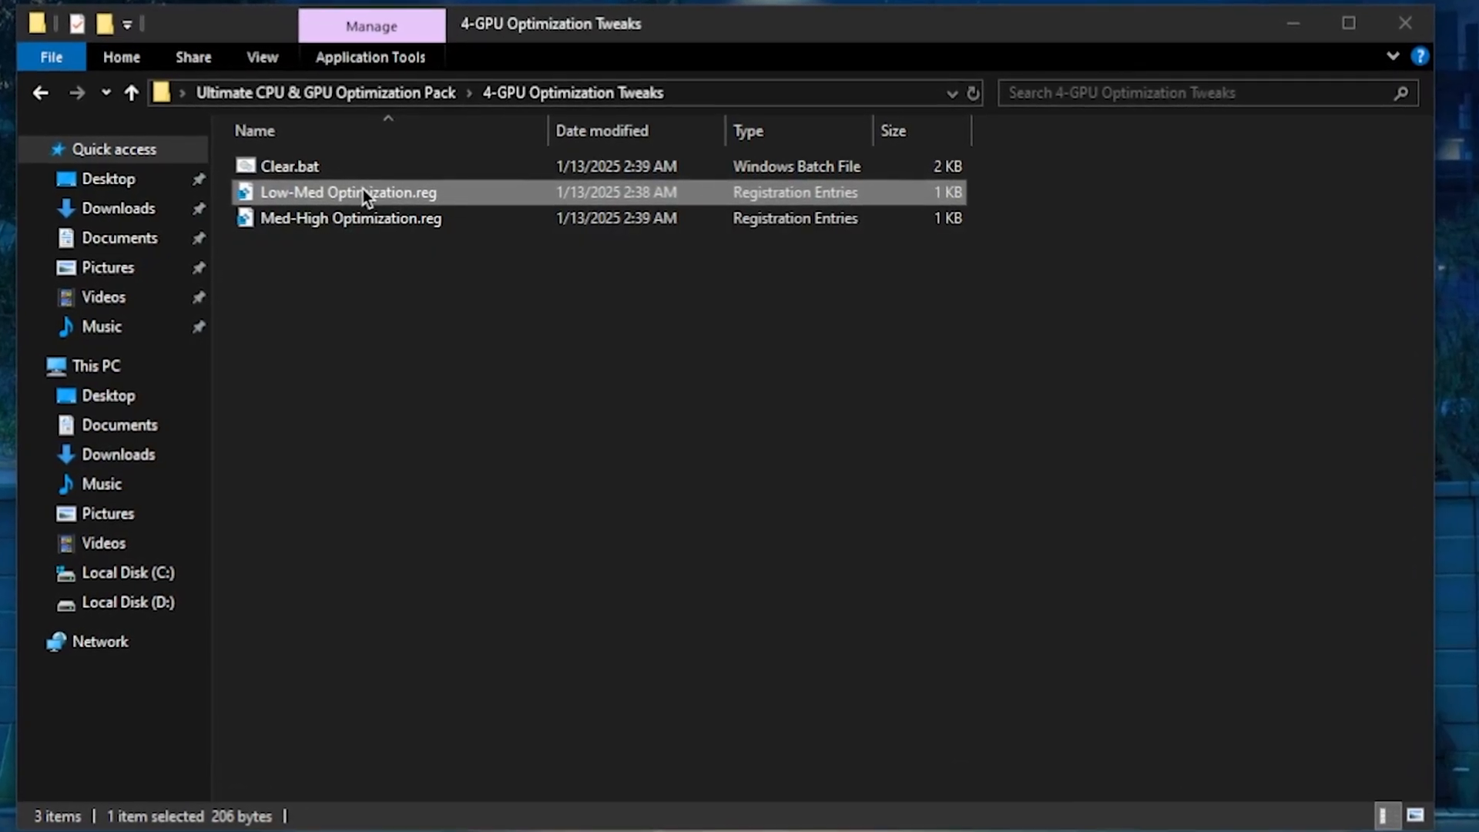
{"action": "left_click", "coordinate": [355, 218]}
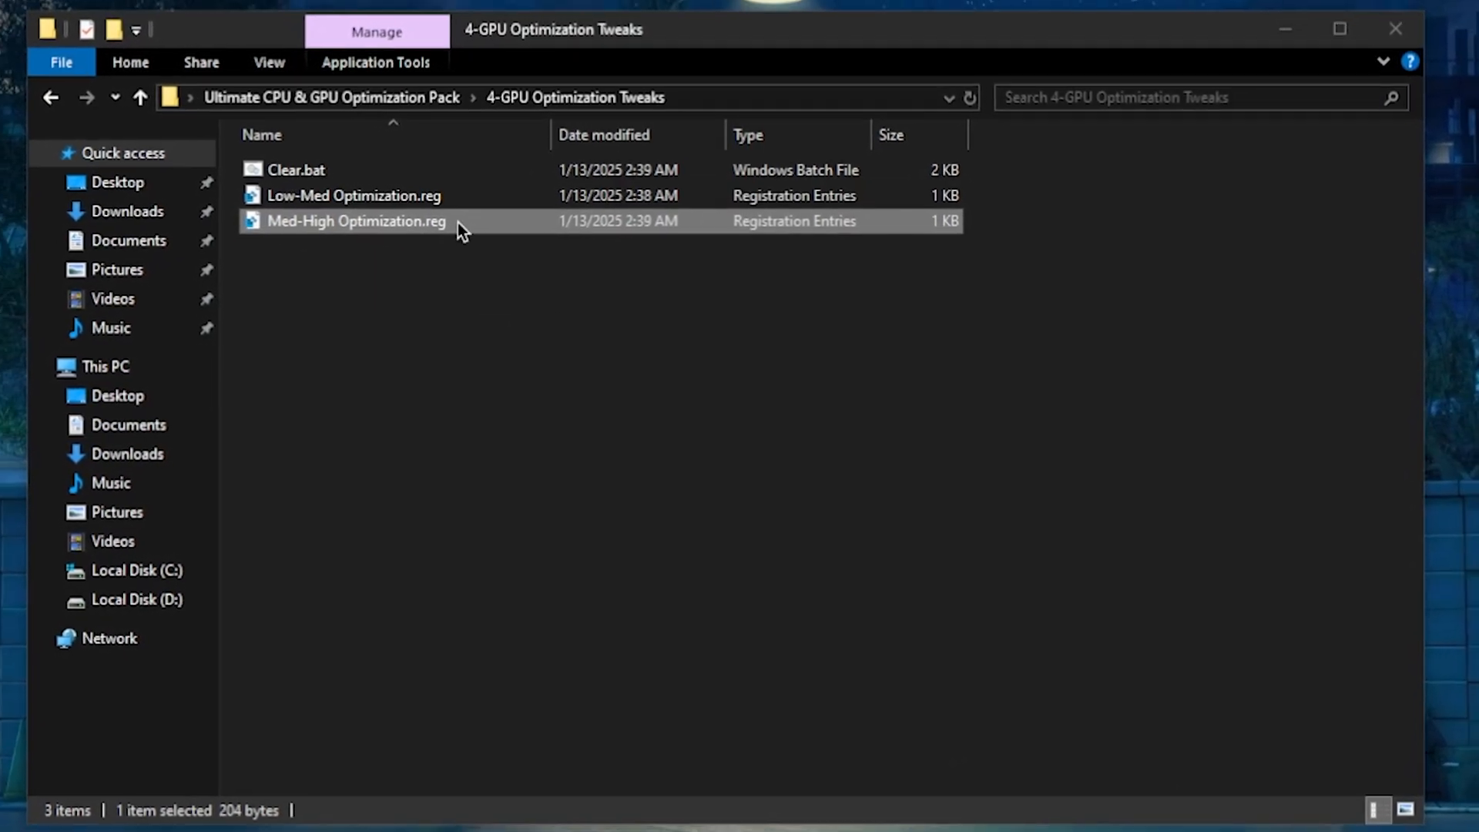
{"action": "left_click", "coordinate": [1337, 29]}
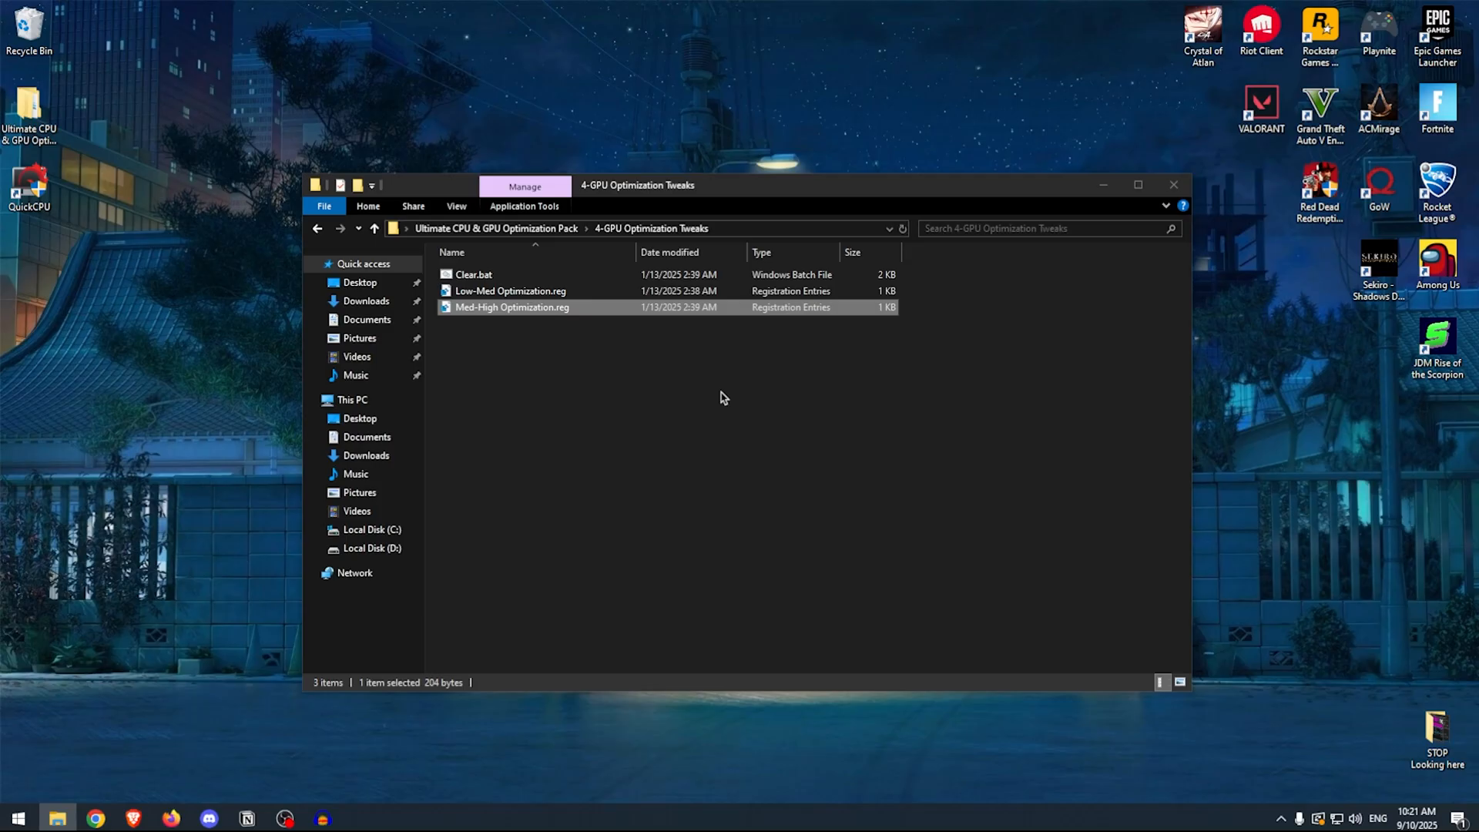
{"action": "mouse_move", "coordinate": [718, 374]}
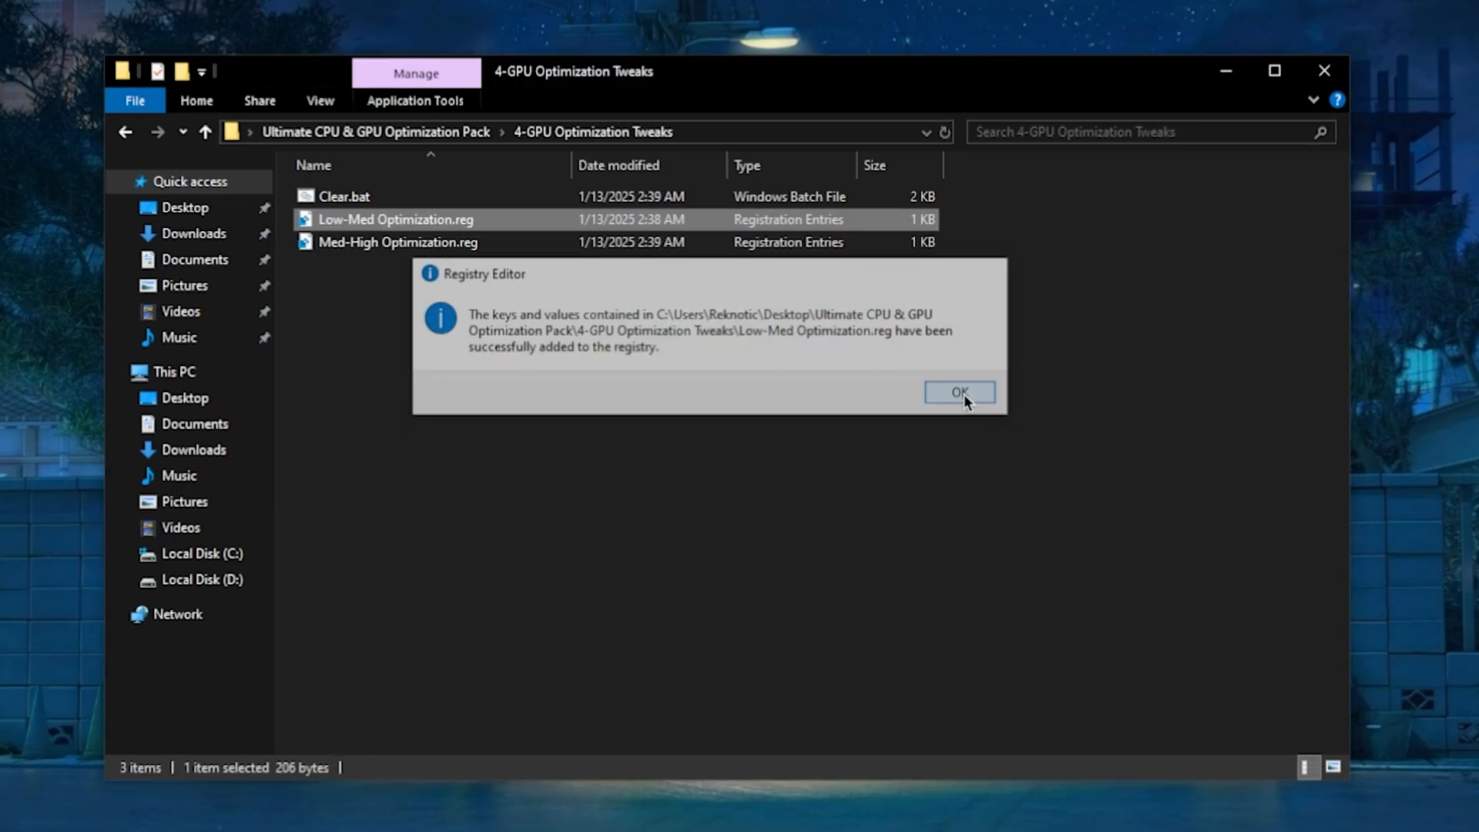
Step: Confirm the registry import, merge the GPU thread priority tweak, and open 6-MSI Utility
{"action": "left_click", "coordinate": [958, 391]}
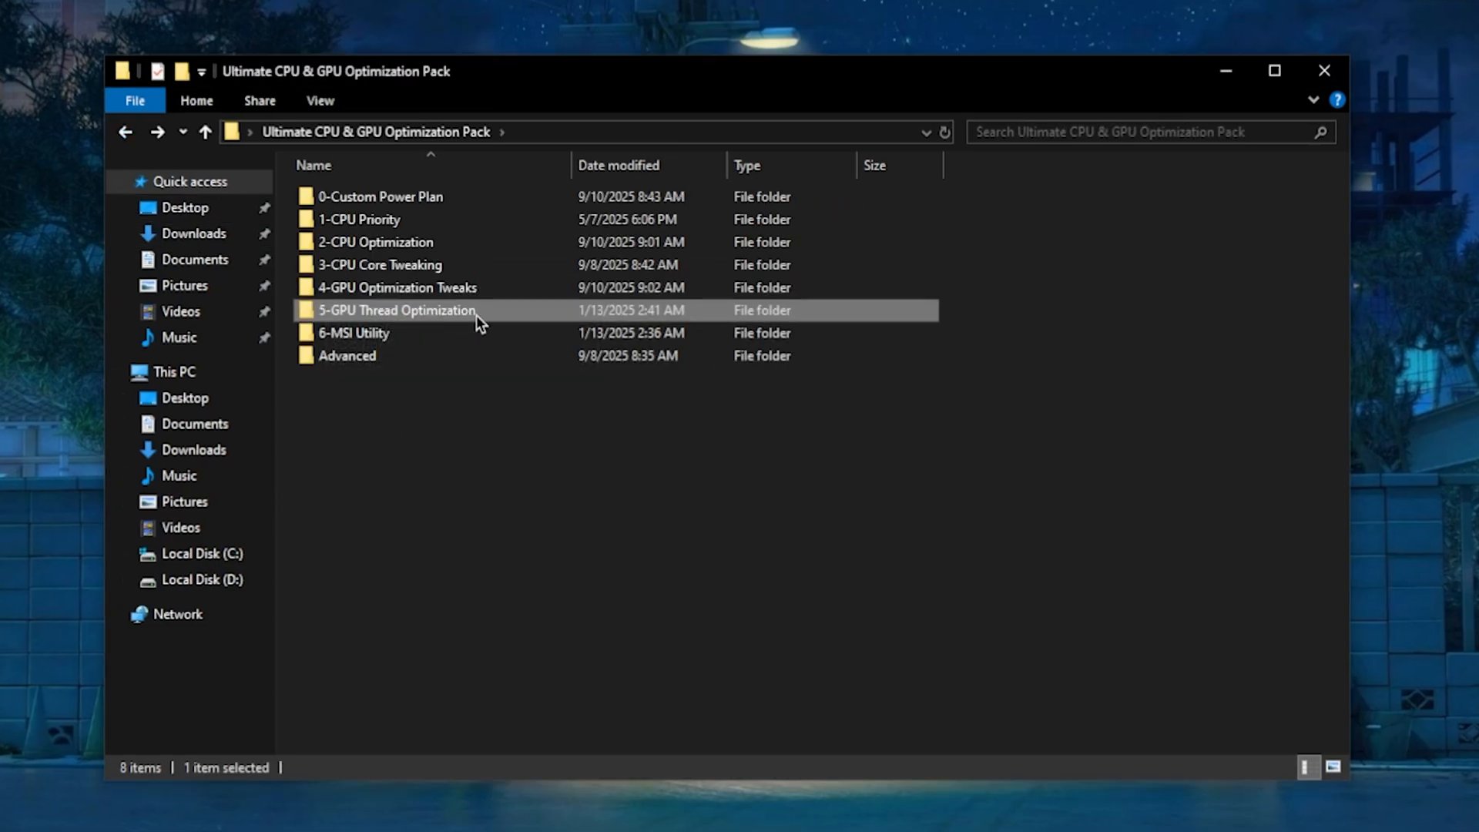
{"action": "double_click", "coordinate": [396, 310]}
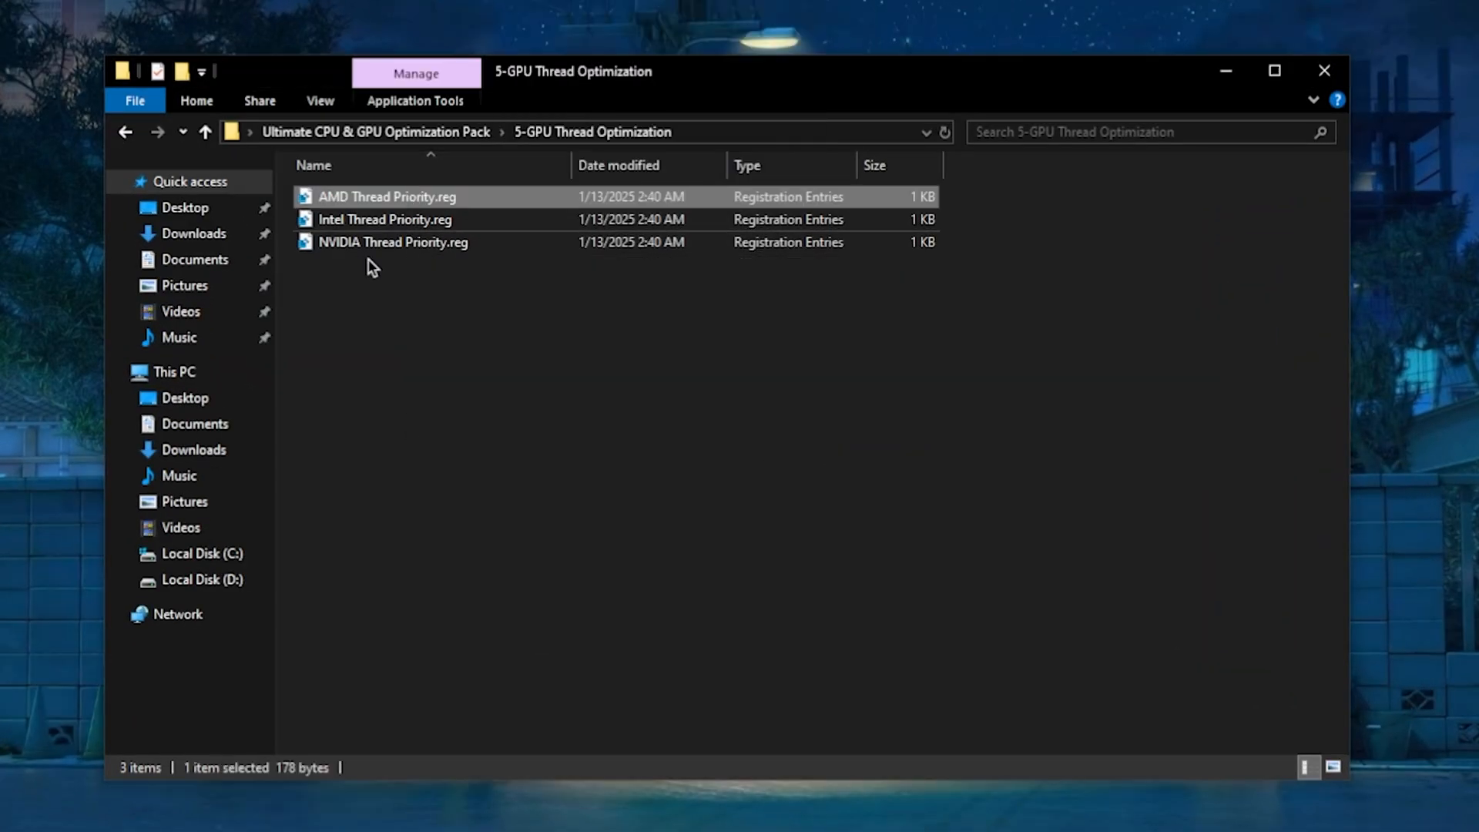
{"action": "mouse_move", "coordinate": [562, 341]}
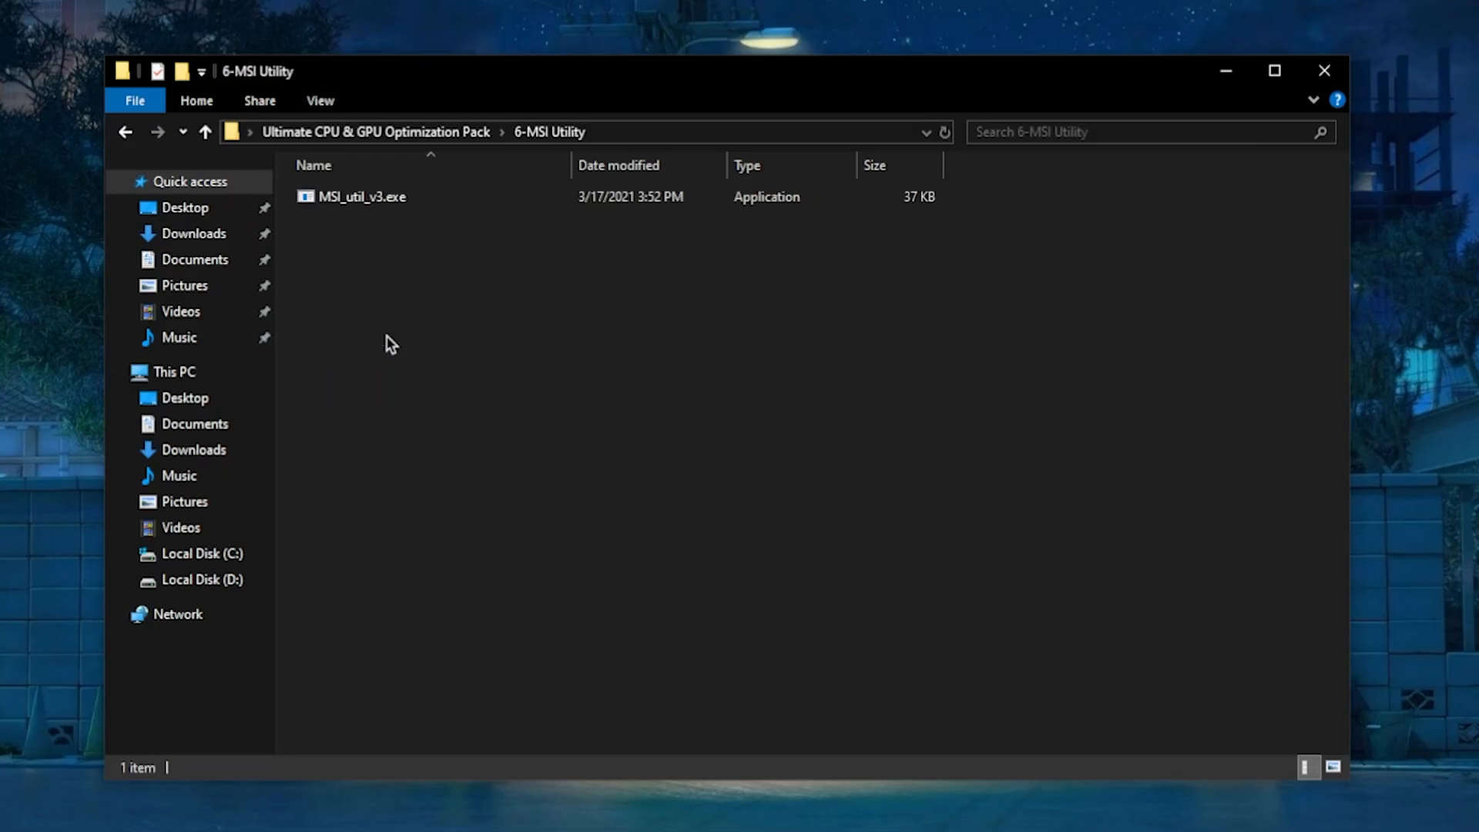
{"action": "left_click", "coordinate": [361, 196]}
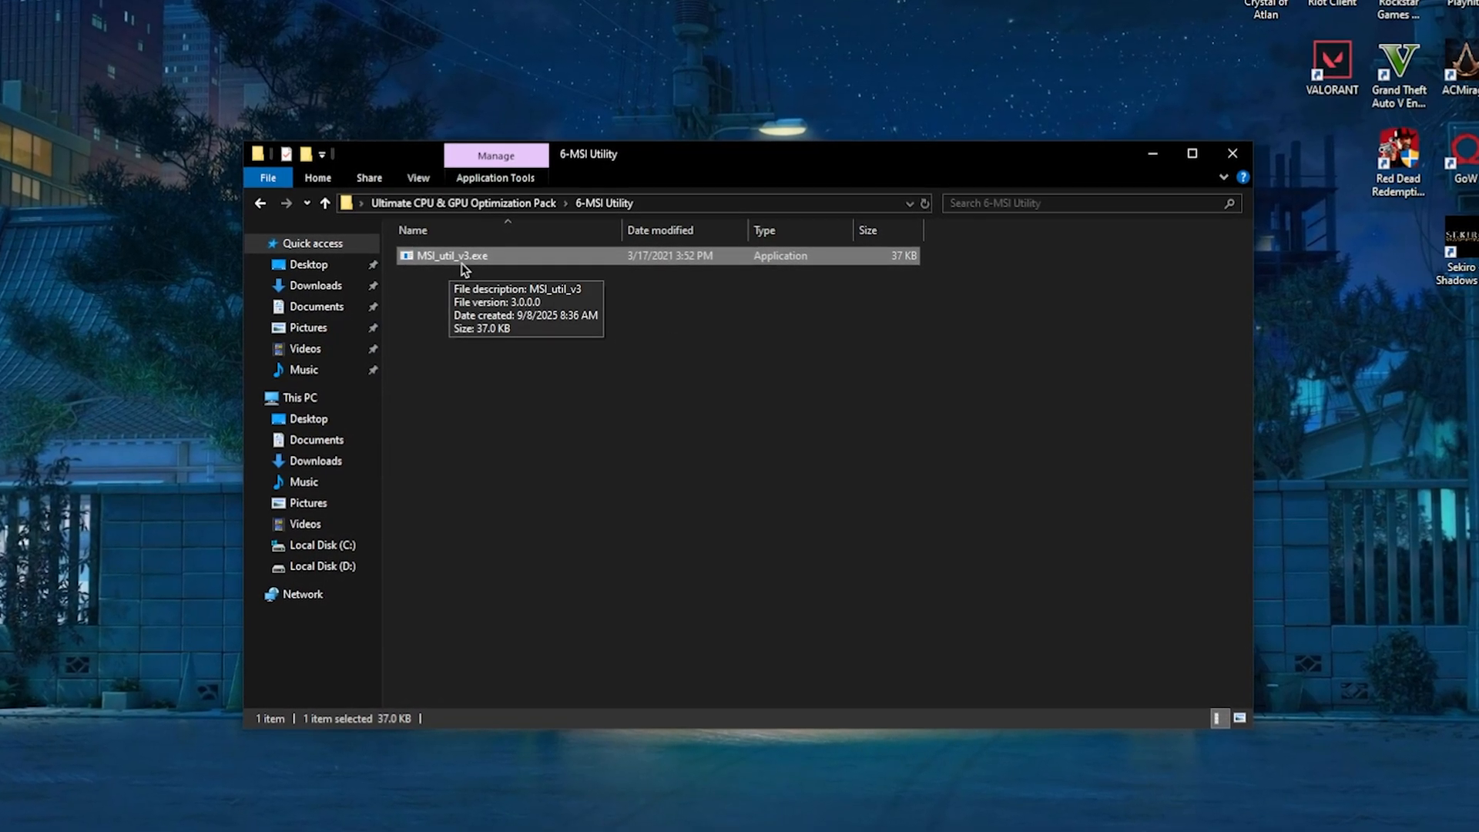
{"action": "mouse_move", "coordinate": [529, 286]}
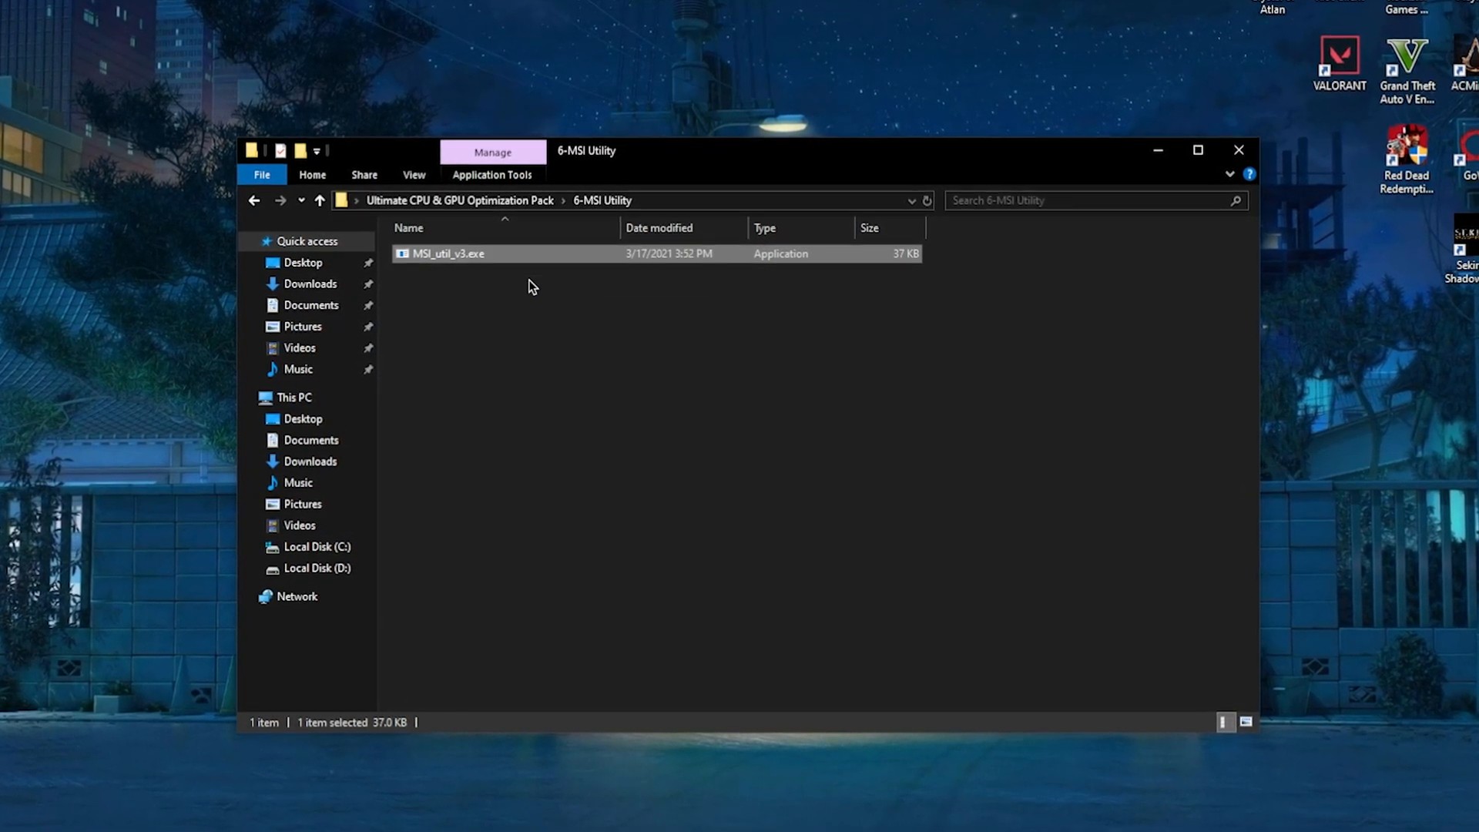
Step: Launch MSI_util_v3 and give the Radeon RX 580 MSI mode with High interrupt priority
{"action": "double_click", "coordinate": [444, 252]}
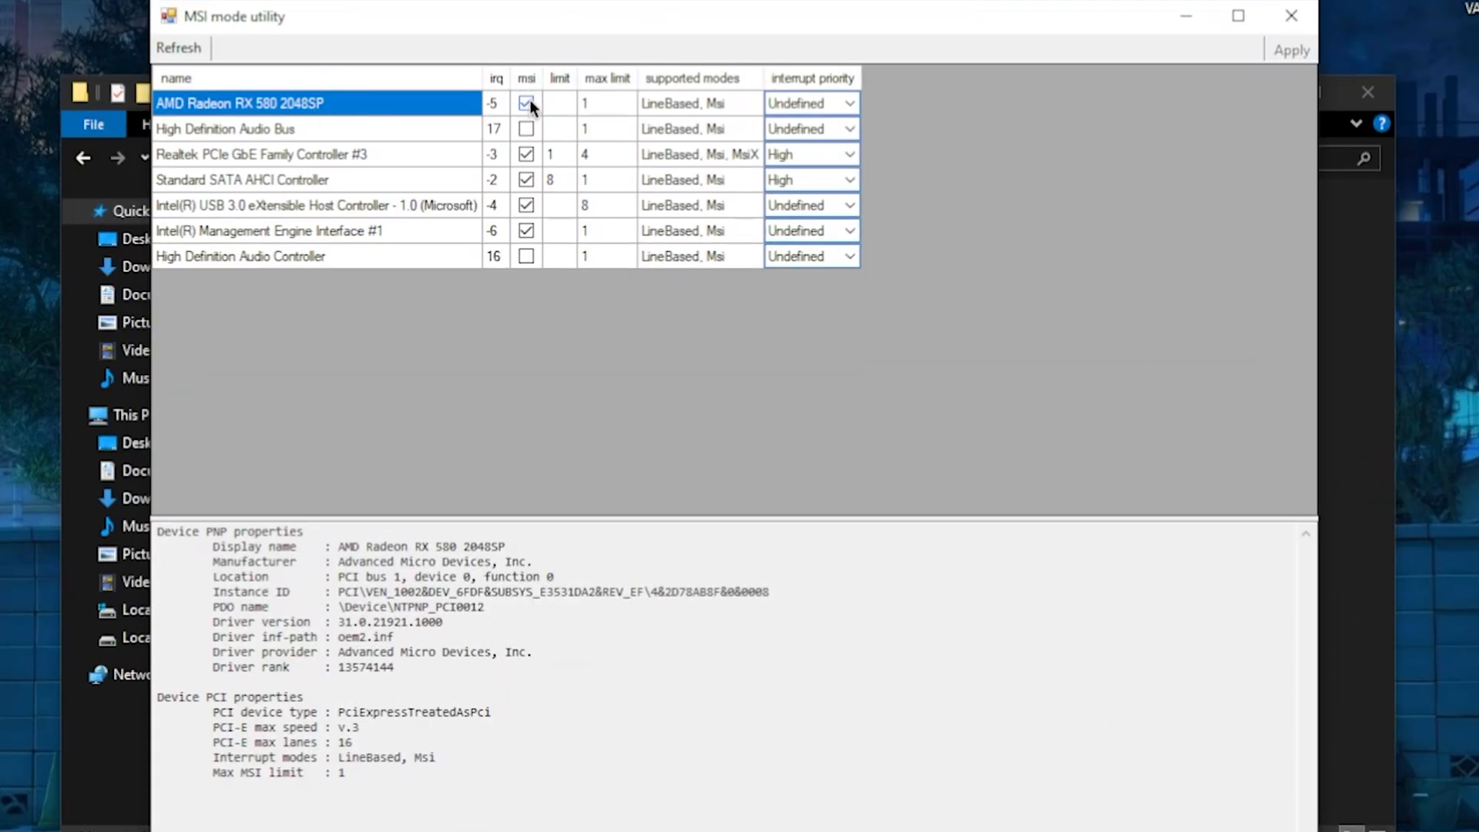
{"action": "left_click", "coordinate": [846, 103]}
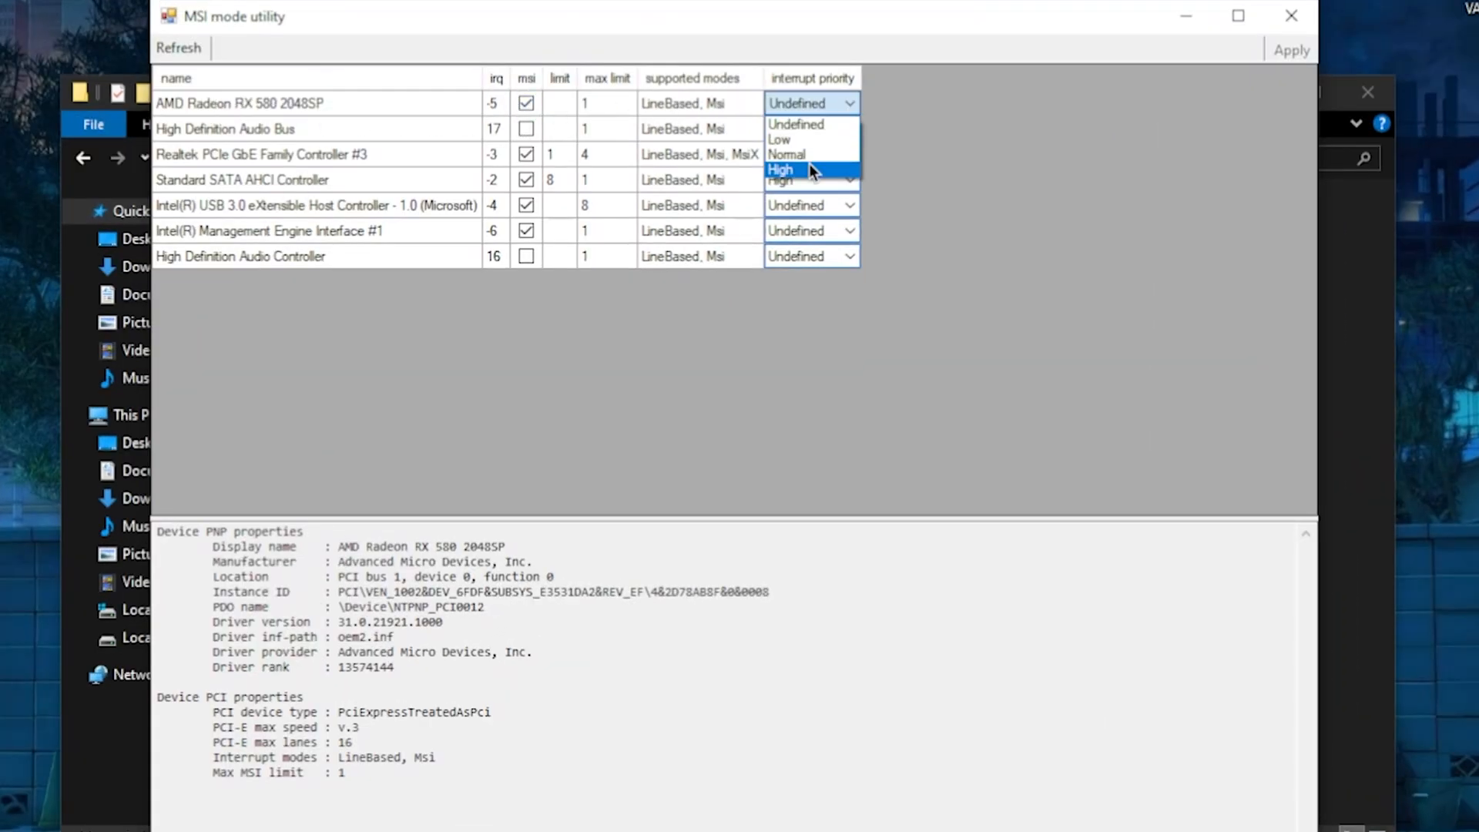
{"action": "left_click", "coordinate": [806, 169]}
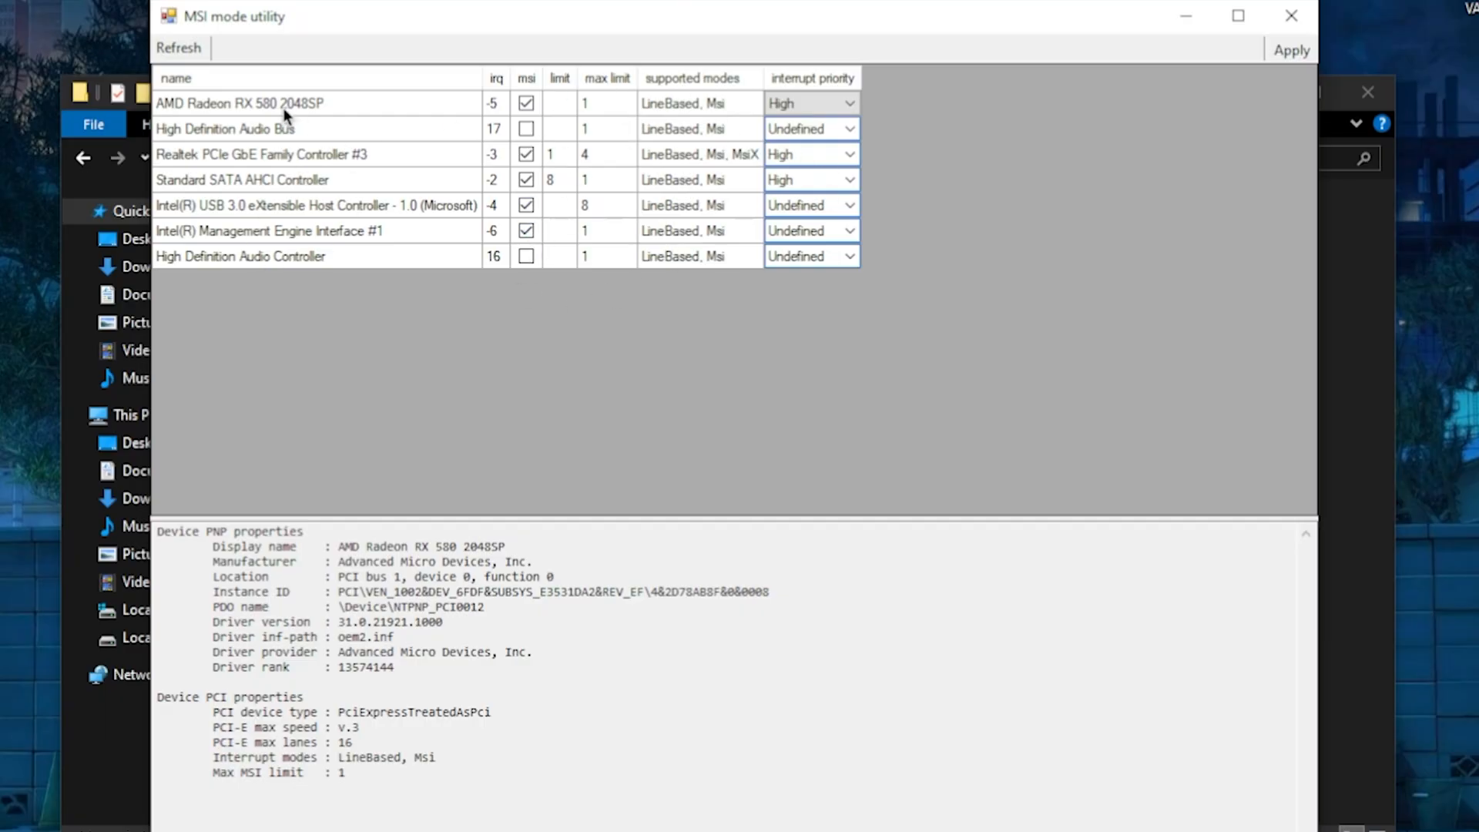
{"action": "mouse_move", "coordinate": [619, 261]}
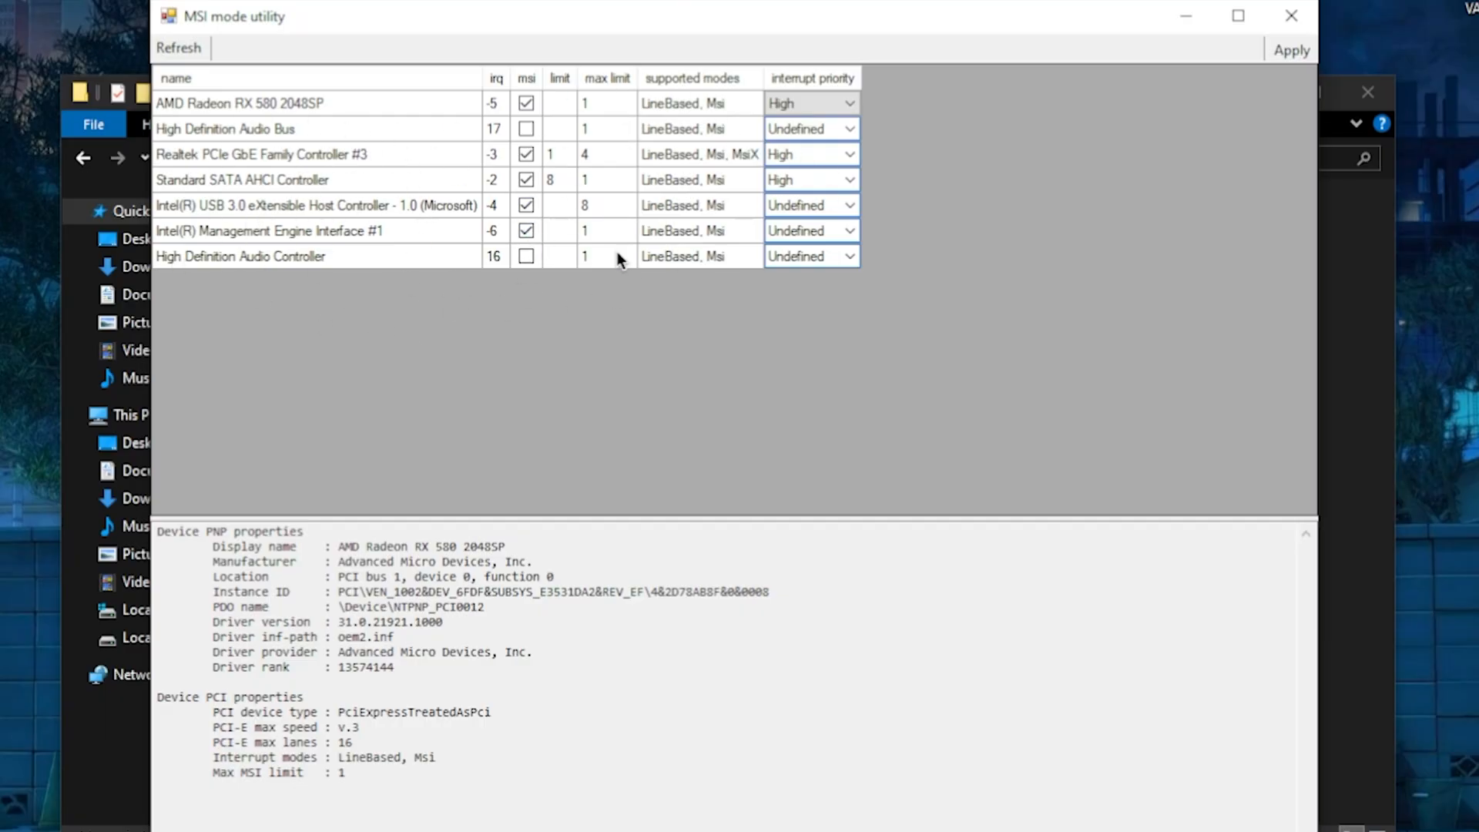
{"action": "left_click", "coordinate": [316, 104]}
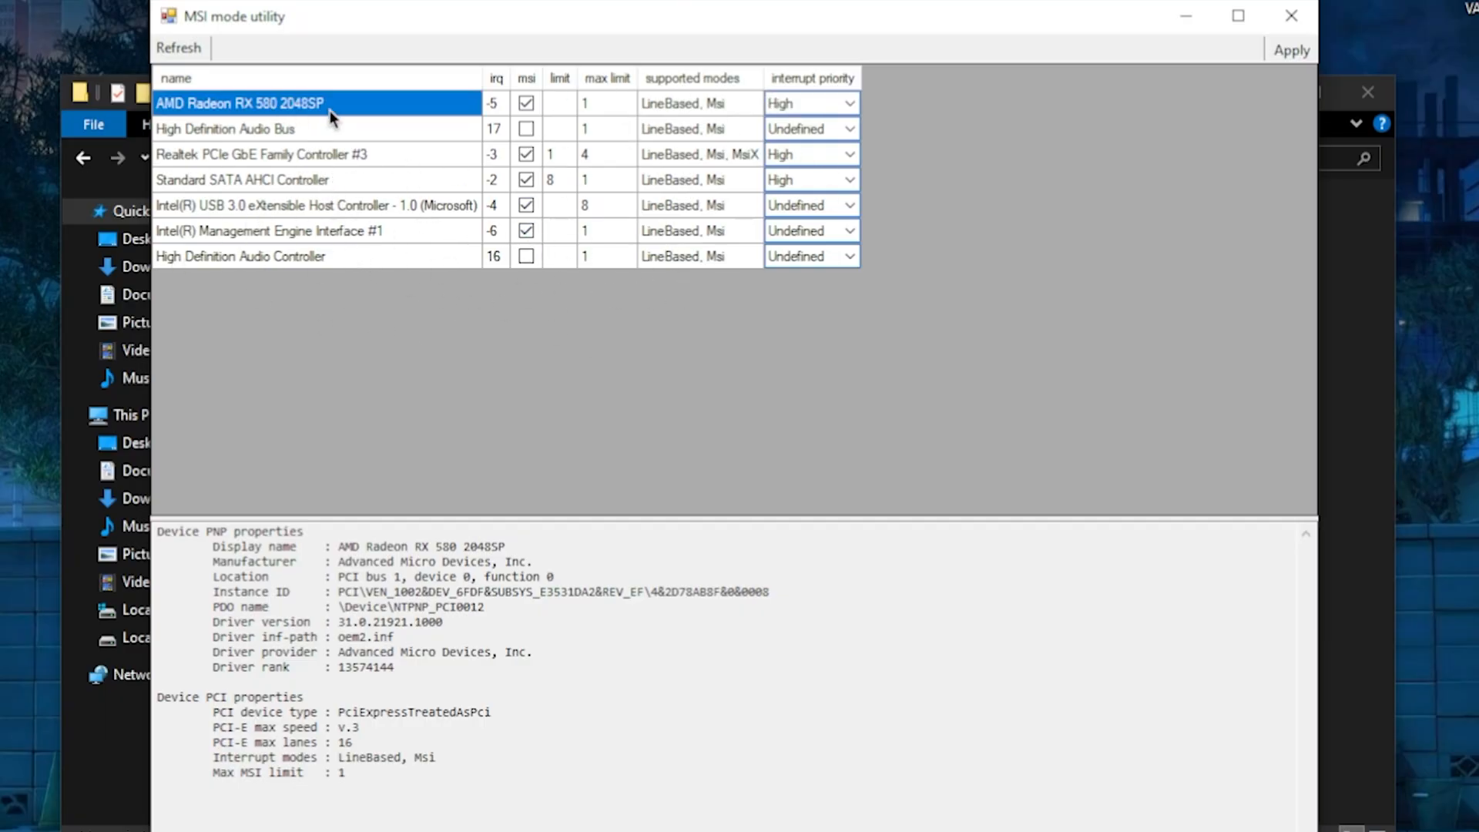
{"action": "mouse_move", "coordinate": [1268, 79]}
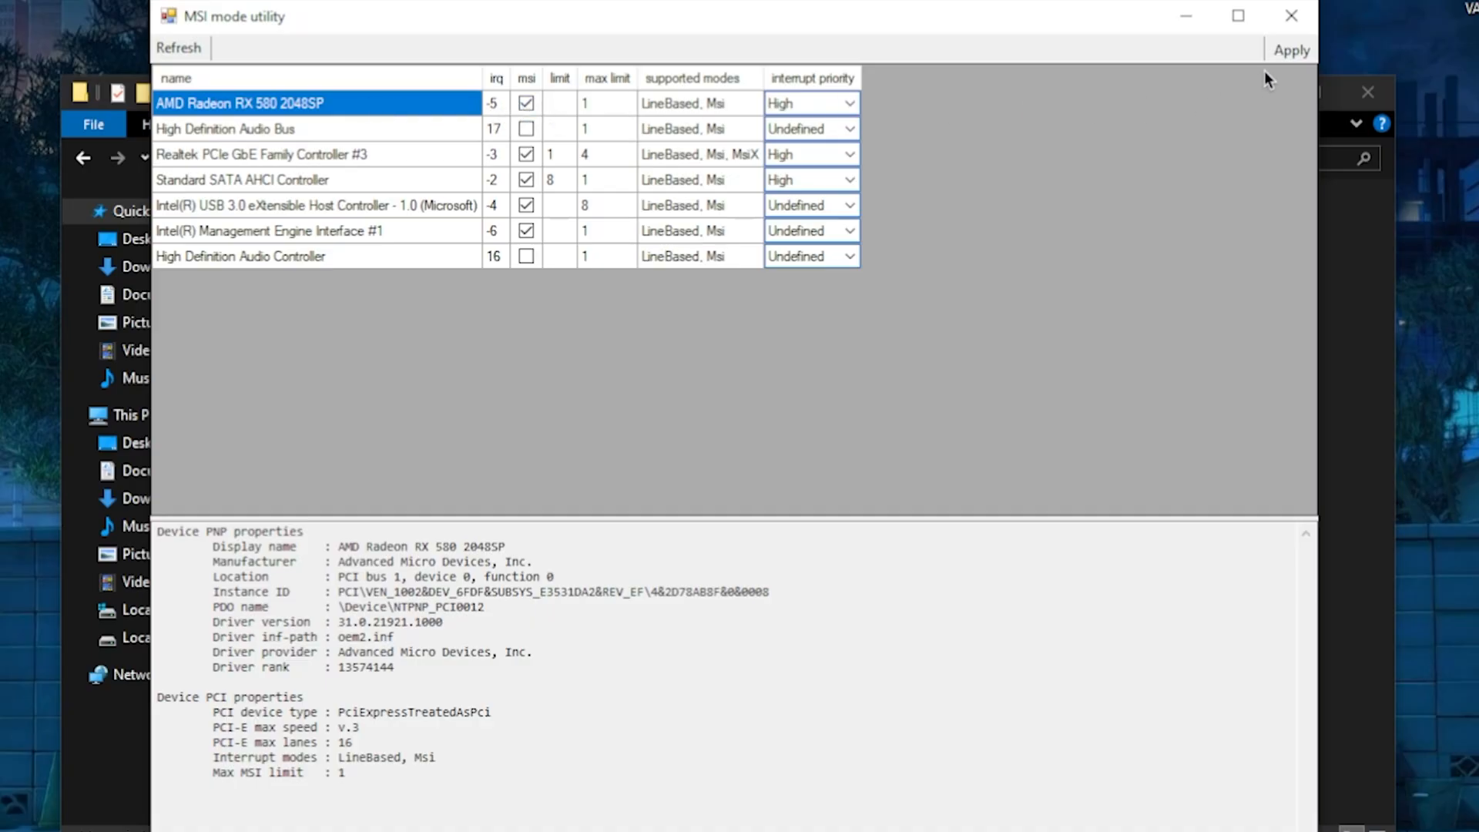
{"action": "left_click", "coordinate": [1291, 16]}
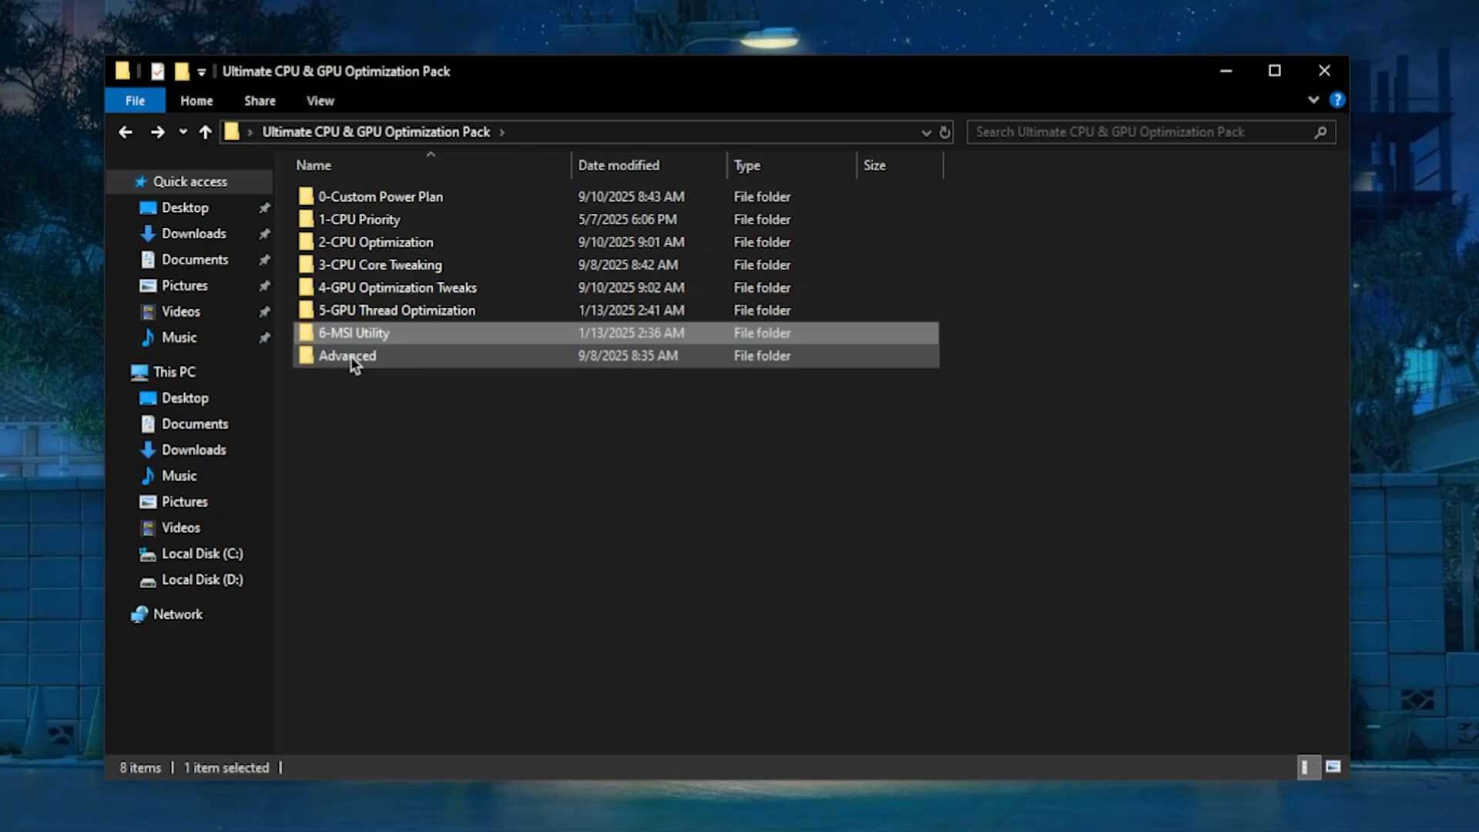
Step: Browse the Advanced folder's CPU overclocking guide shortcuts, then close File Explorer
{"action": "double_click", "coordinate": [346, 355]}
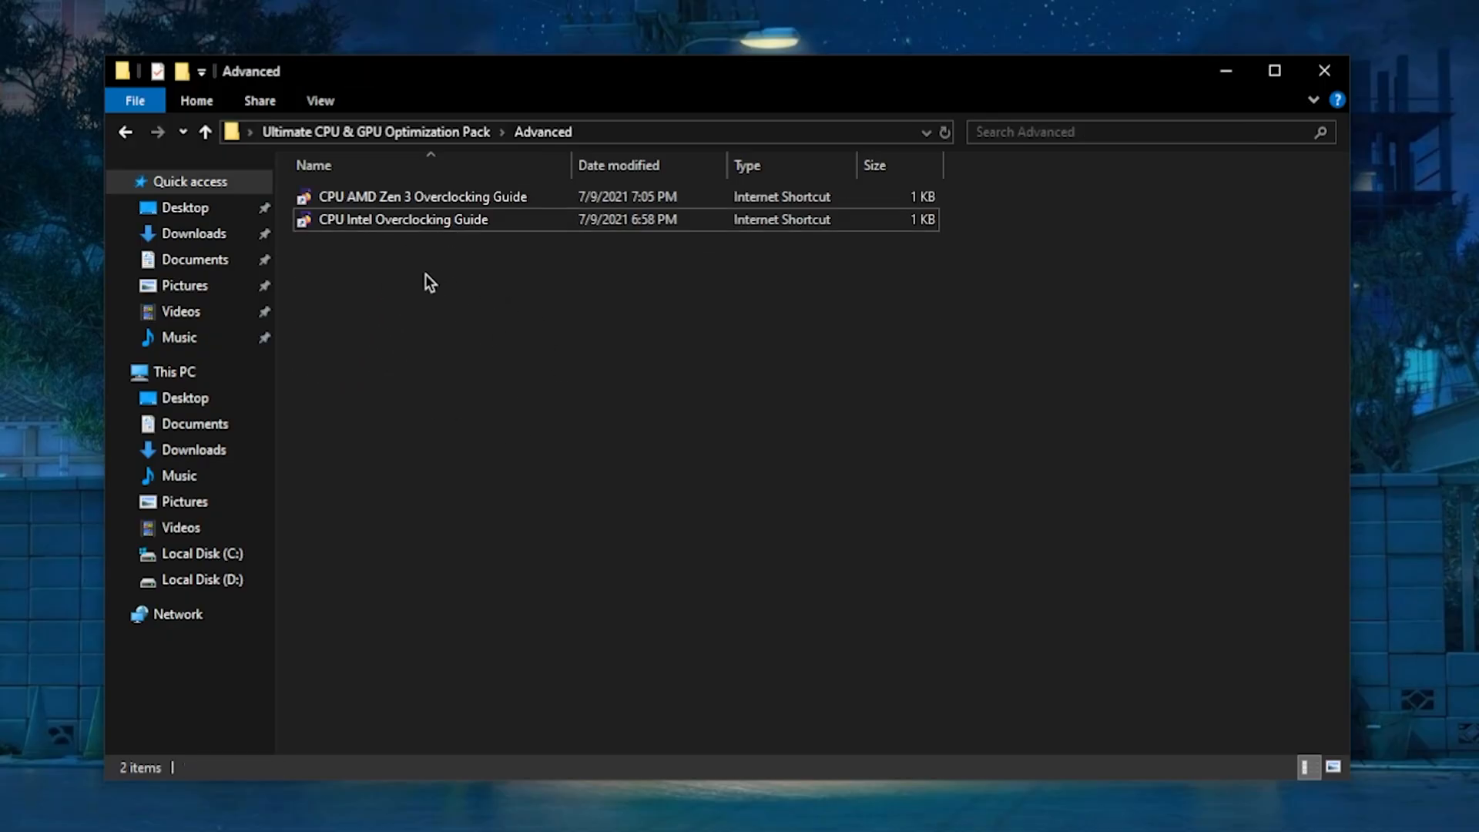
{"action": "left_click", "coordinate": [403, 219]}
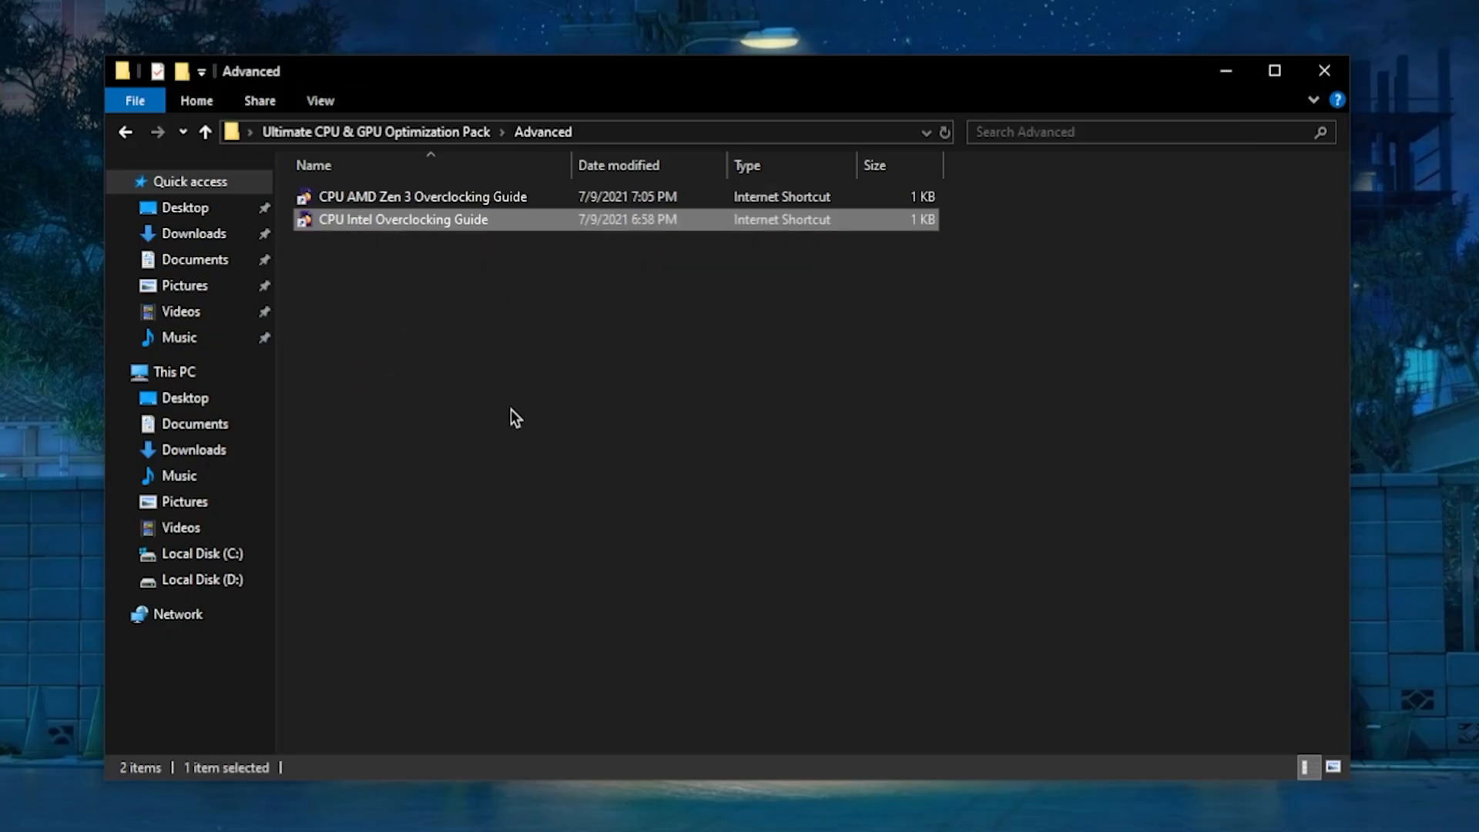
{"action": "mouse_move", "coordinate": [555, 407]}
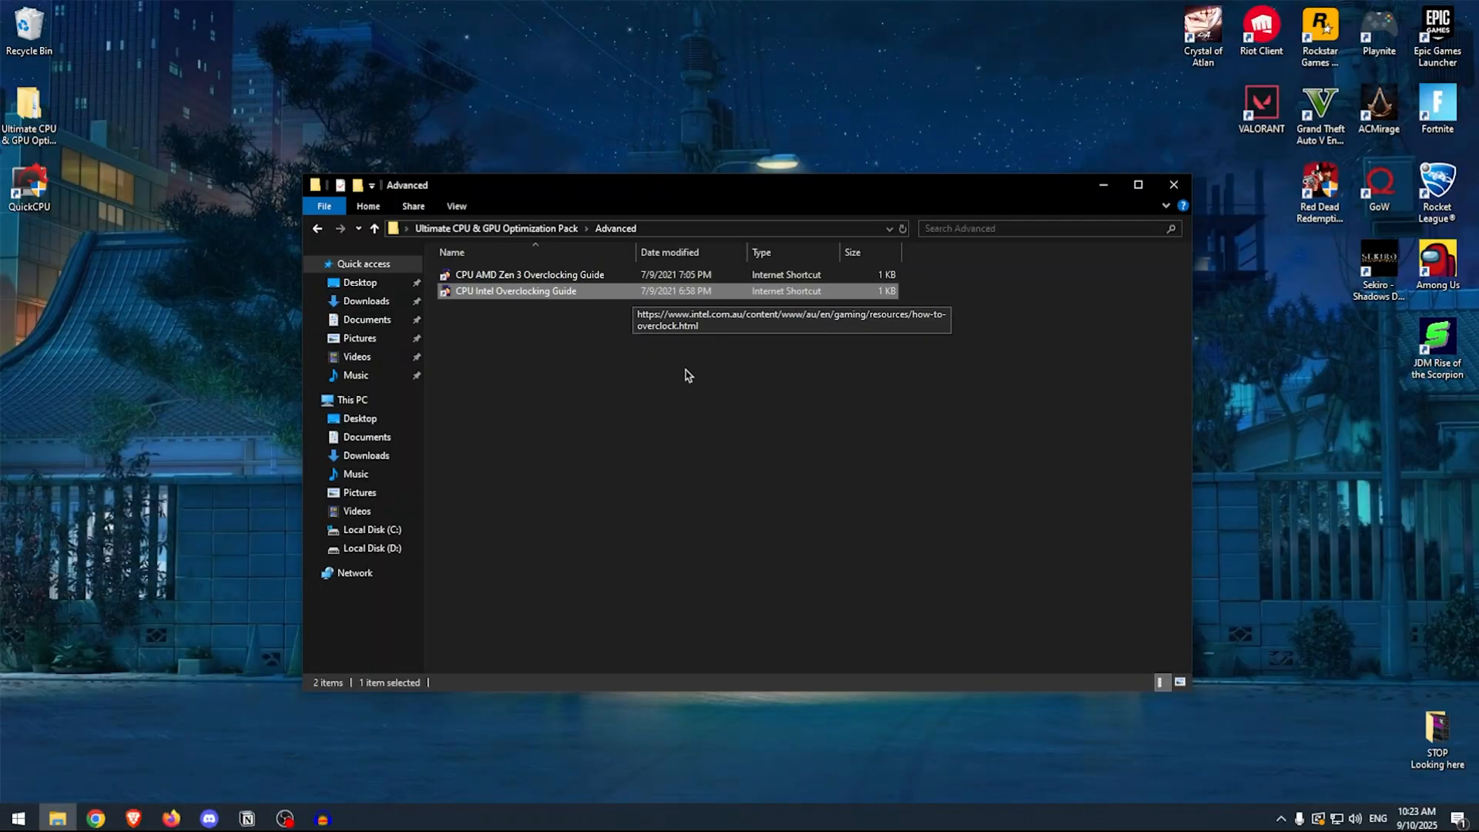
{"action": "mouse_move", "coordinate": [987, 362]}
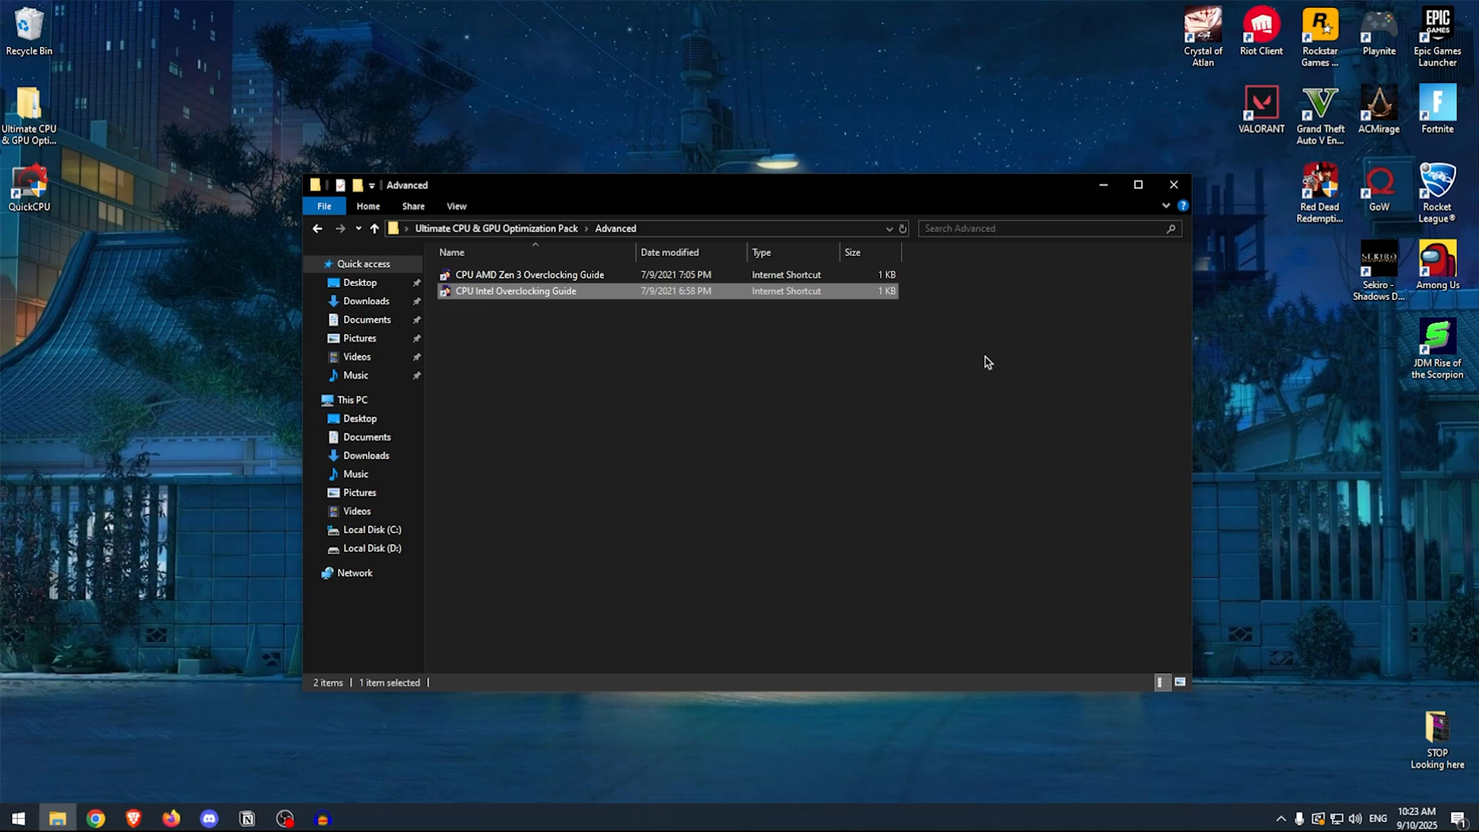
{"action": "left_click", "coordinate": [1173, 184]}
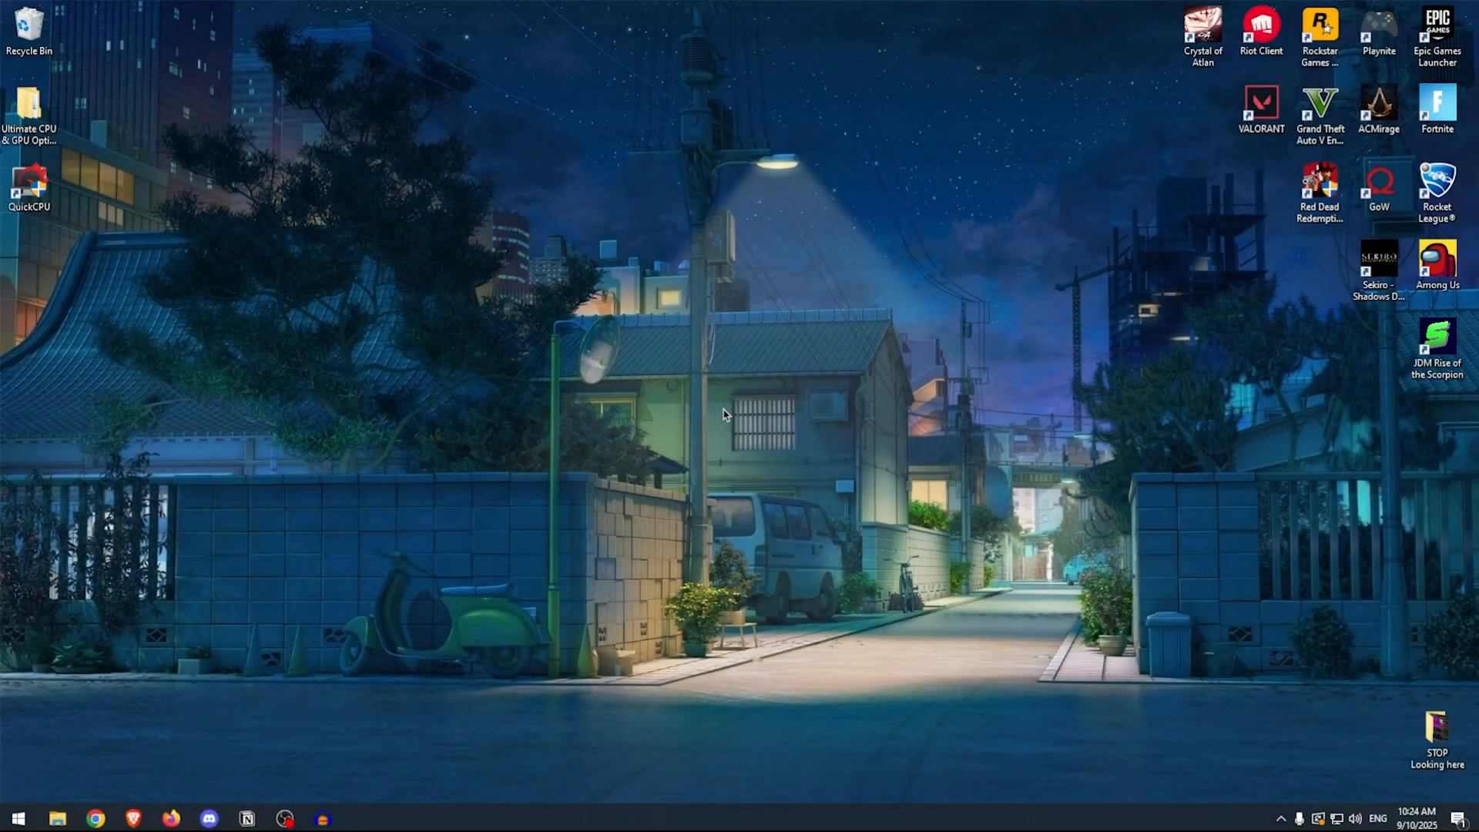
Step: Open Windows Settings at System > Display, down to Graphics settings
{"action": "left_click", "coordinate": [361, 818]}
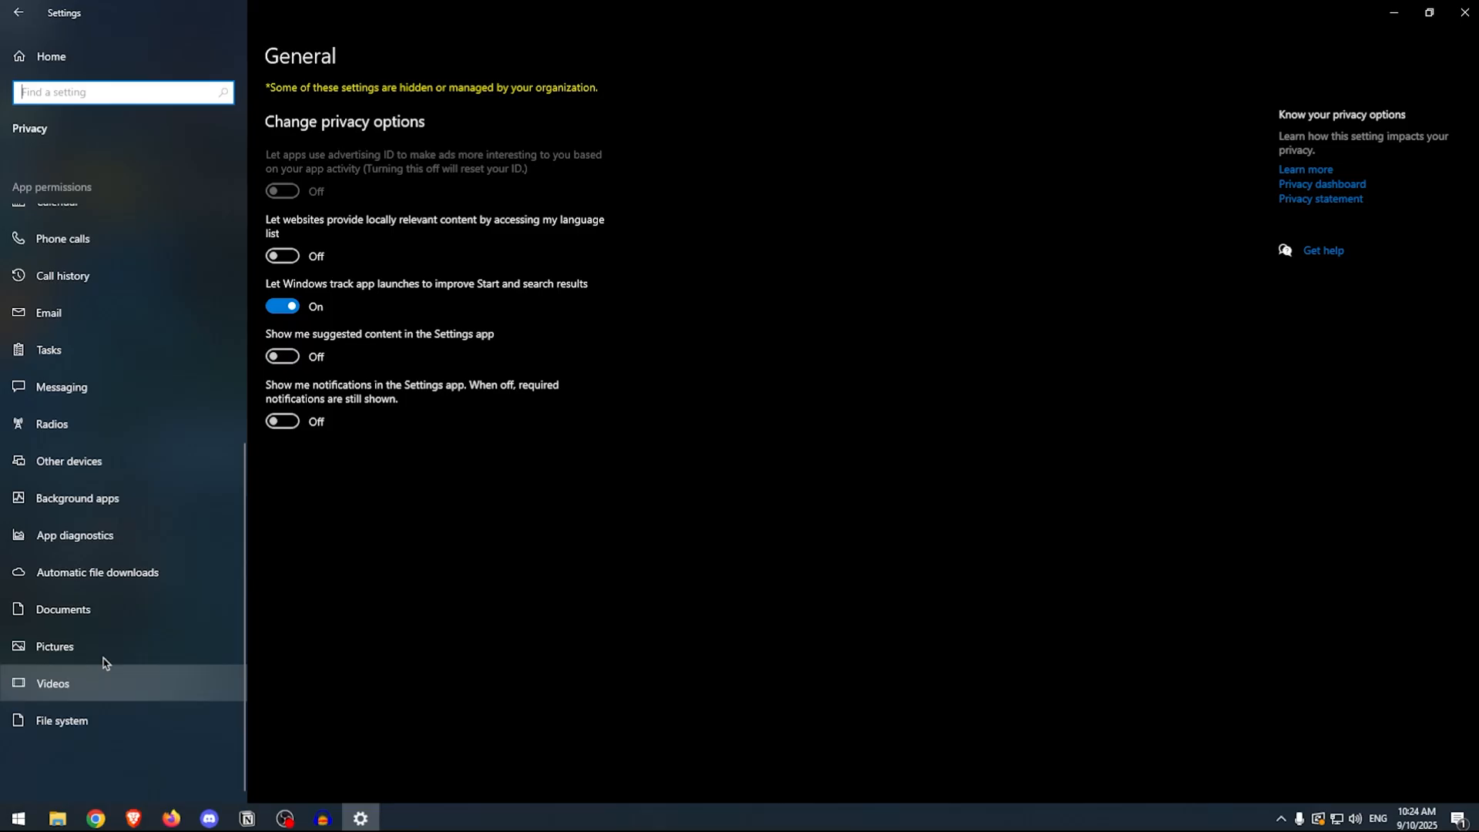
{"action": "left_click", "coordinate": [78, 498]}
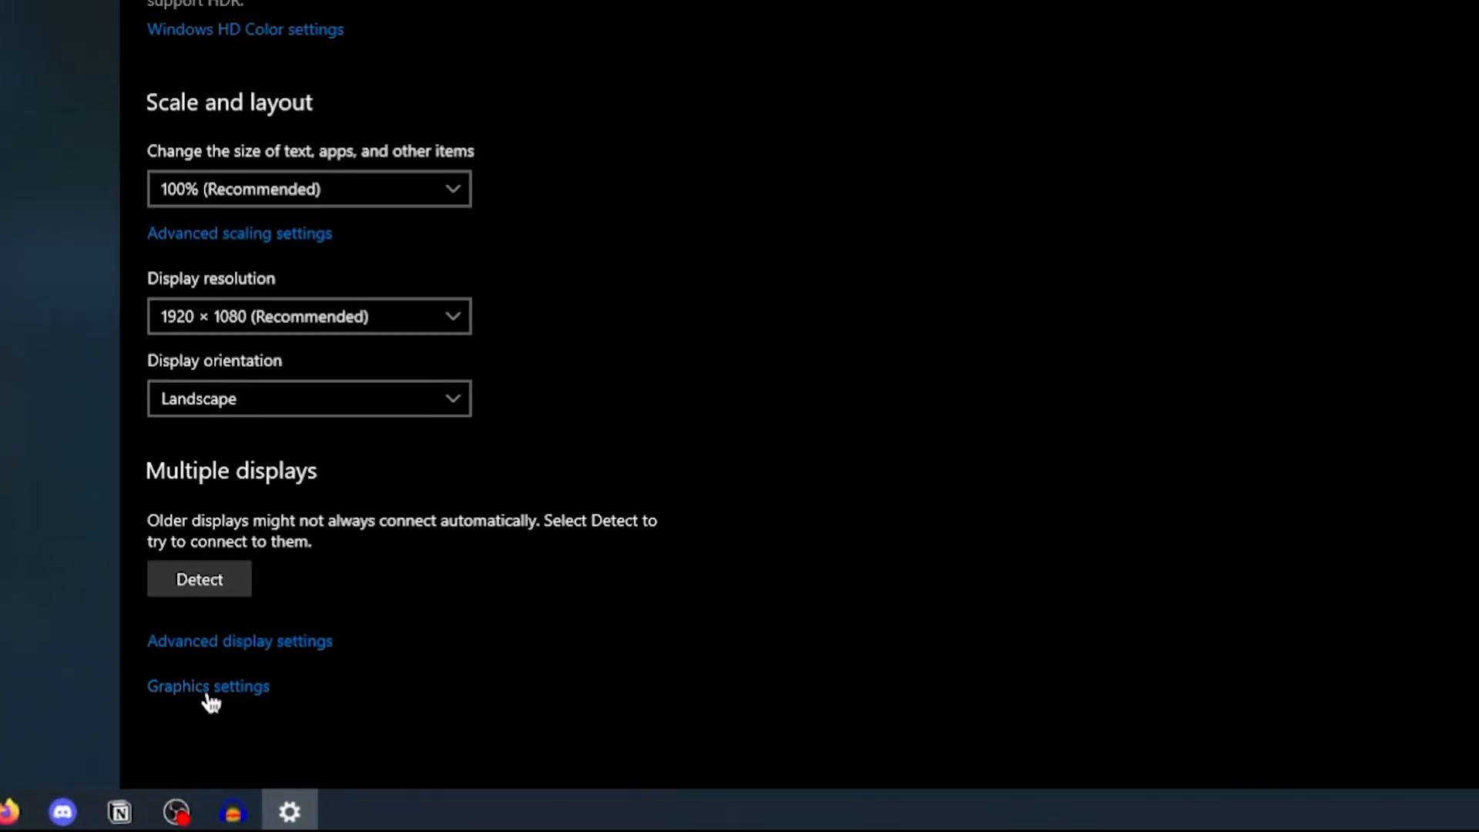
Step: On Graphics settings, choose Desktop app and browse for a program
{"action": "left_click", "coordinate": [207, 685]}
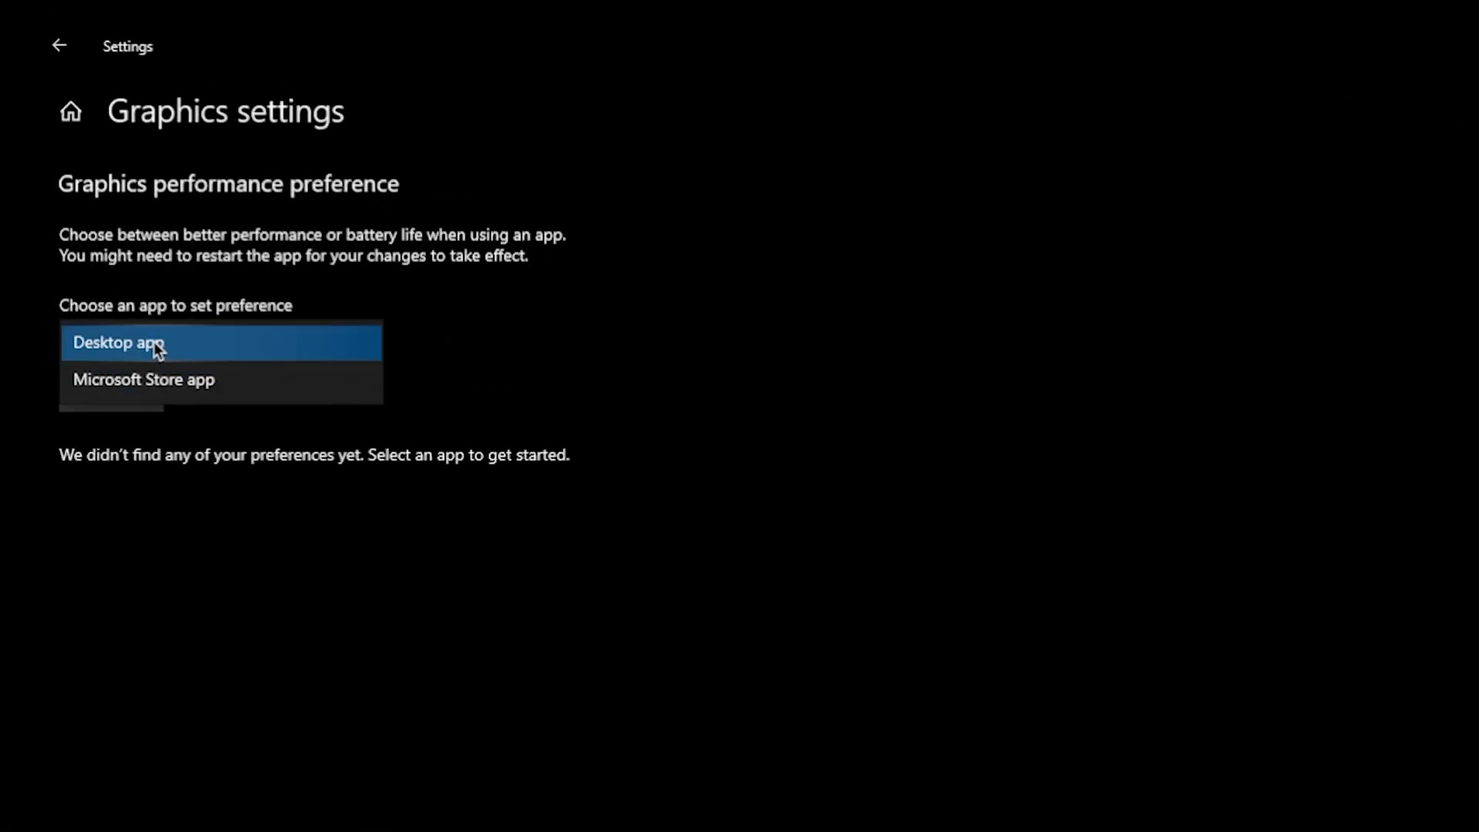
{"action": "left_click", "coordinate": [117, 342]}
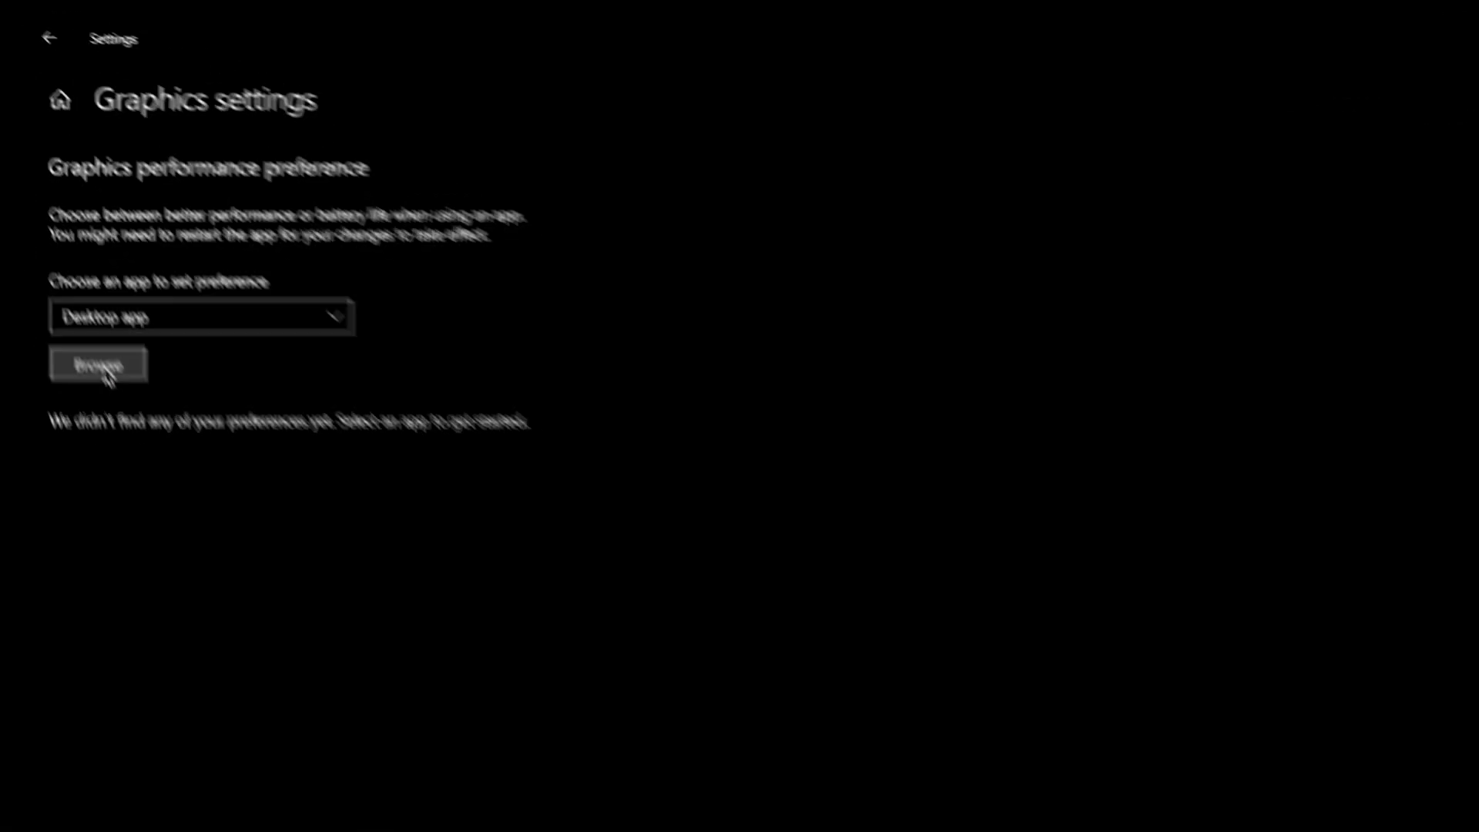
{"action": "left_click", "coordinate": [98, 365]}
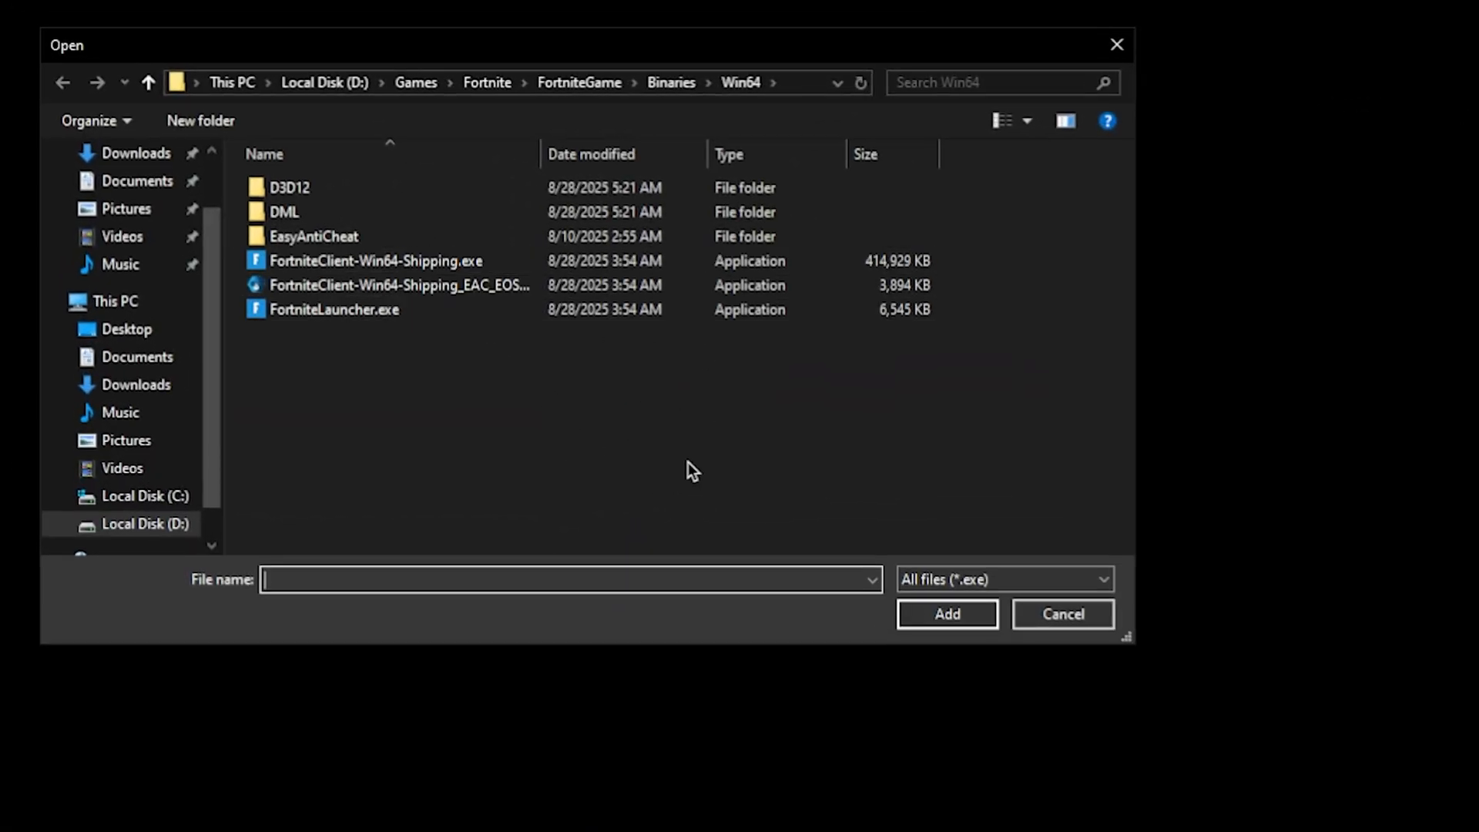
{"action": "mouse_move", "coordinate": [673, 117]}
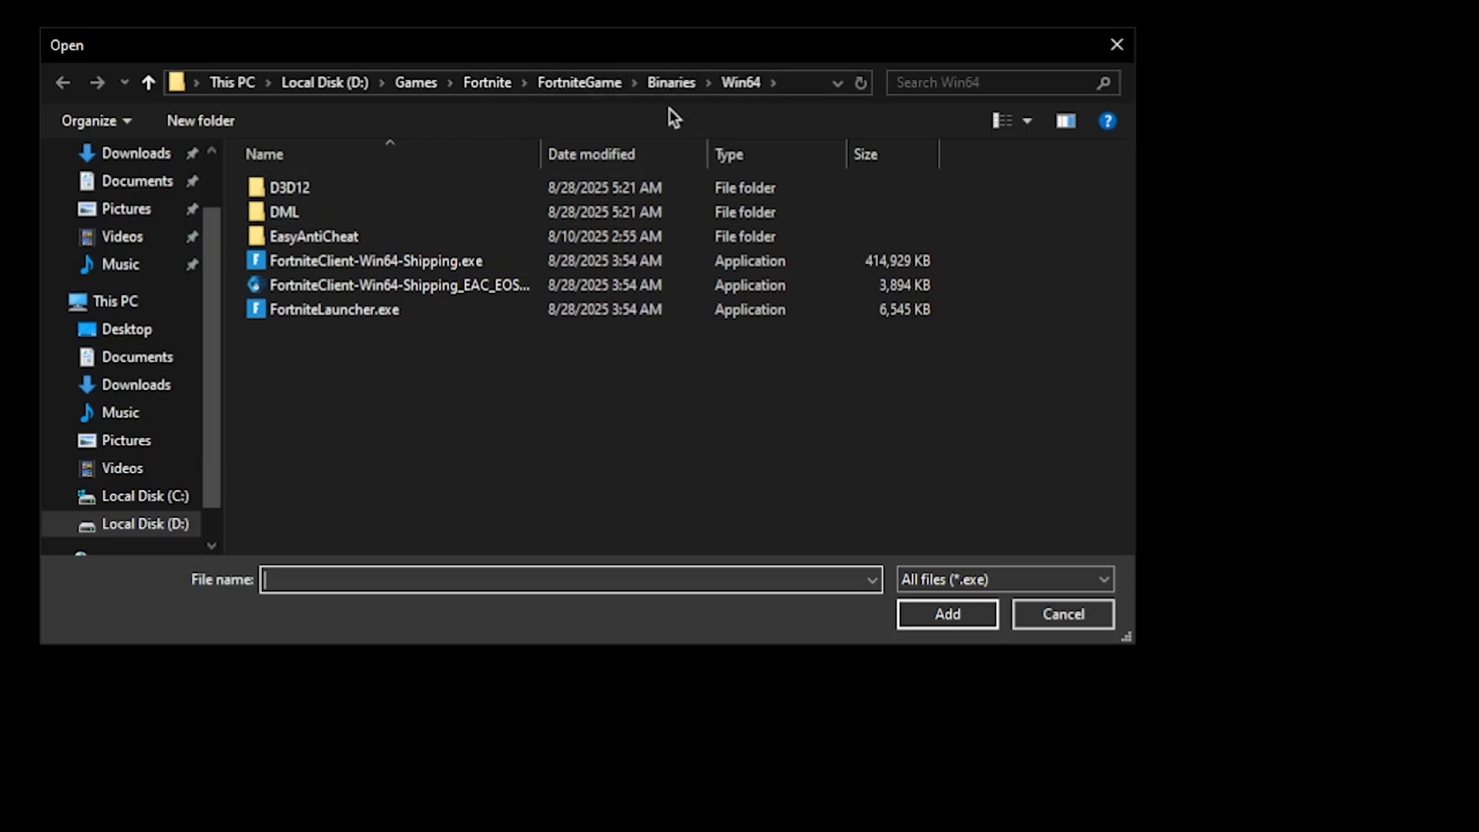
{"action": "mouse_move", "coordinate": [579, 94]}
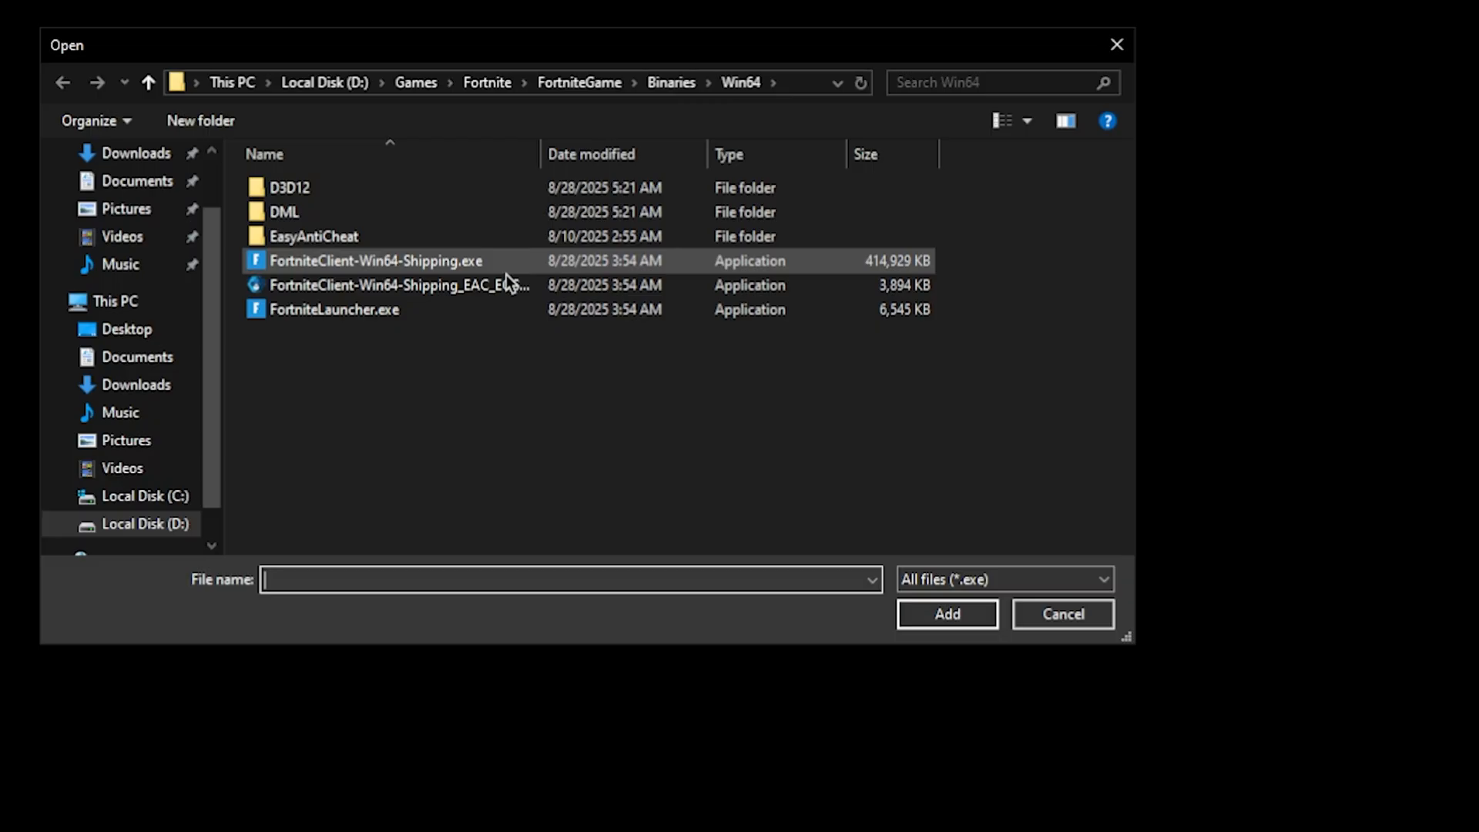
Step: Add FortniteClient-Win64-Shipping.exe to the graphics preference list
{"action": "left_click", "coordinate": [375, 261]}
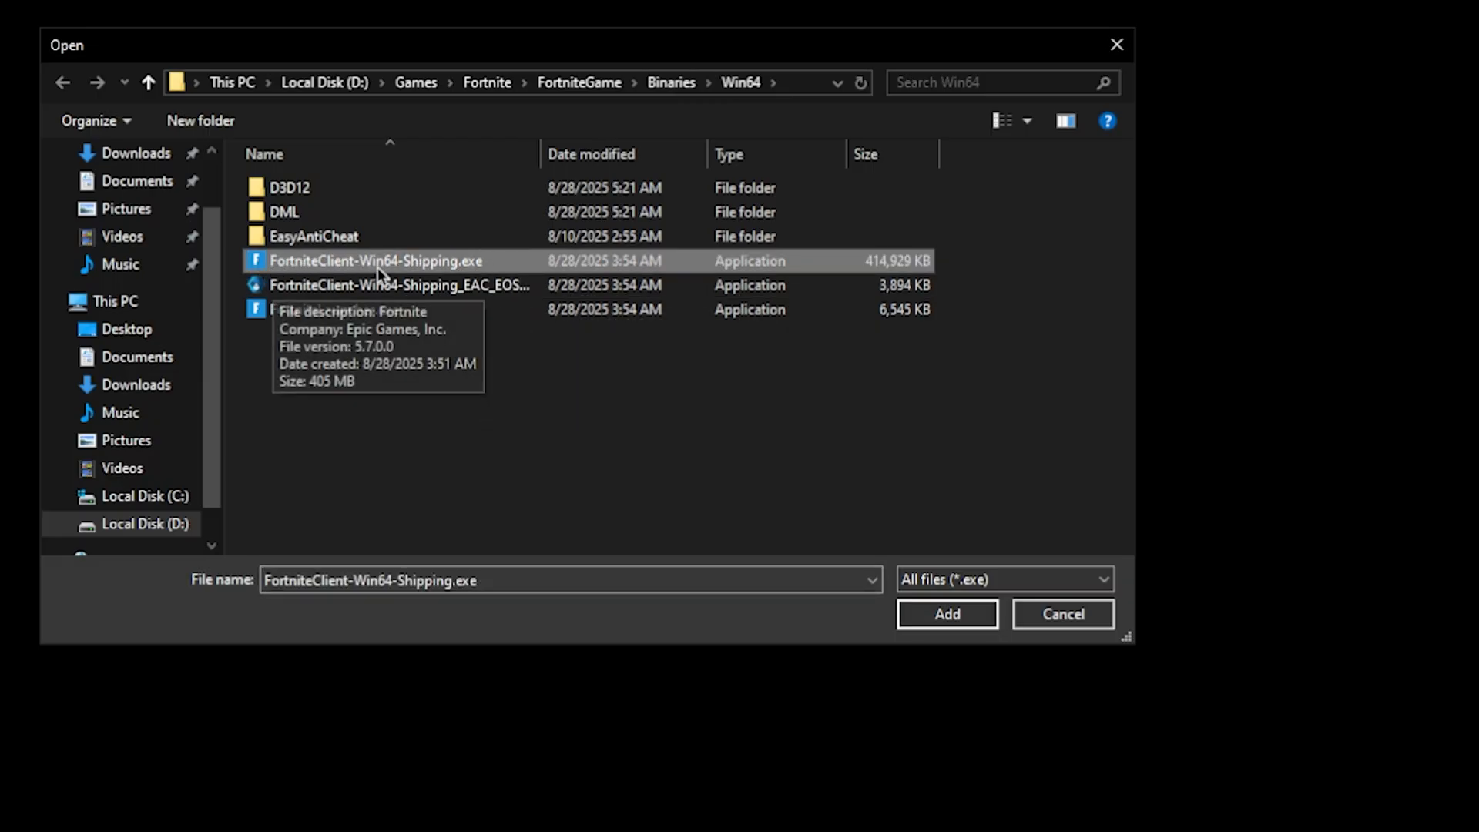
{"action": "mouse_move", "coordinate": [564, 270]}
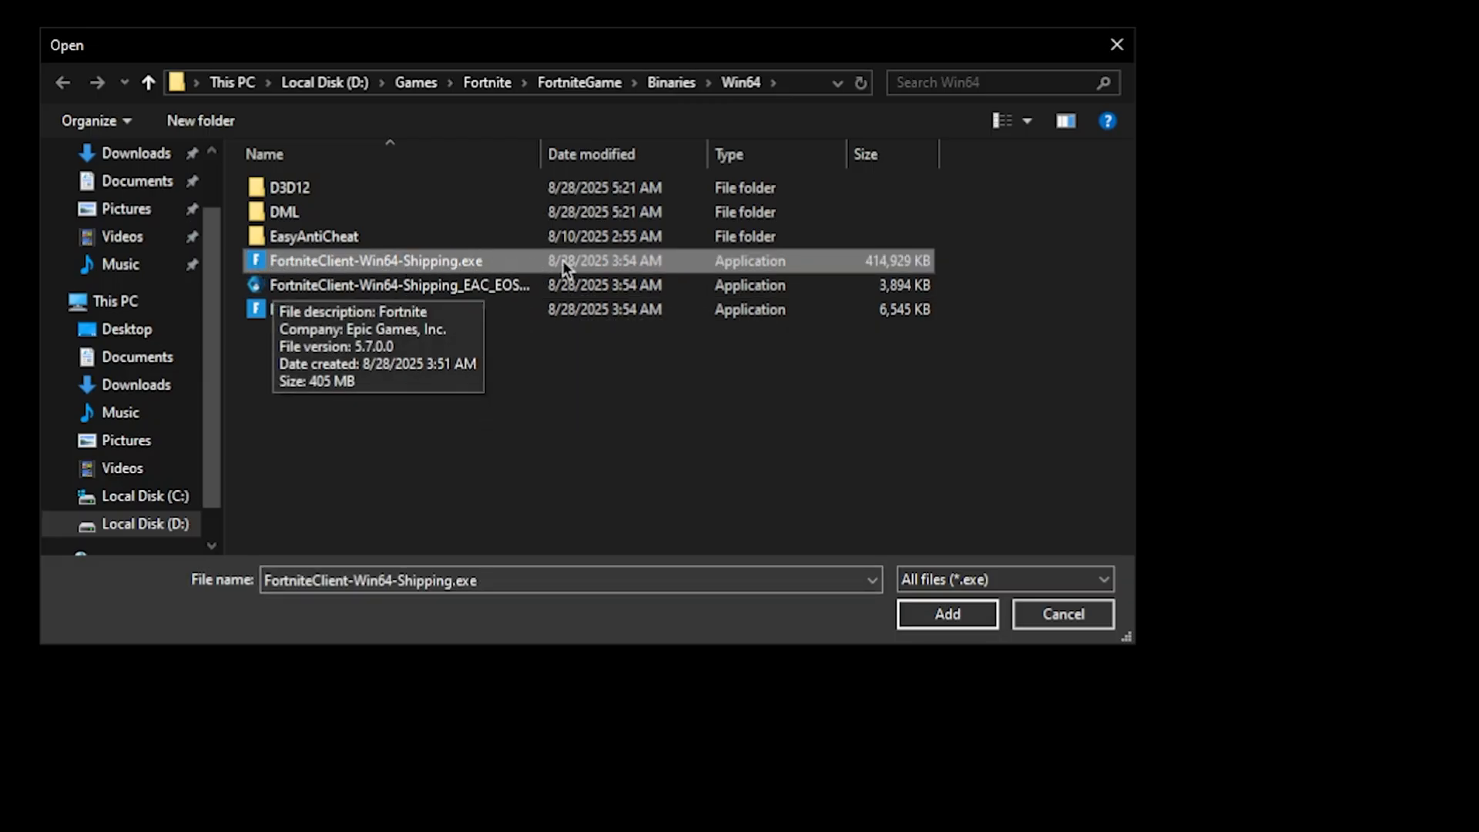
{"action": "left_click", "coordinate": [946, 613]}
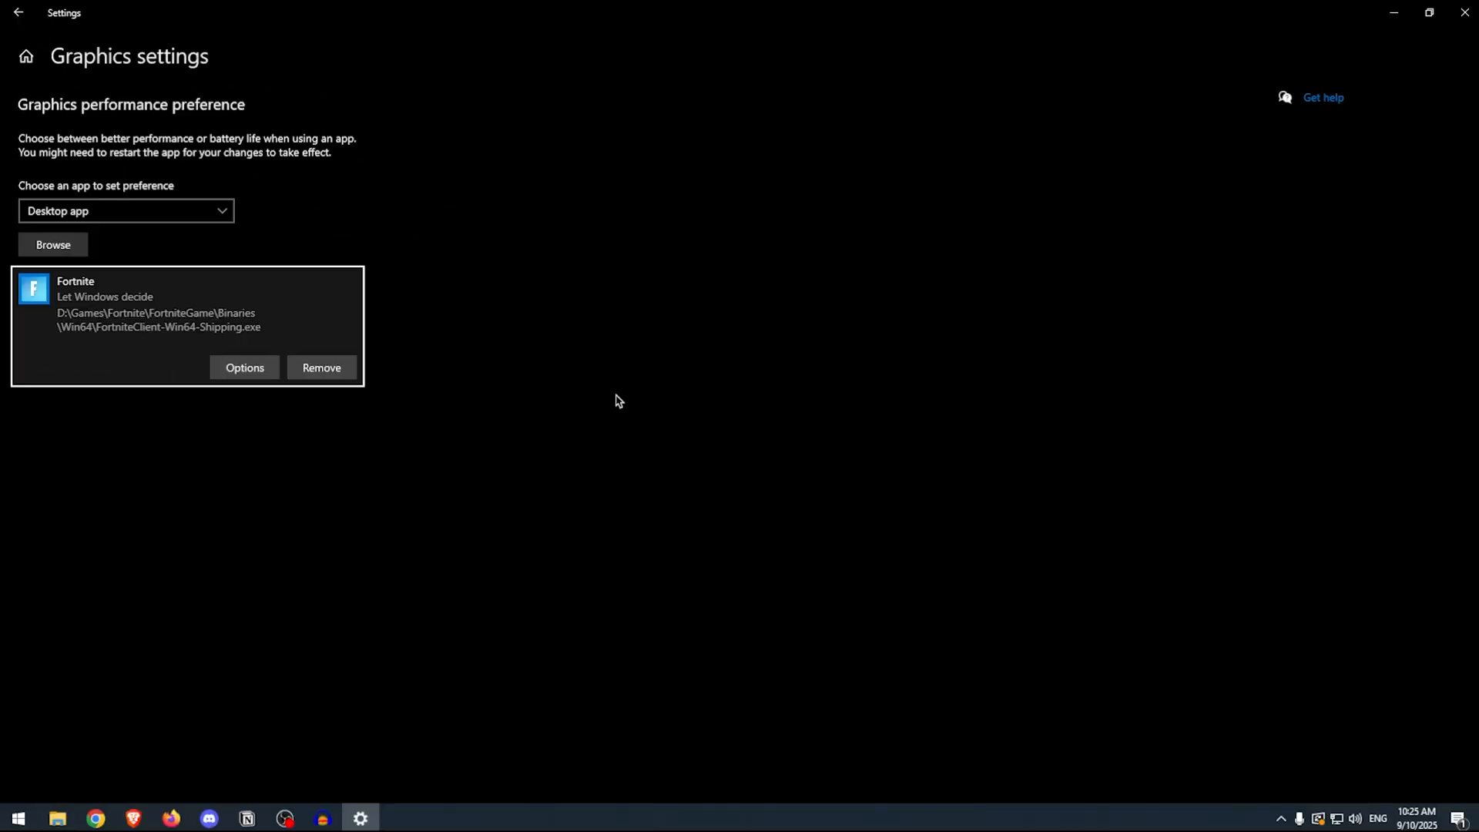
{"action": "mouse_move", "coordinate": [185, 261]}
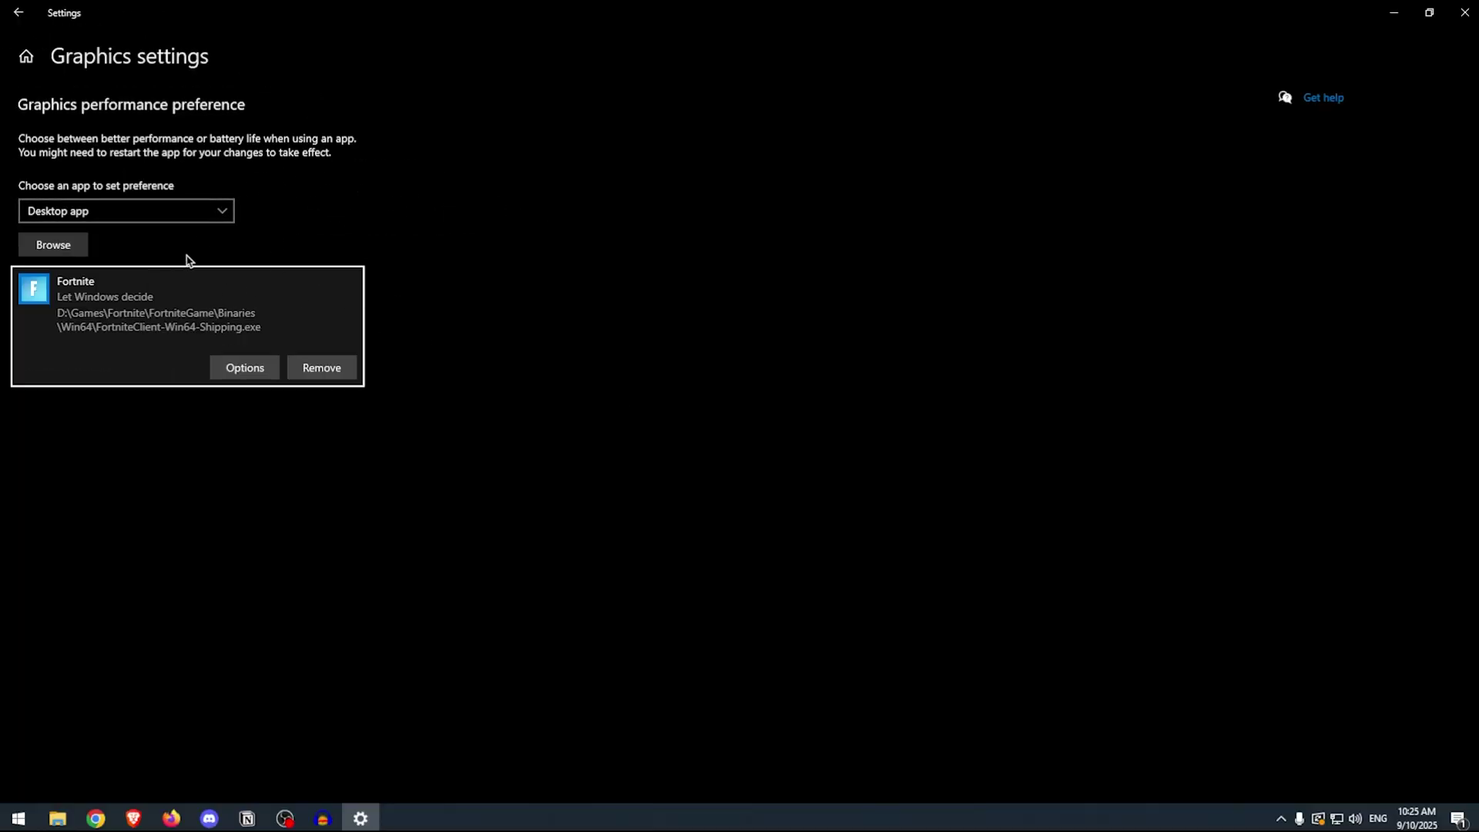
Step: Save High performance as Fortnite's graphics preference
{"action": "left_click", "coordinate": [244, 367]}
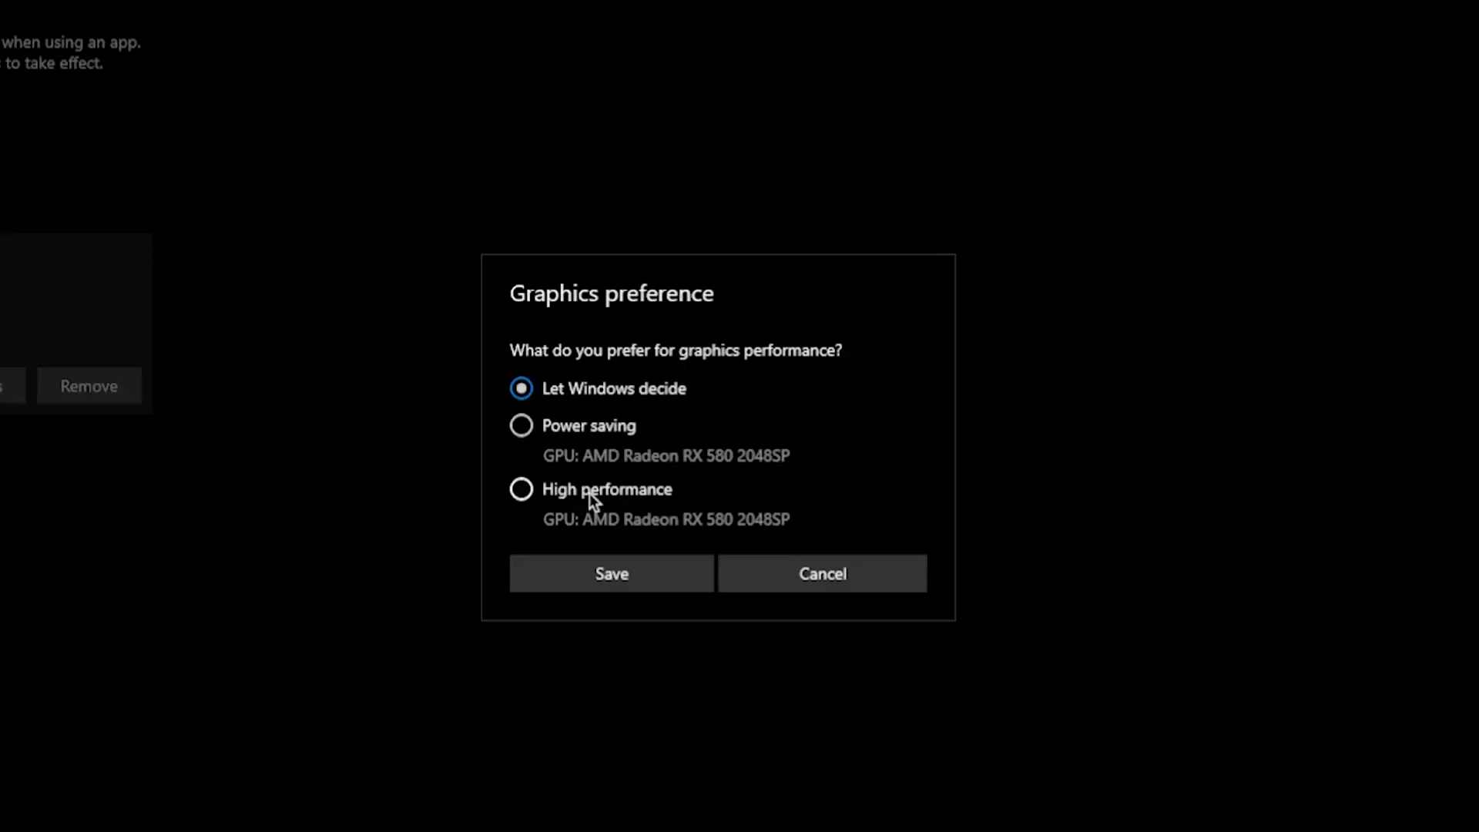
{"action": "left_click", "coordinate": [521, 488]}
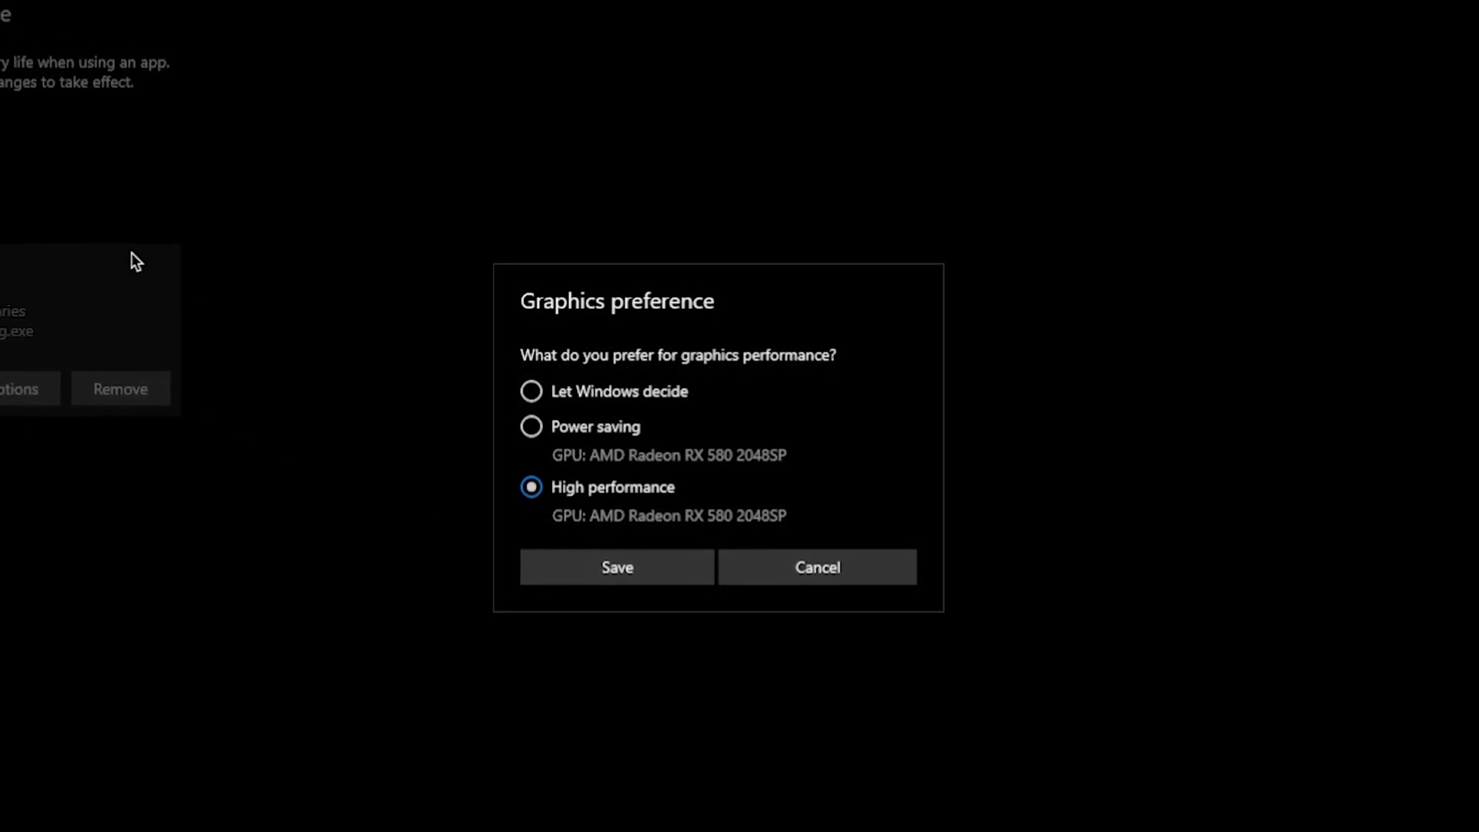
{"action": "left_click", "coordinate": [616, 567]}
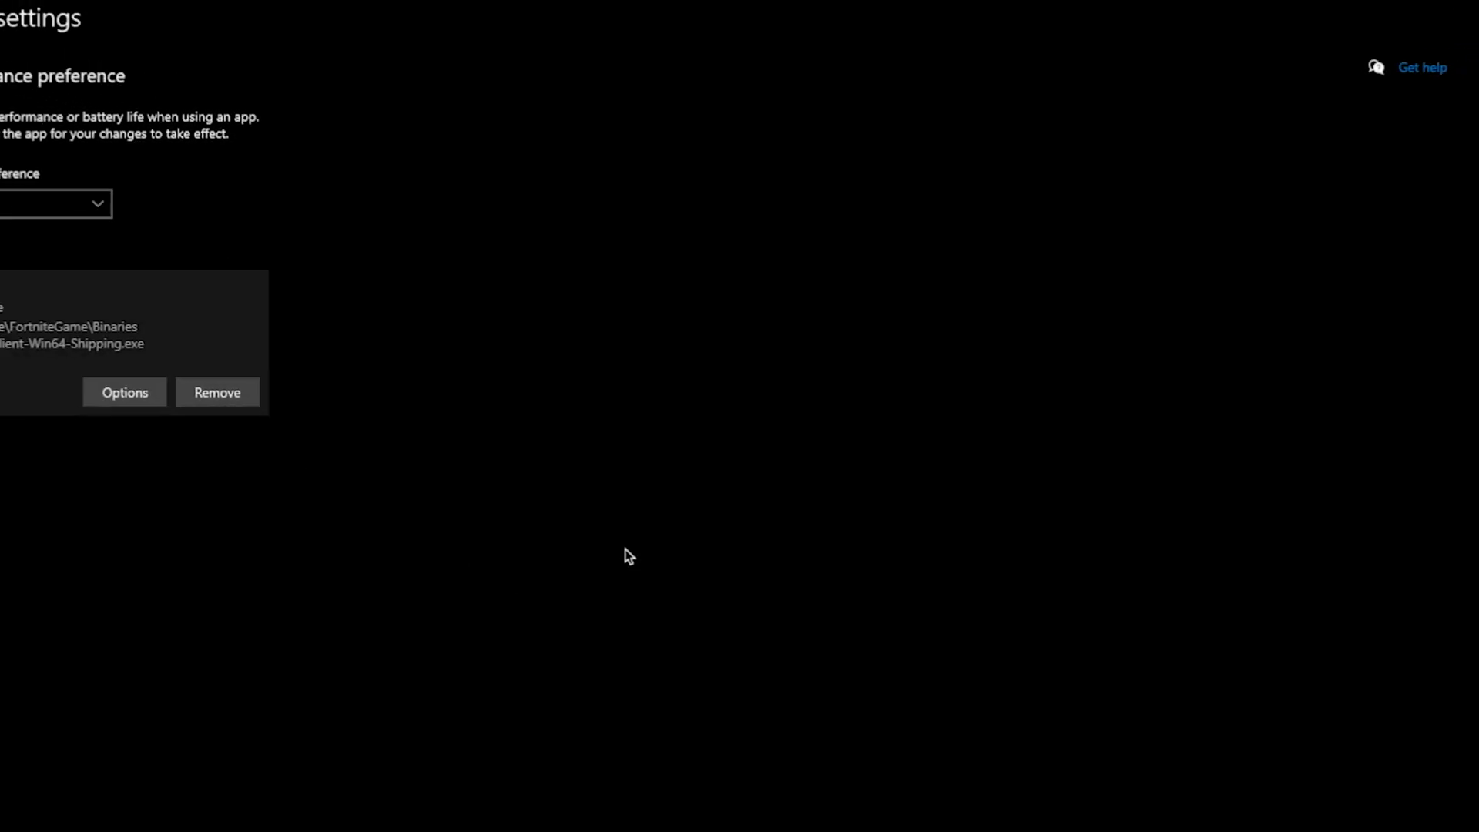